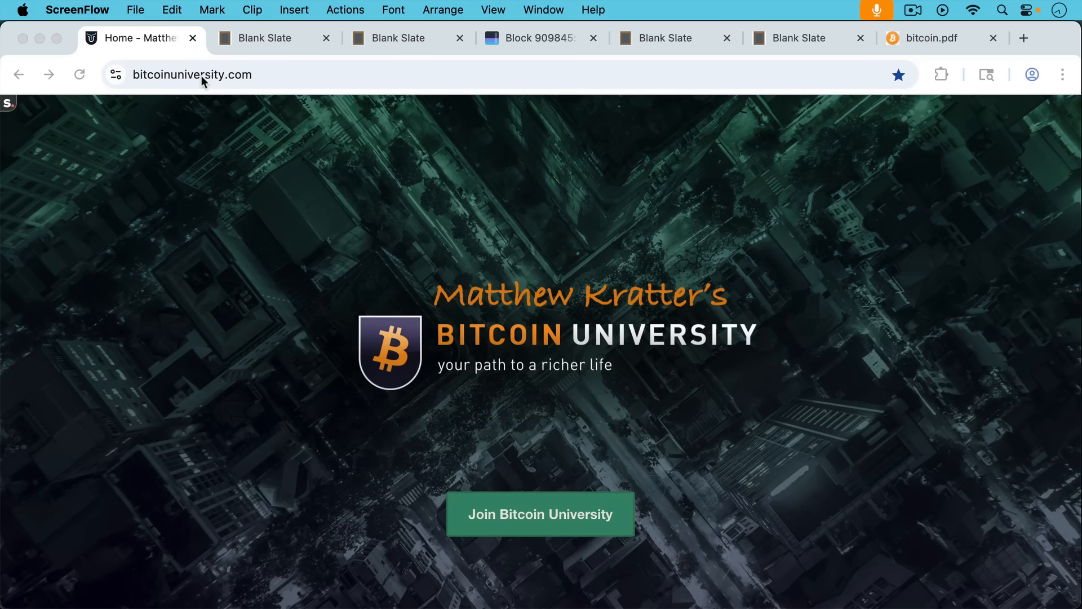
# Switch to the Blank Slate note titled "How Bitcoin 51% Attacks Work" and the background note
pyautogui.click(270, 38)
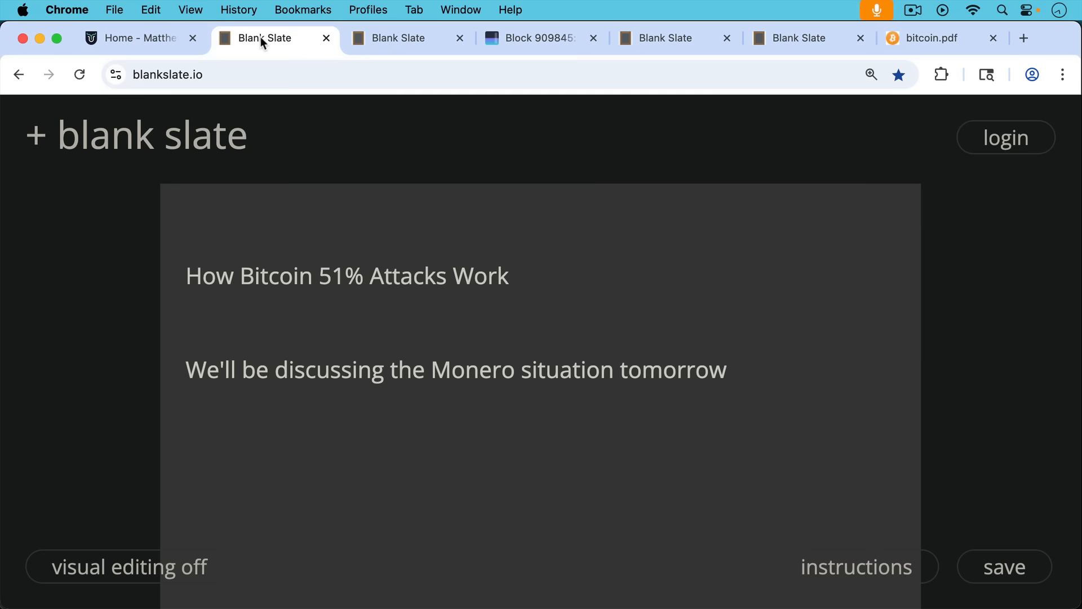
pyautogui.moveTo(246, 155)
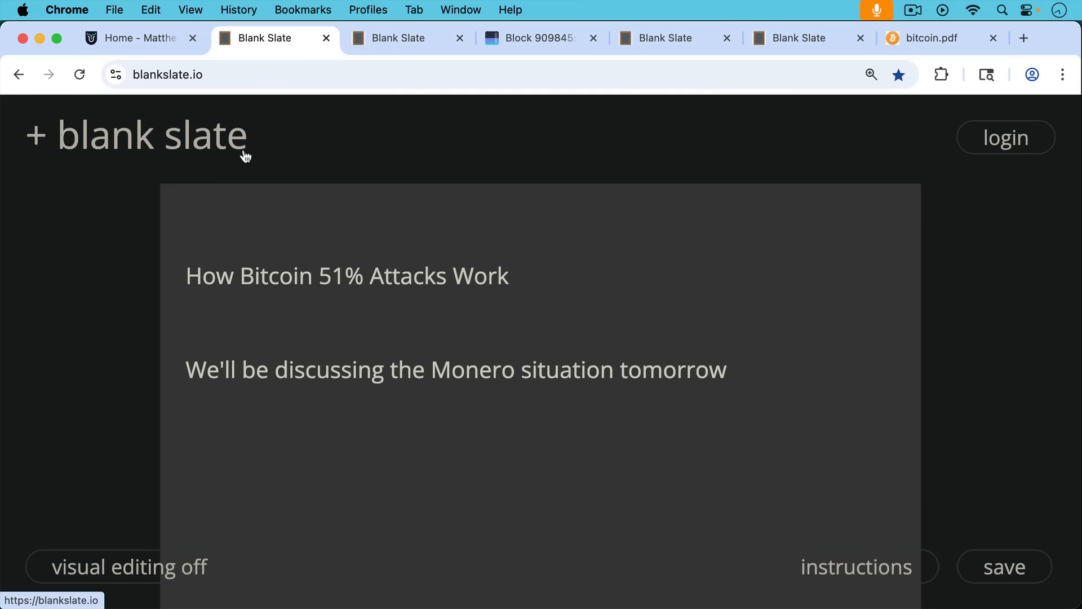
pyautogui.click(188, 308)
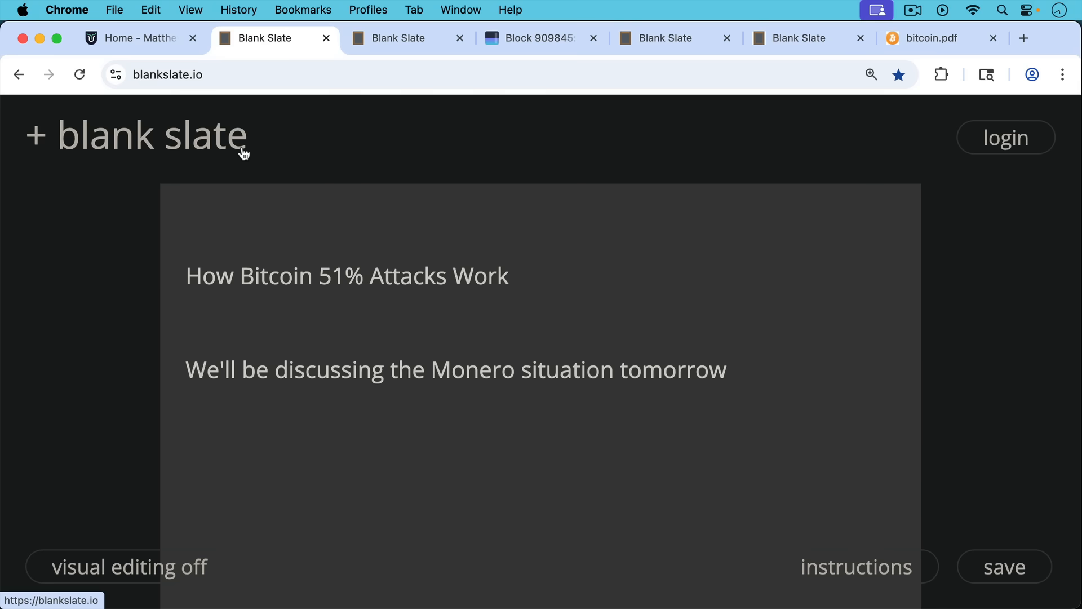
pyautogui.moveTo(399, 39)
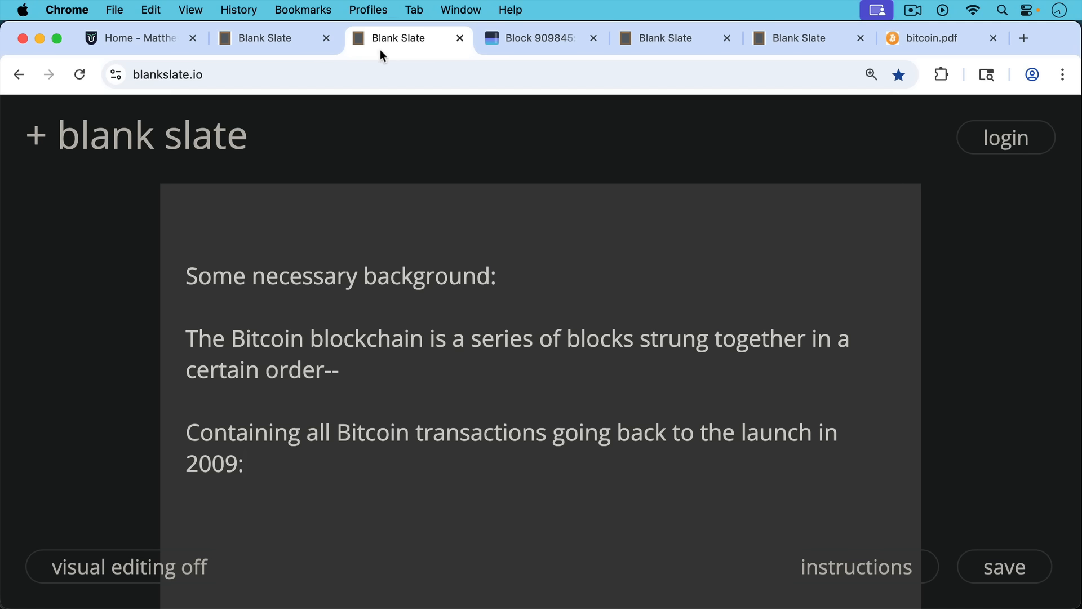
# View block 909845 on mempool.space, scrolling through its details and transactions and back to the header
pyautogui.click(538, 38)
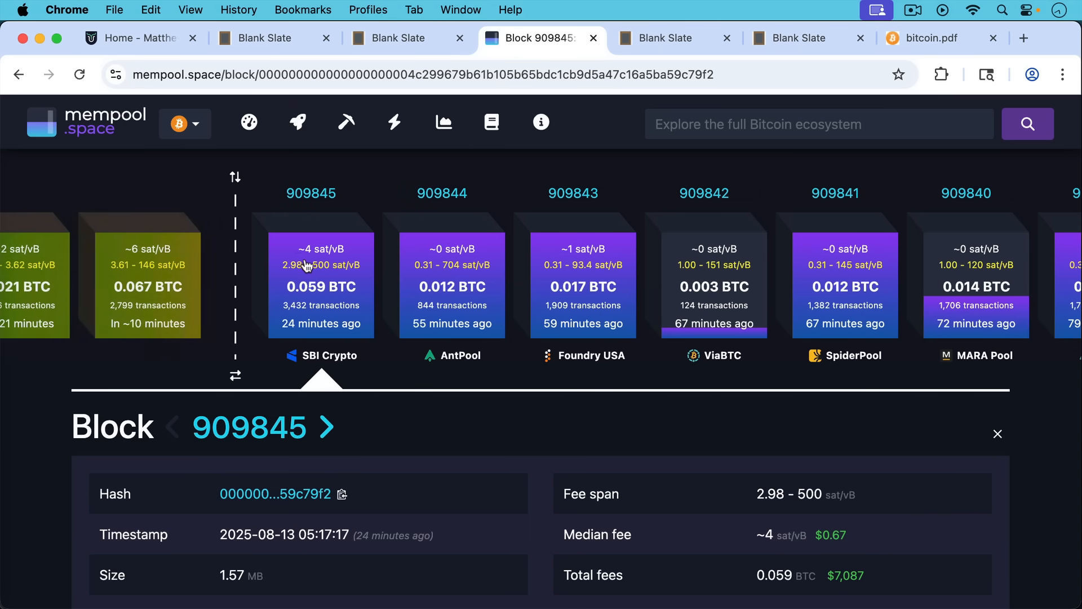
pyautogui.moveTo(297, 244)
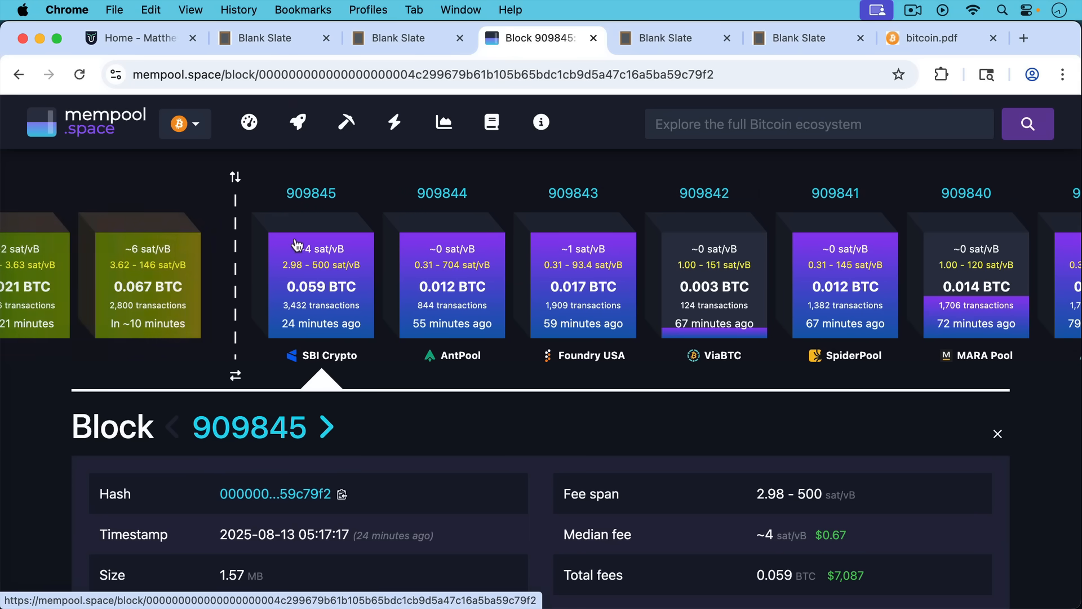
pyautogui.moveTo(338, 251)
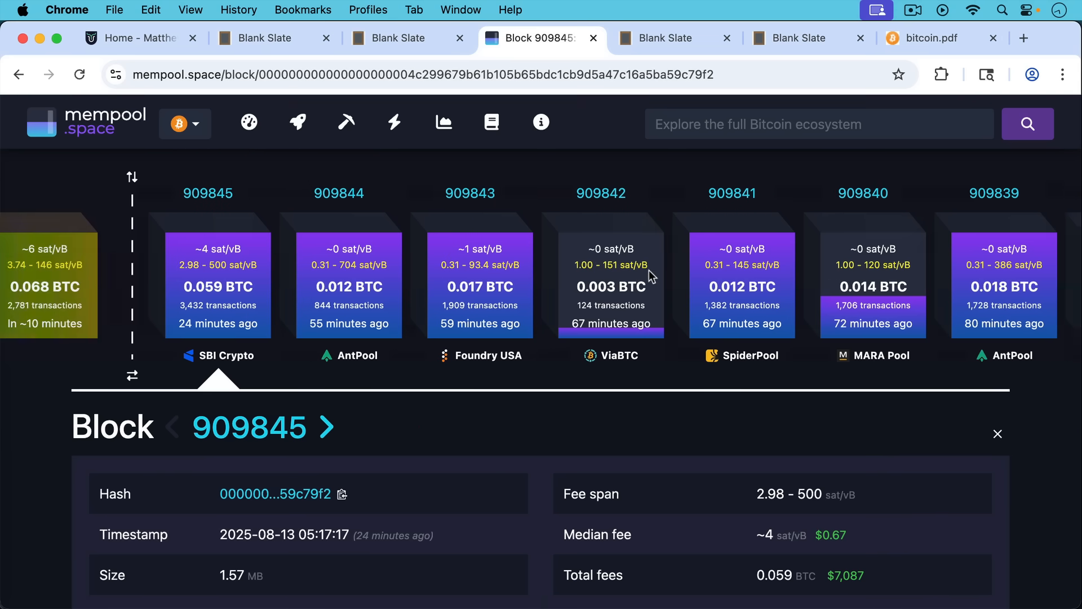
pyautogui.scroll(-3)
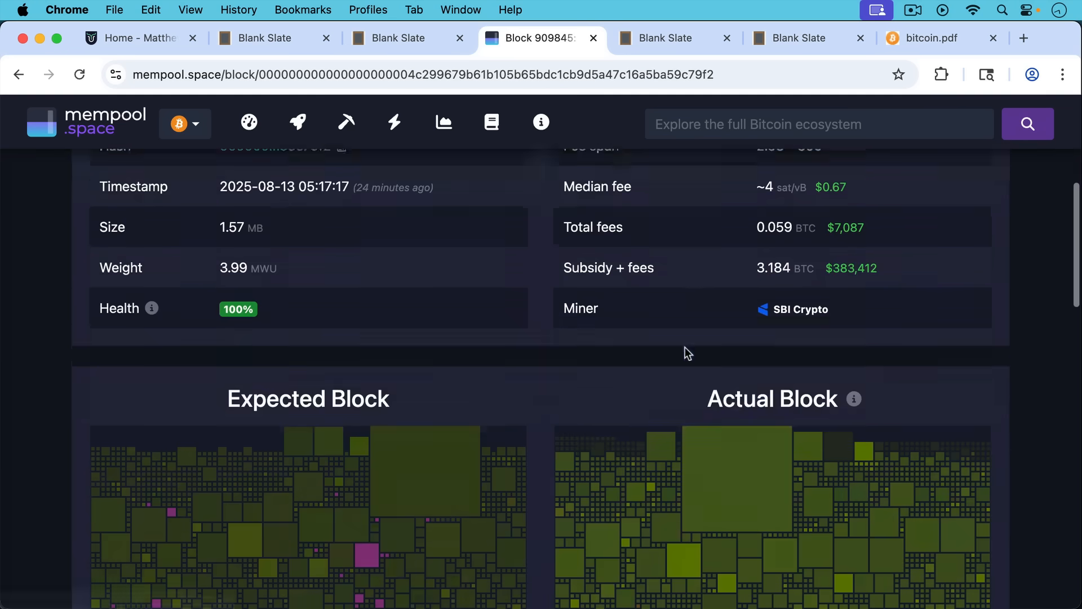
pyautogui.scroll(-3)
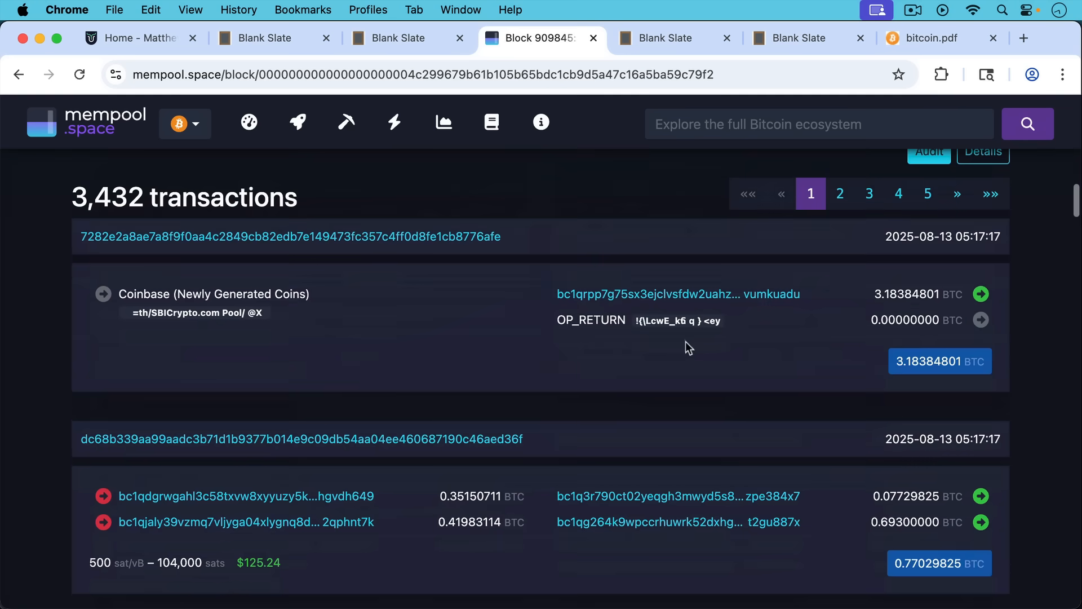
pyautogui.scroll(-3)
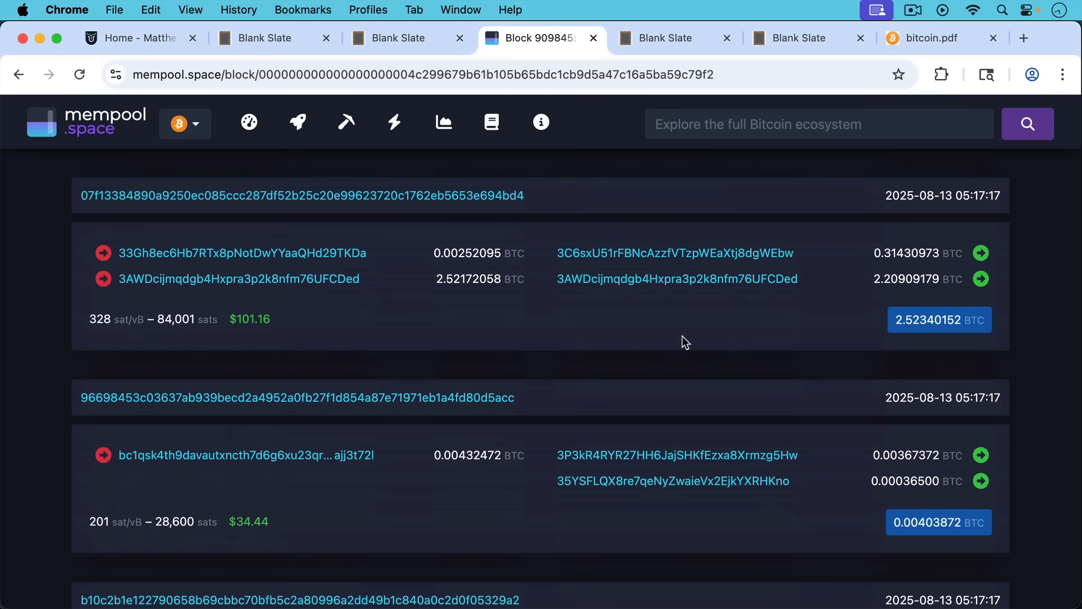
pyautogui.moveTo(677, 358)
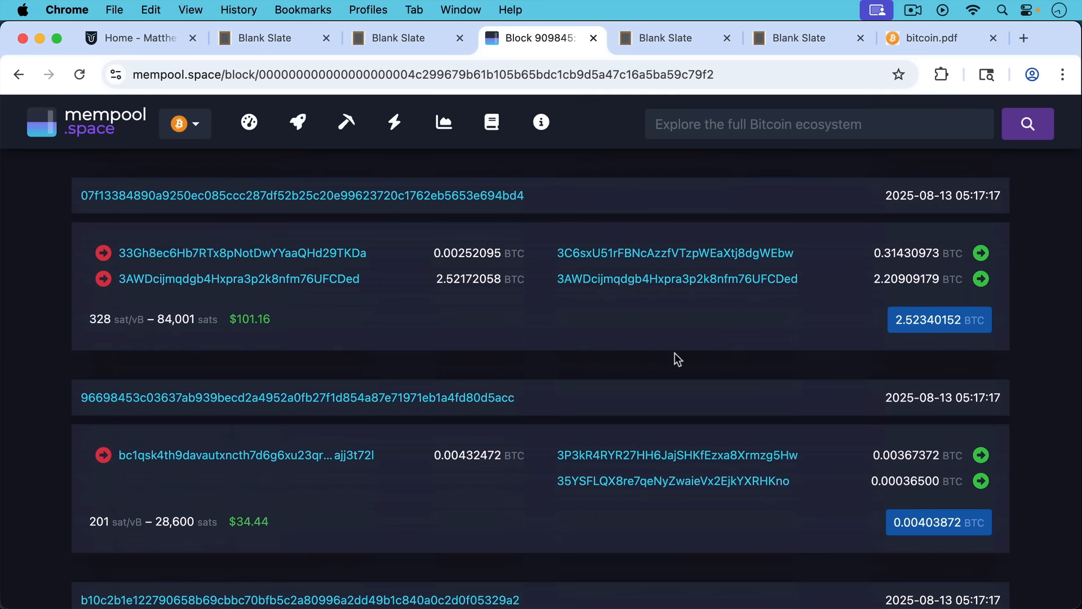
pyautogui.scroll(3)
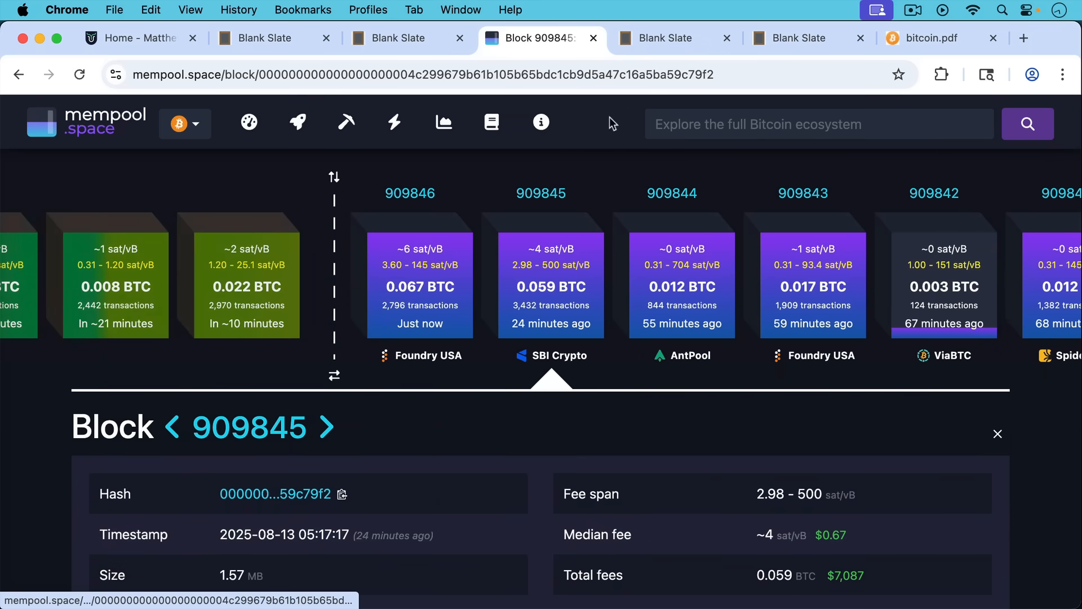
# Glance at the node-verification note, then return to the block 909845 details
pyautogui.click(666, 38)
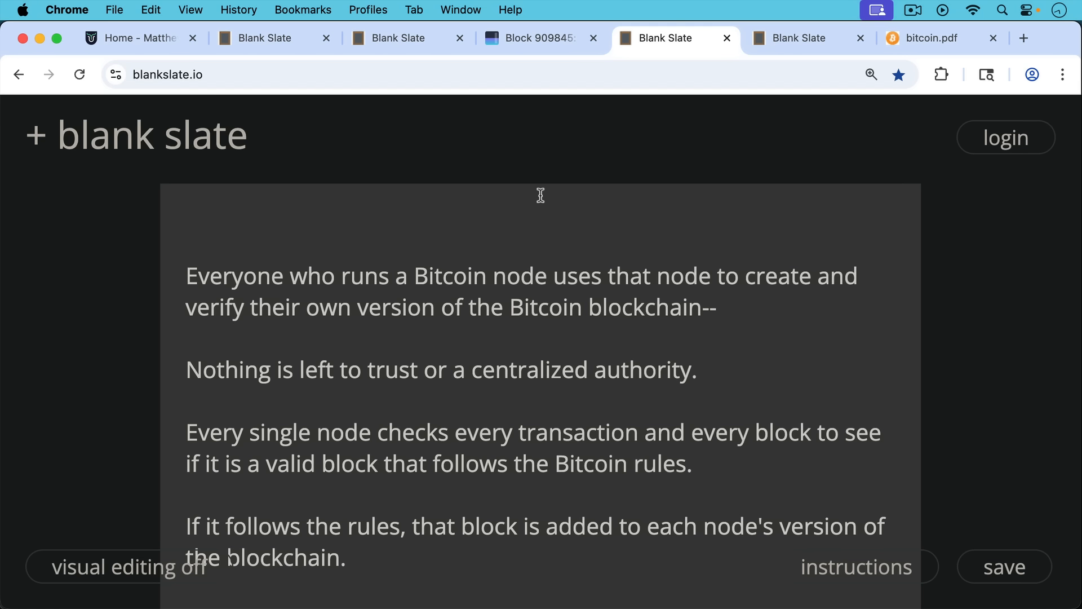
pyautogui.click(540, 38)
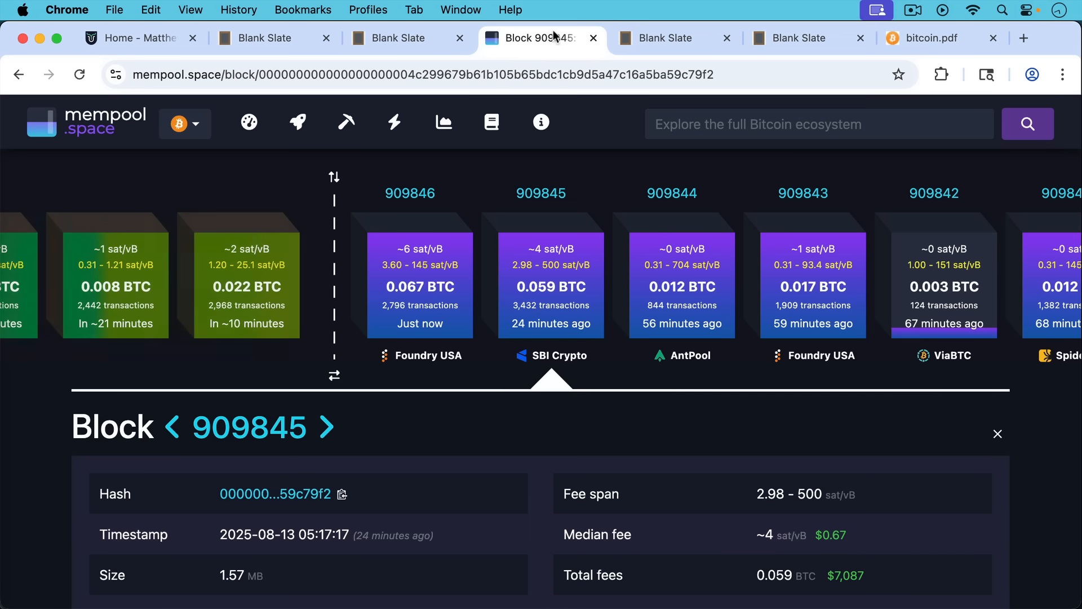
# Read the node-verification note down to the Nakamoto consensus and mining pool example
pyautogui.click(673, 38)
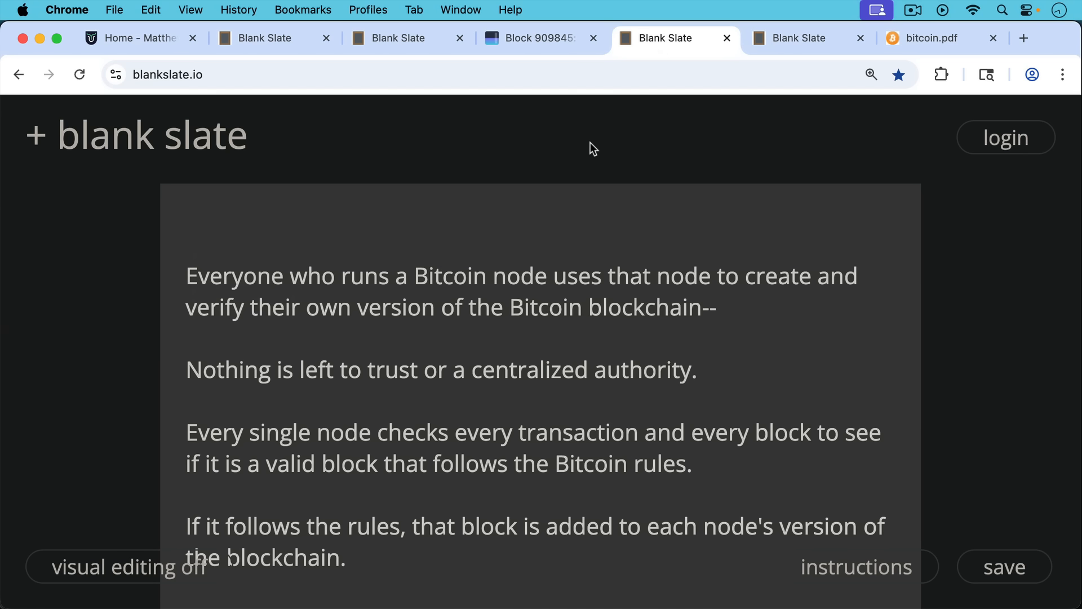
pyautogui.moveTo(584, 197)
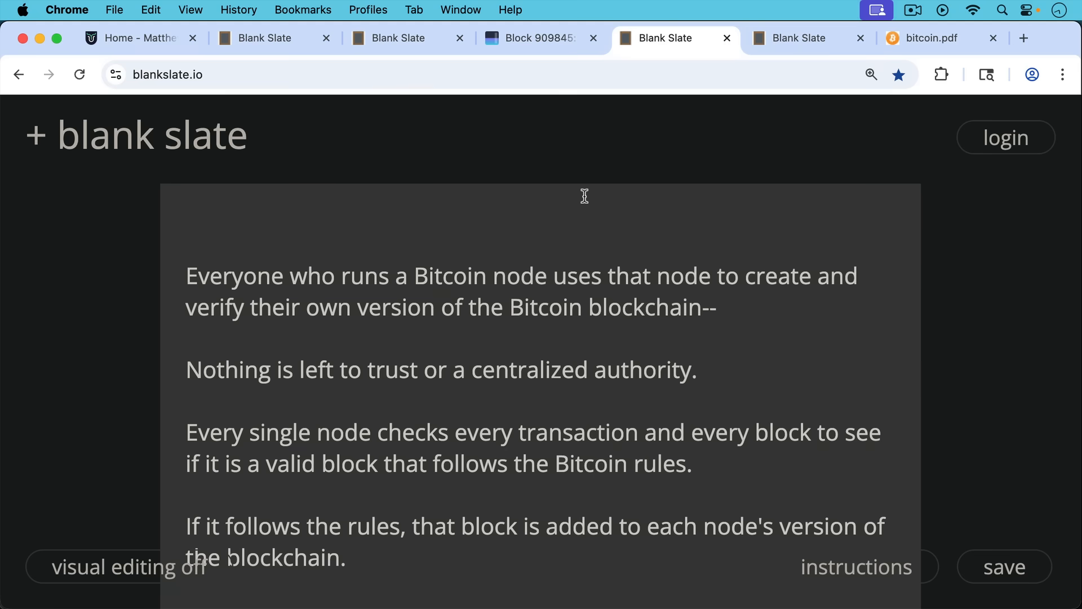
pyautogui.moveTo(638, 251)
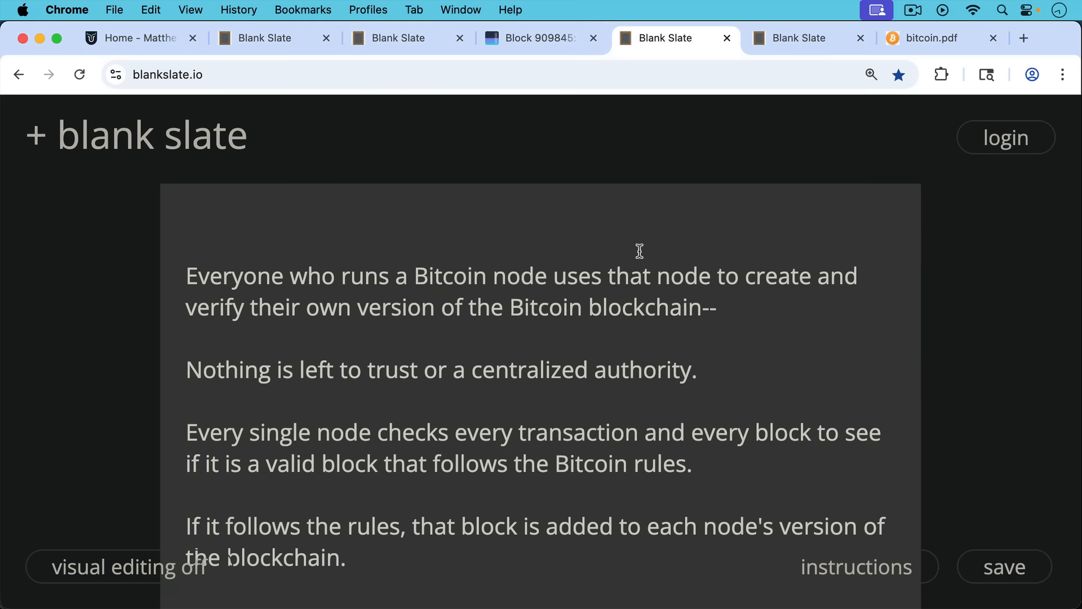
pyautogui.scroll(-3)
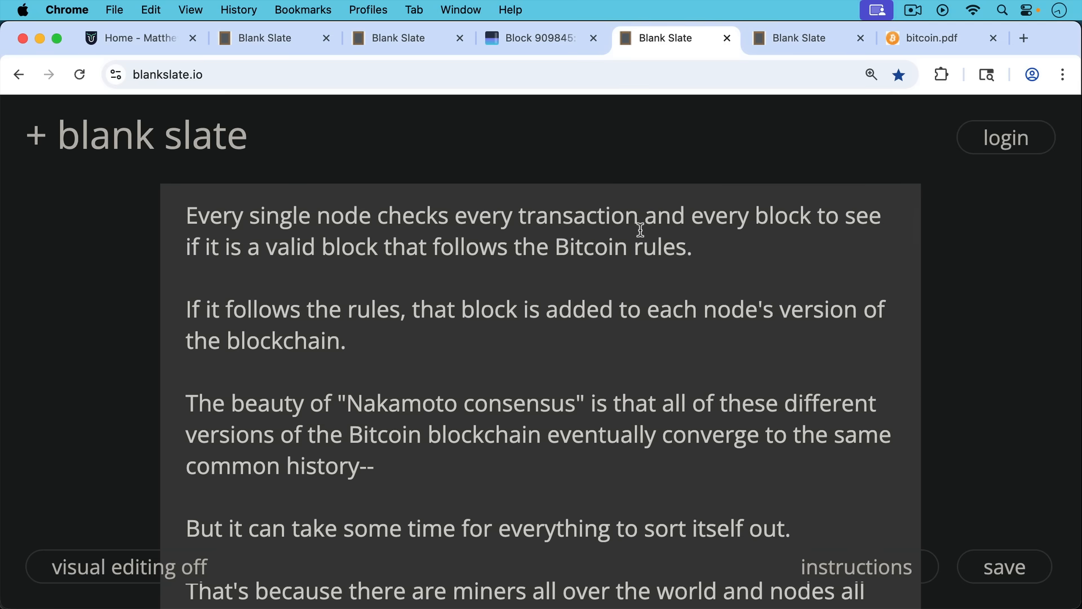
pyautogui.moveTo(646, 278)
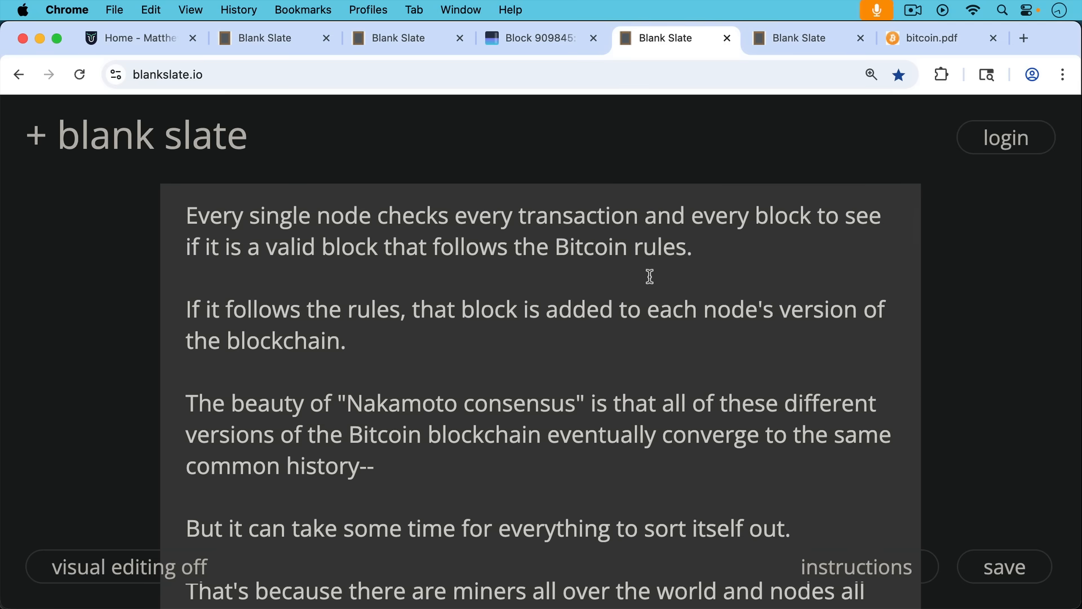
pyautogui.scroll(-3)
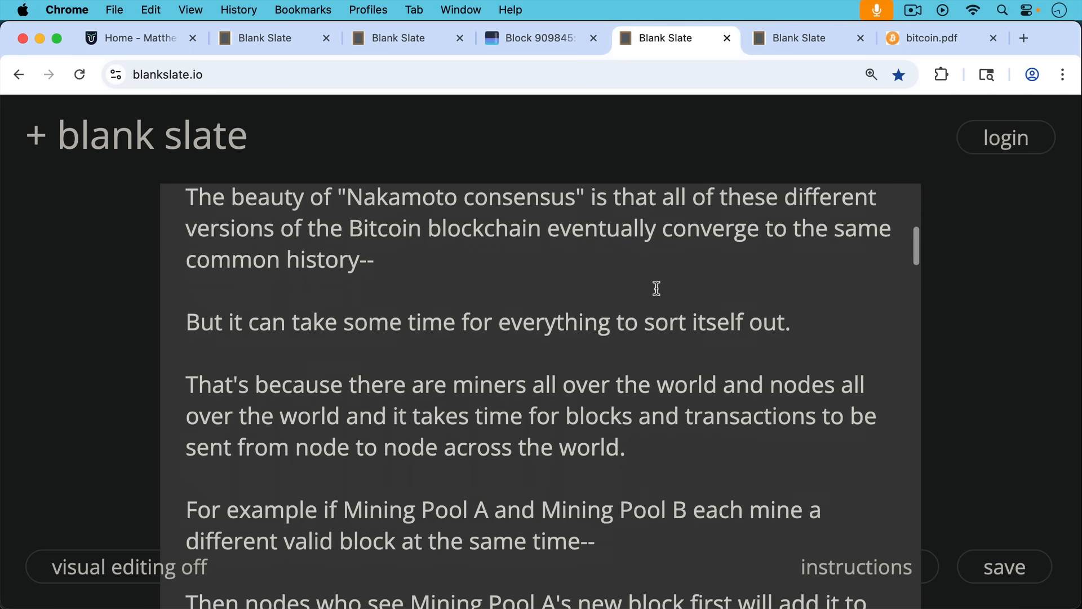
pyautogui.moveTo(656, 263)
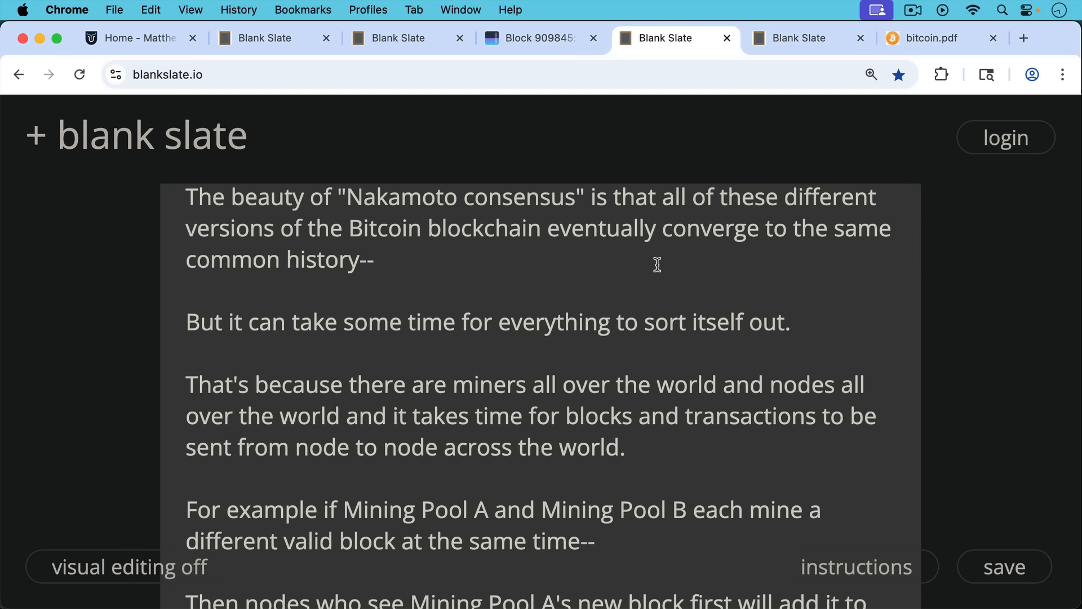
pyautogui.moveTo(647, 285)
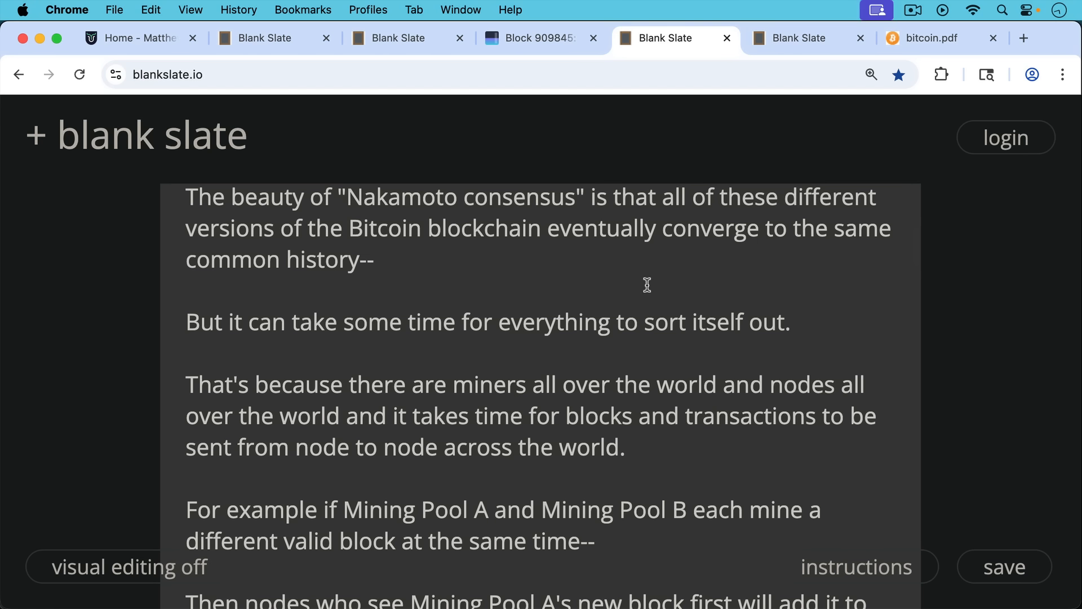
pyautogui.moveTo(645, 281)
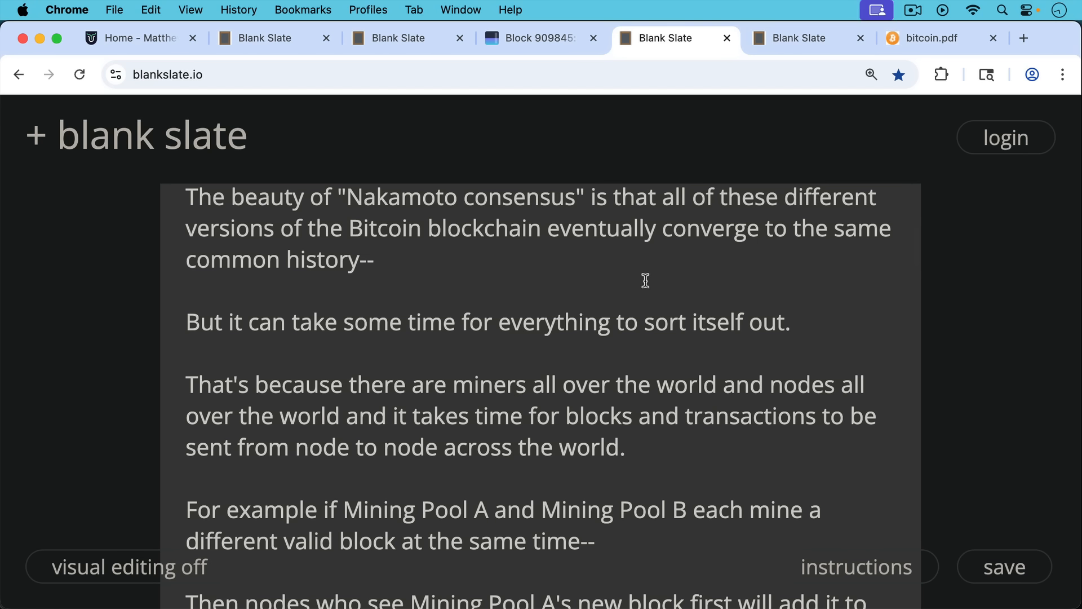
pyautogui.moveTo(649, 289)
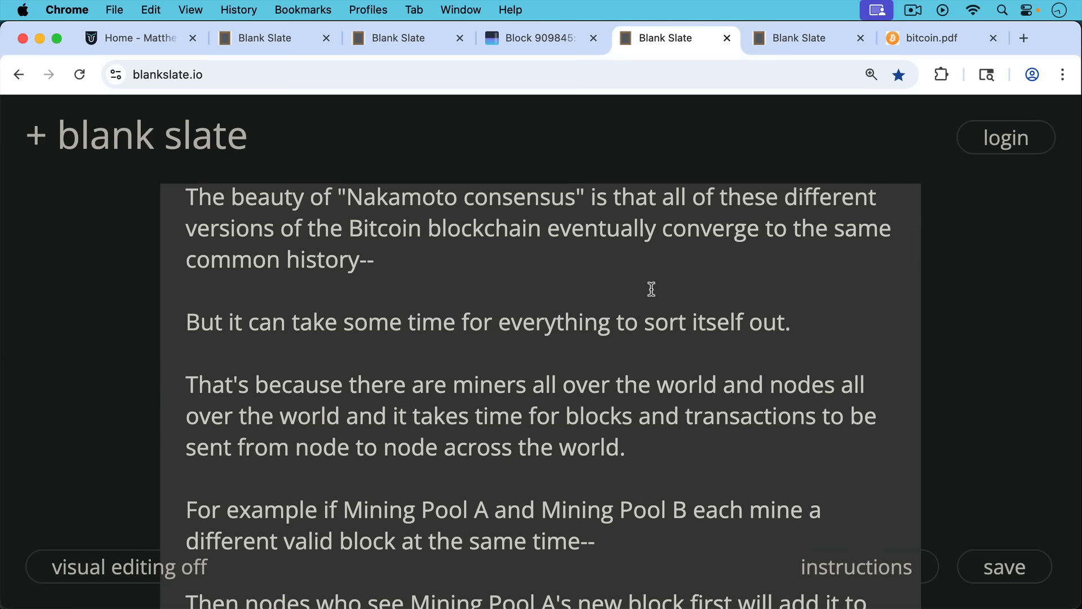
# Scroll to the paragraph asking which version of the blockchain is the correct one
pyautogui.scroll(-3)
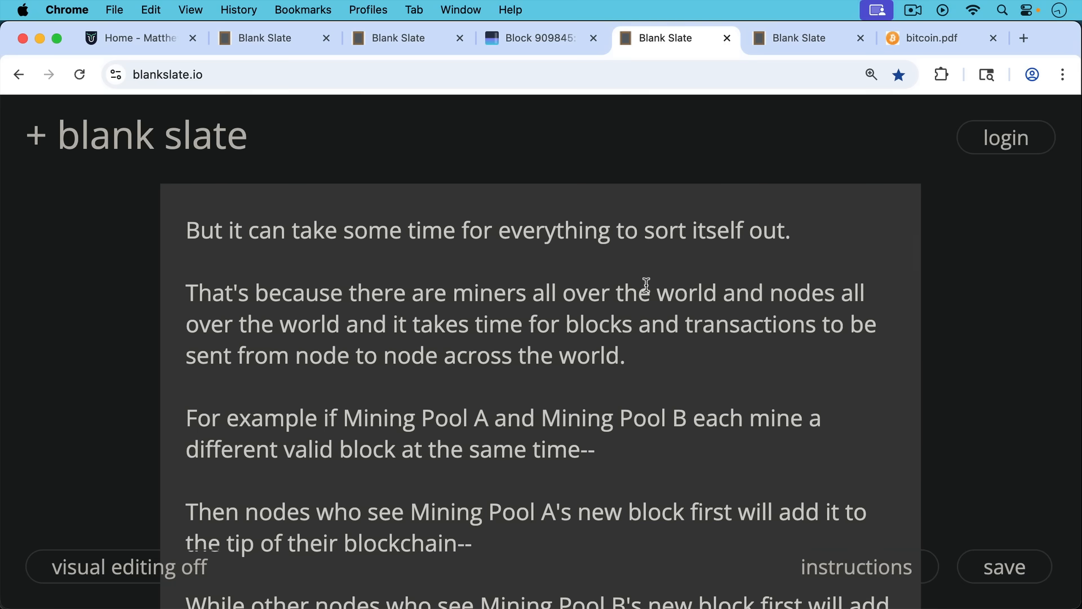
pyautogui.moveTo(686, 302)
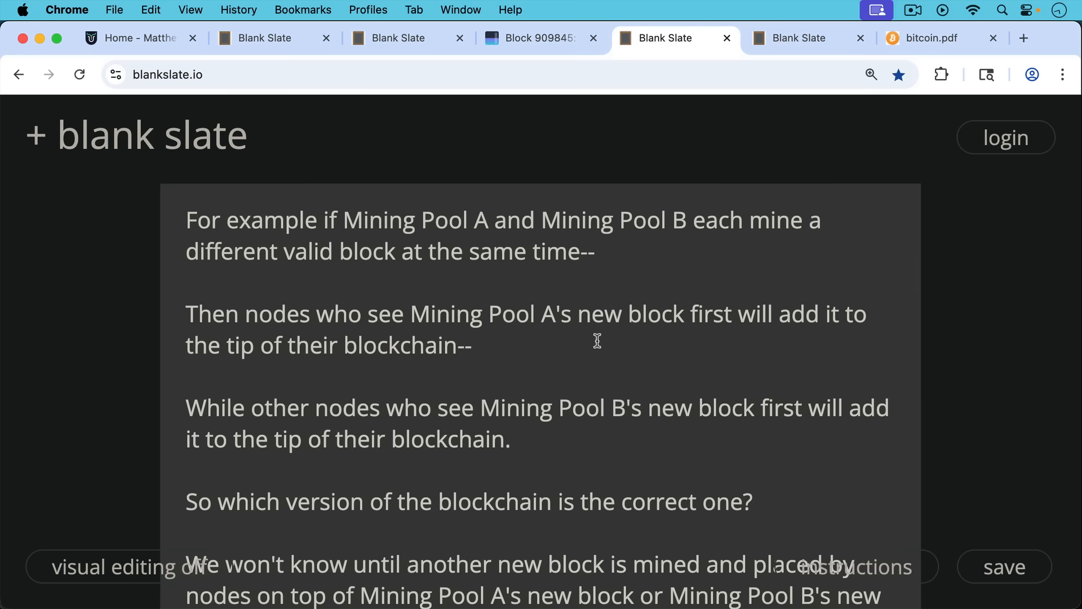
pyautogui.moveTo(617, 359)
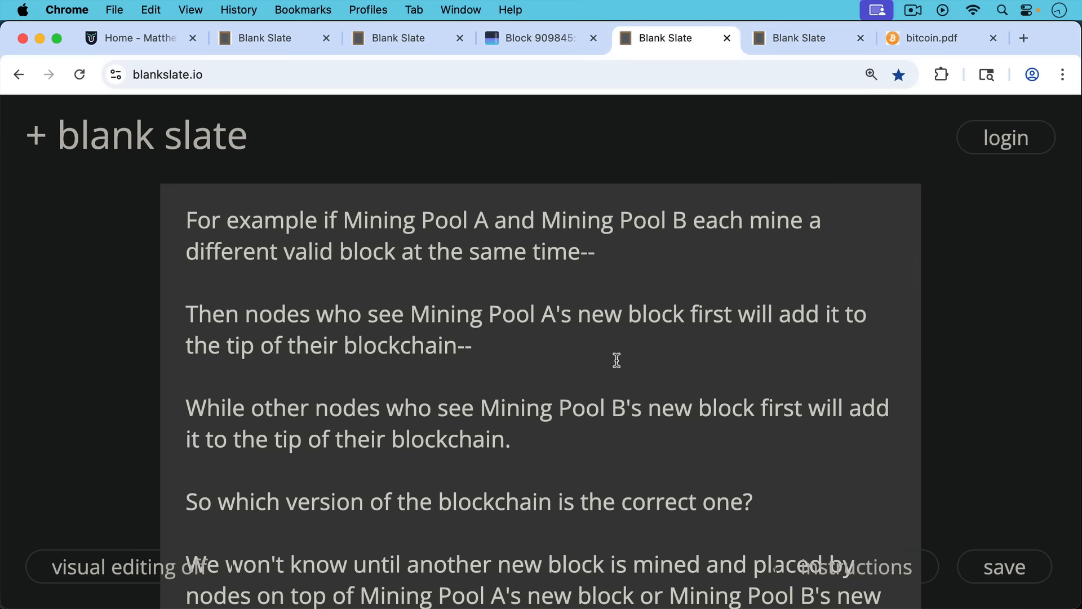
pyautogui.scroll(-3)
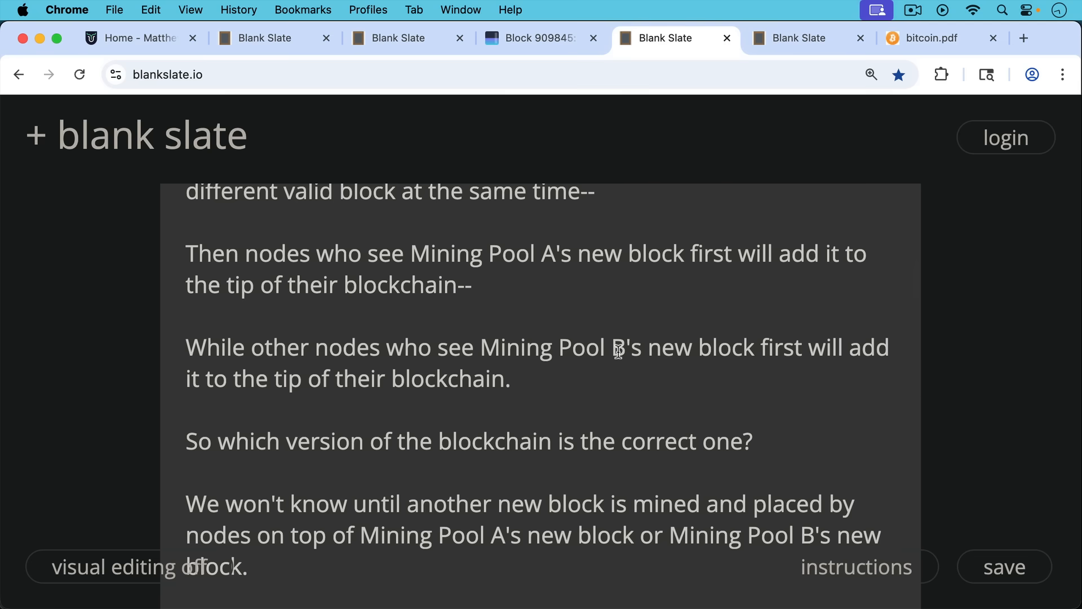
pyautogui.scroll(-3)
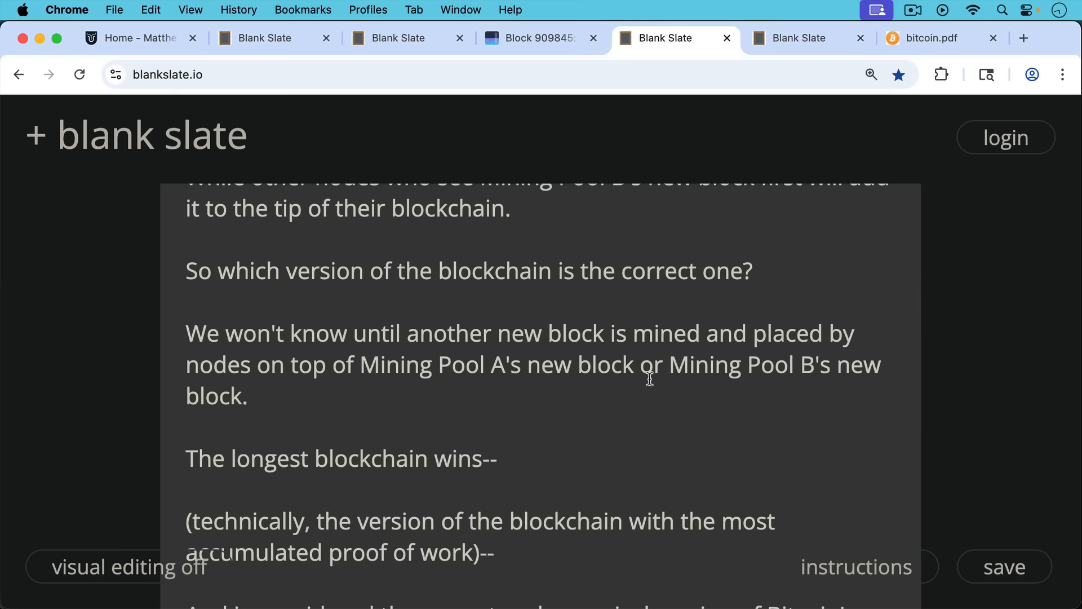
pyautogui.moveTo(662, 384)
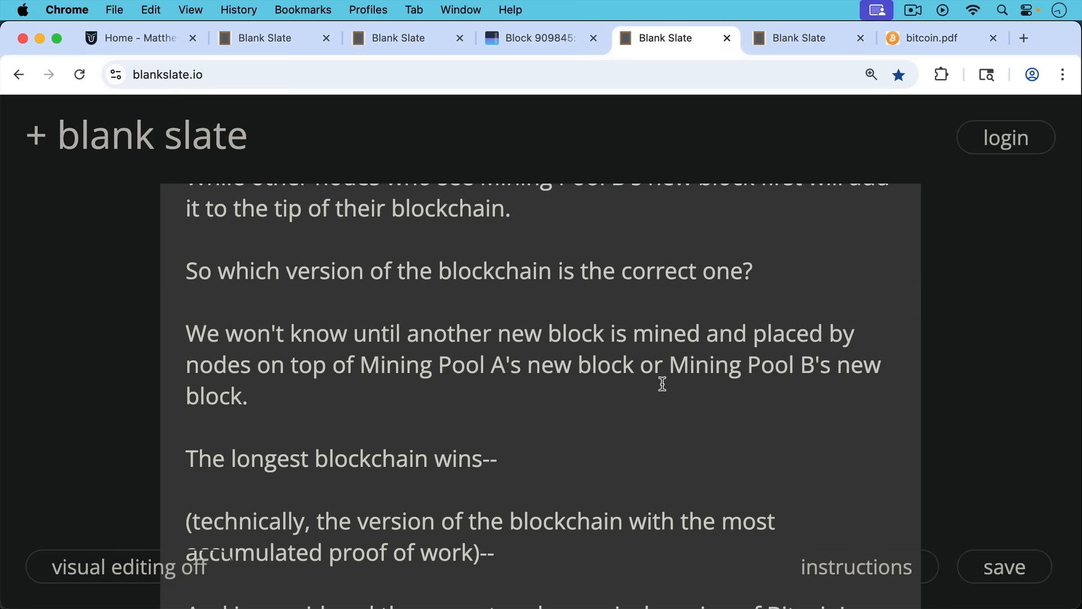
# Read through the block hashes notes and the Block 10,000–10,002 example
pyautogui.scroll(-3)
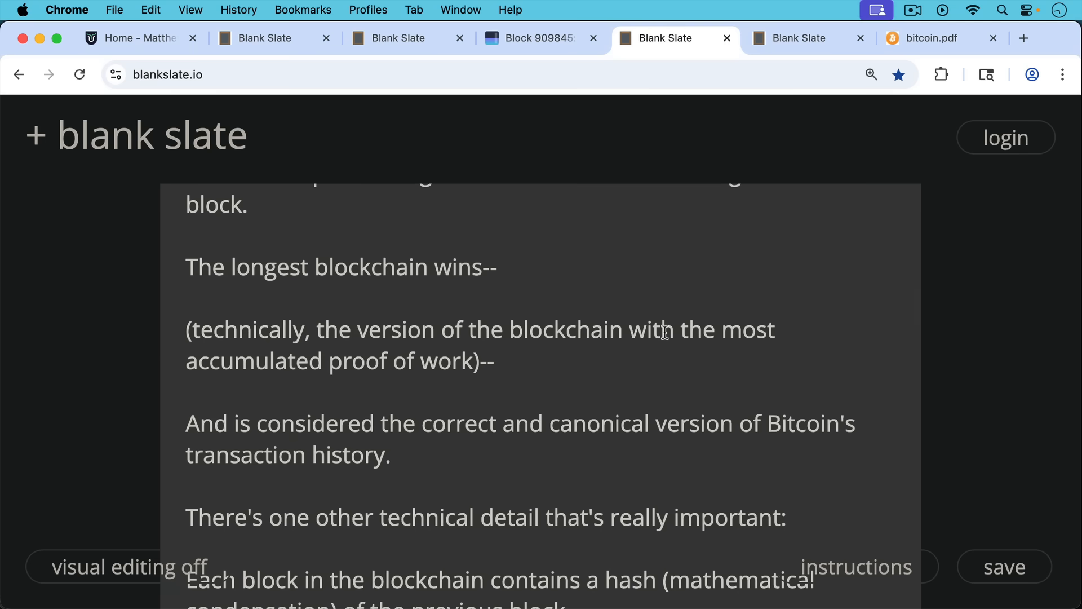
pyautogui.moveTo(665, 382)
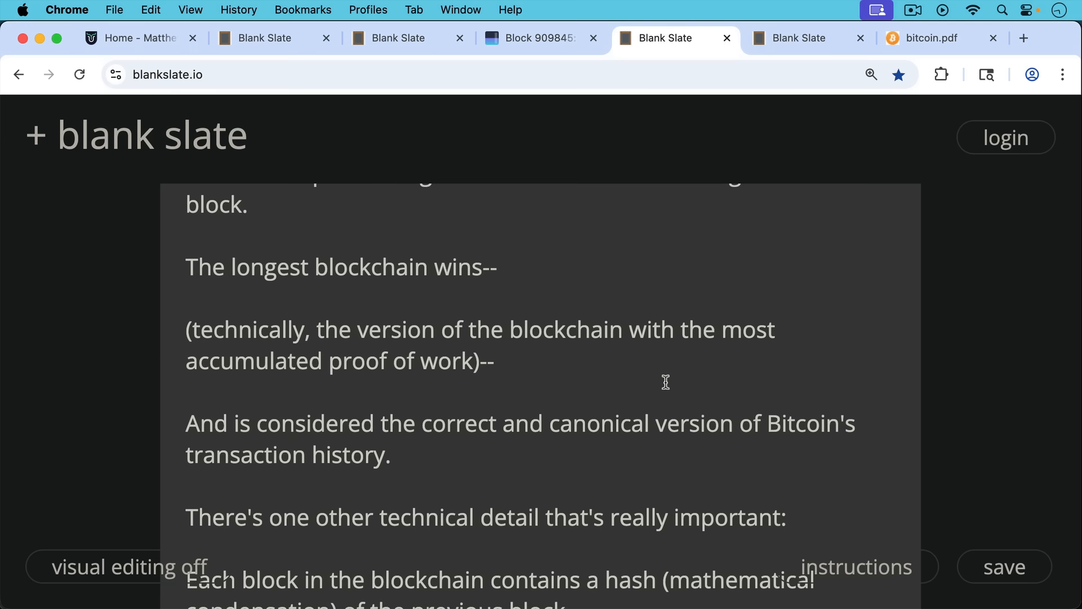
pyautogui.scroll(3)
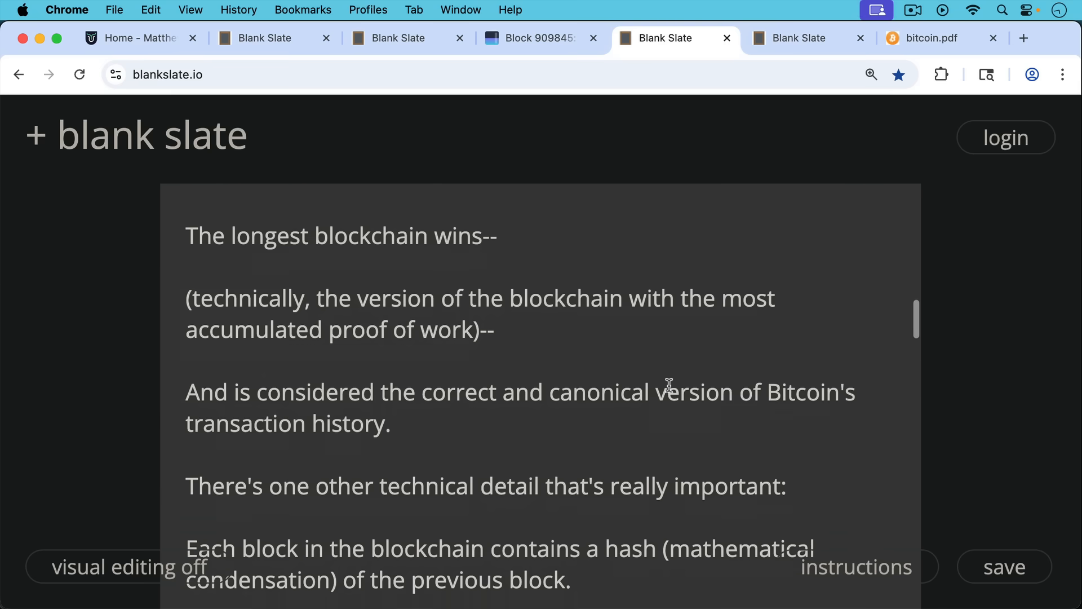
pyautogui.scroll(-3)
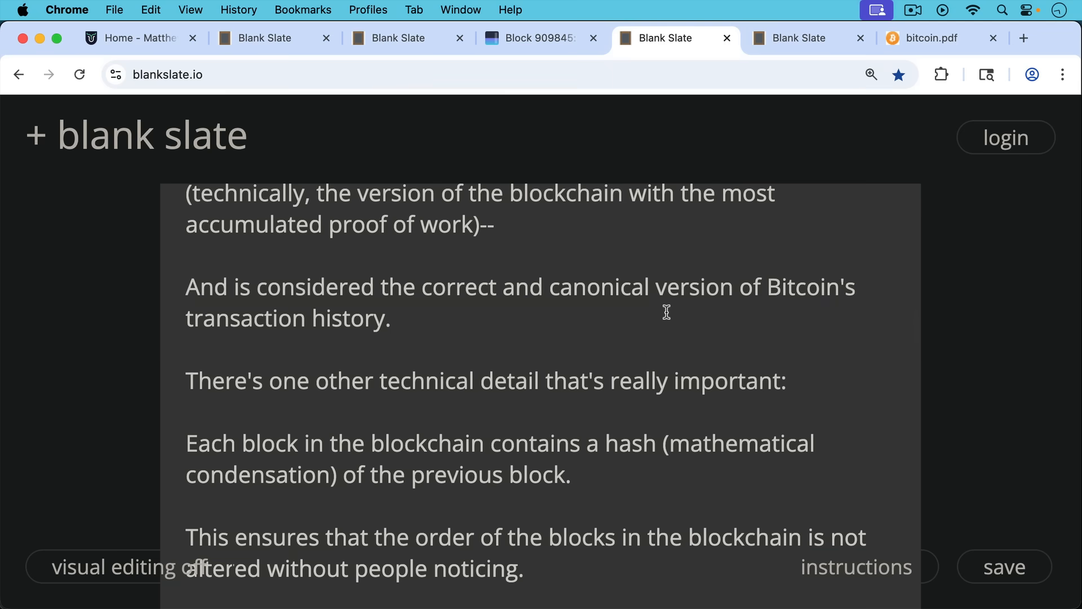
pyautogui.moveTo(659, 324)
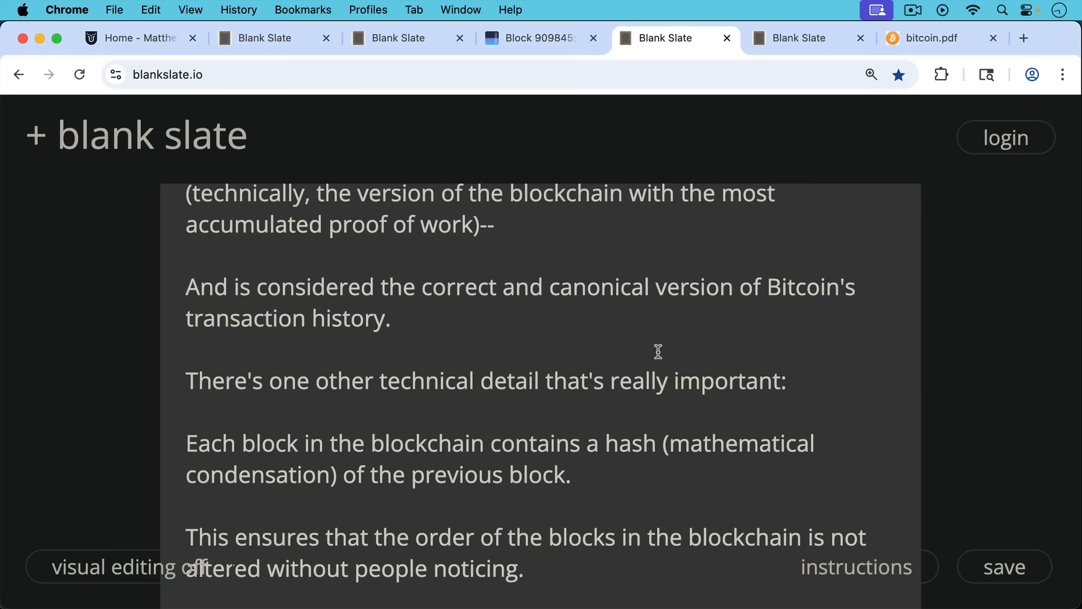
pyautogui.scroll(-3)
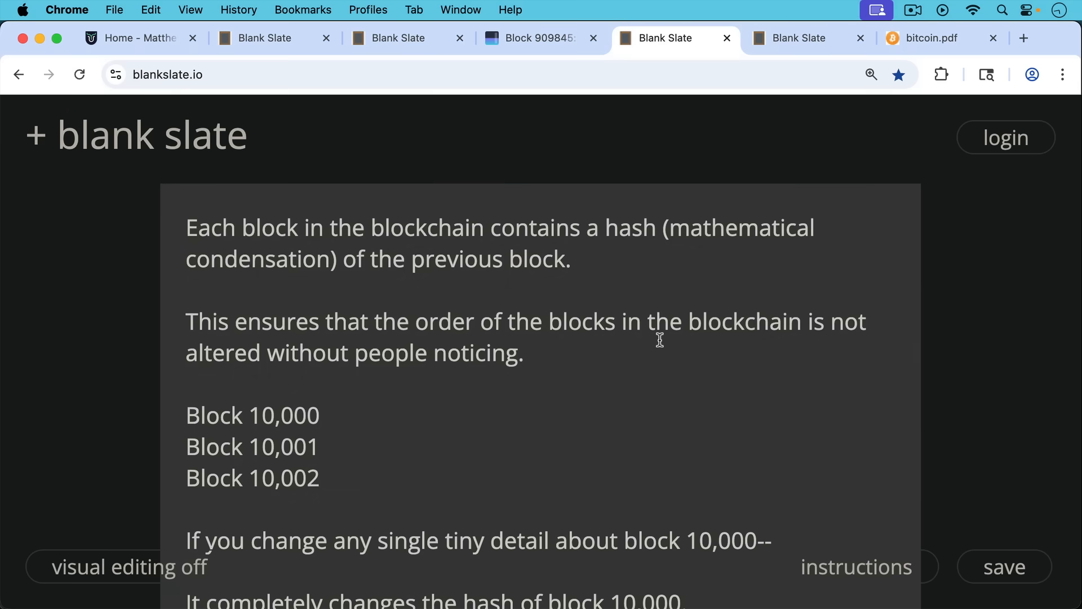
pyautogui.moveTo(657, 360)
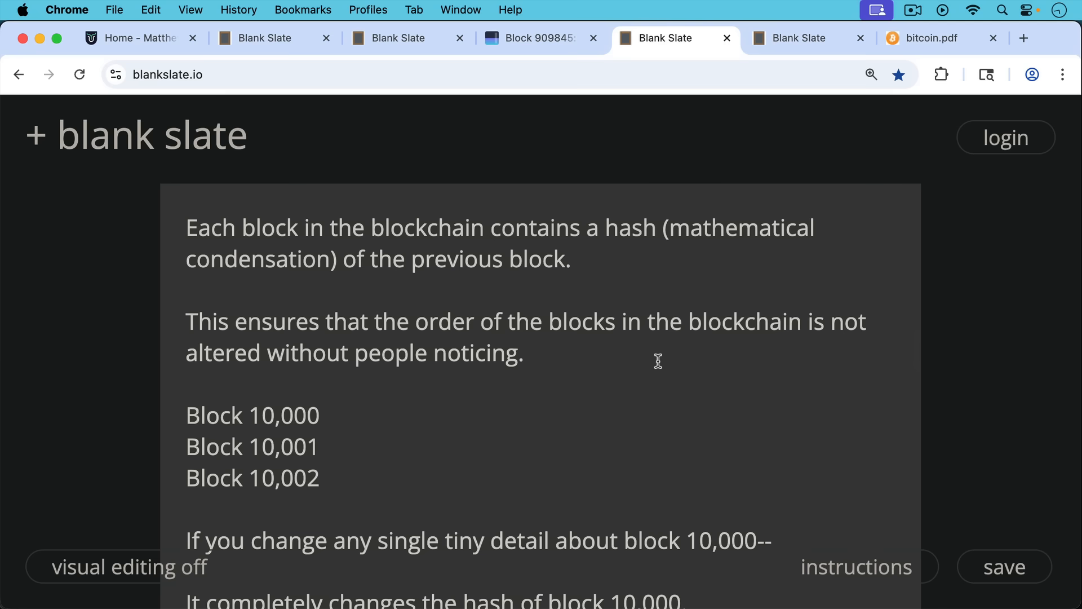
pyautogui.scroll(-3)
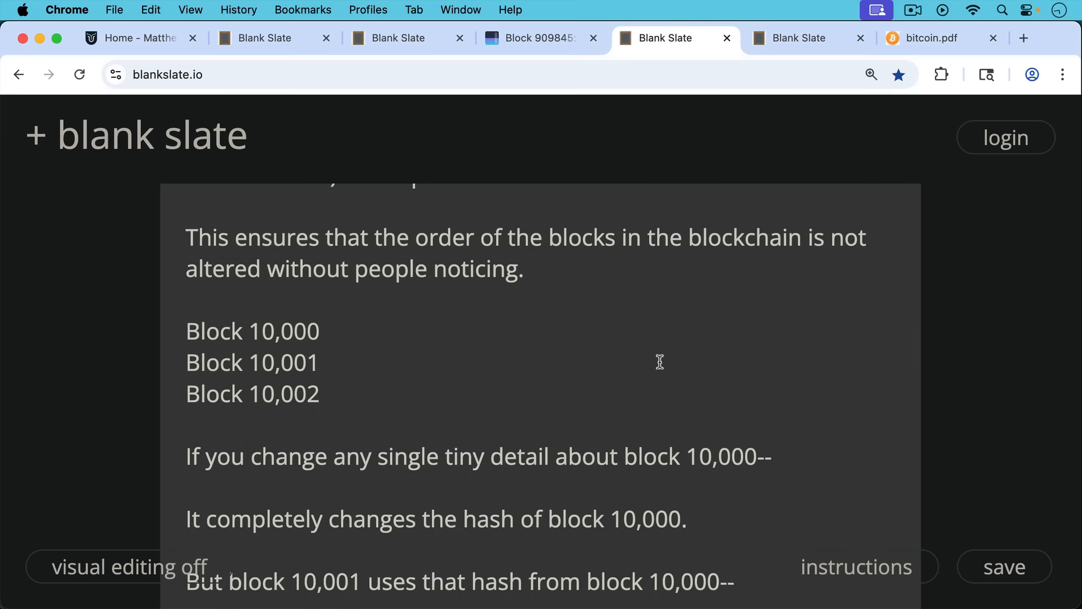
pyautogui.moveTo(656, 346)
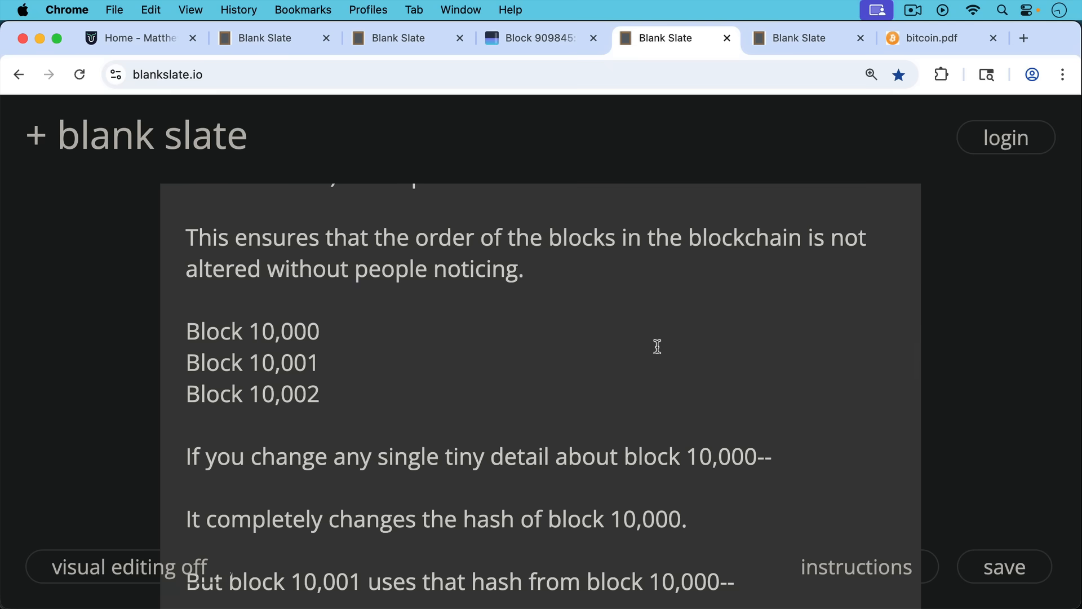
pyautogui.moveTo(665, 379)
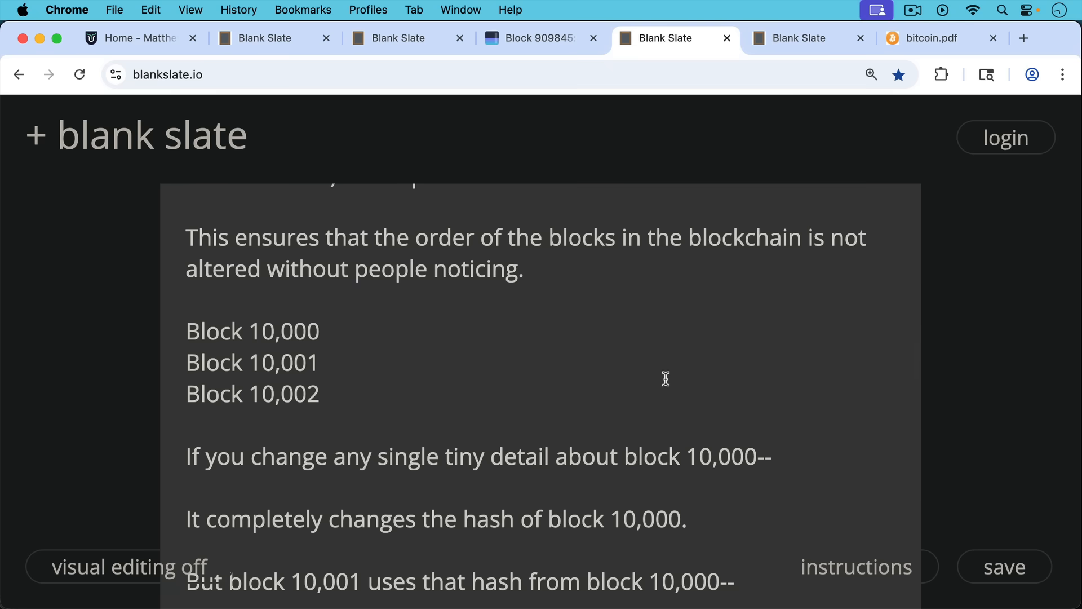
pyautogui.moveTo(674, 380)
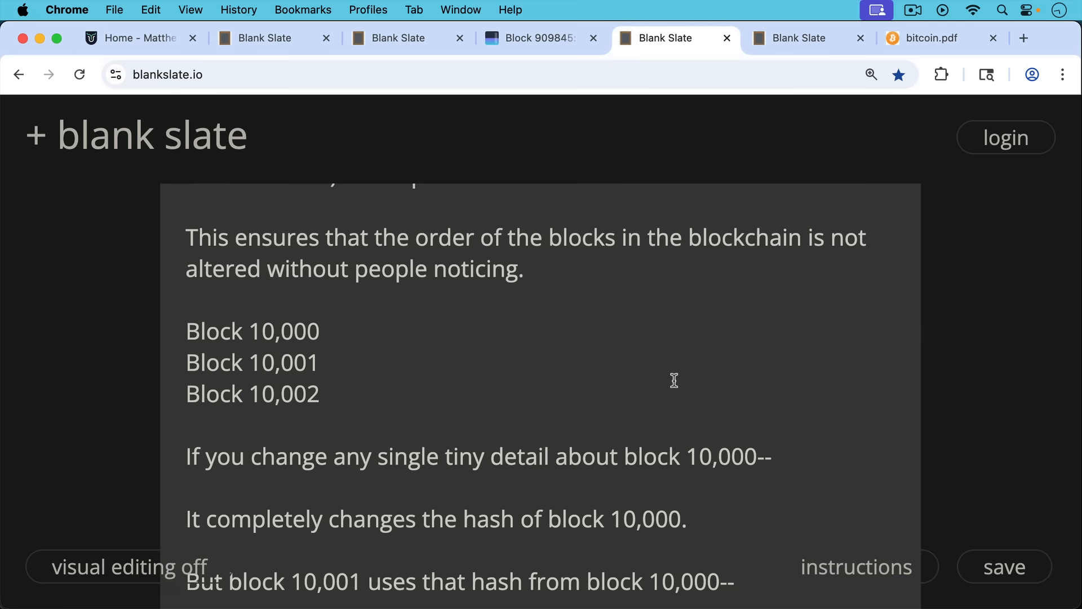
pyautogui.scroll(-3)
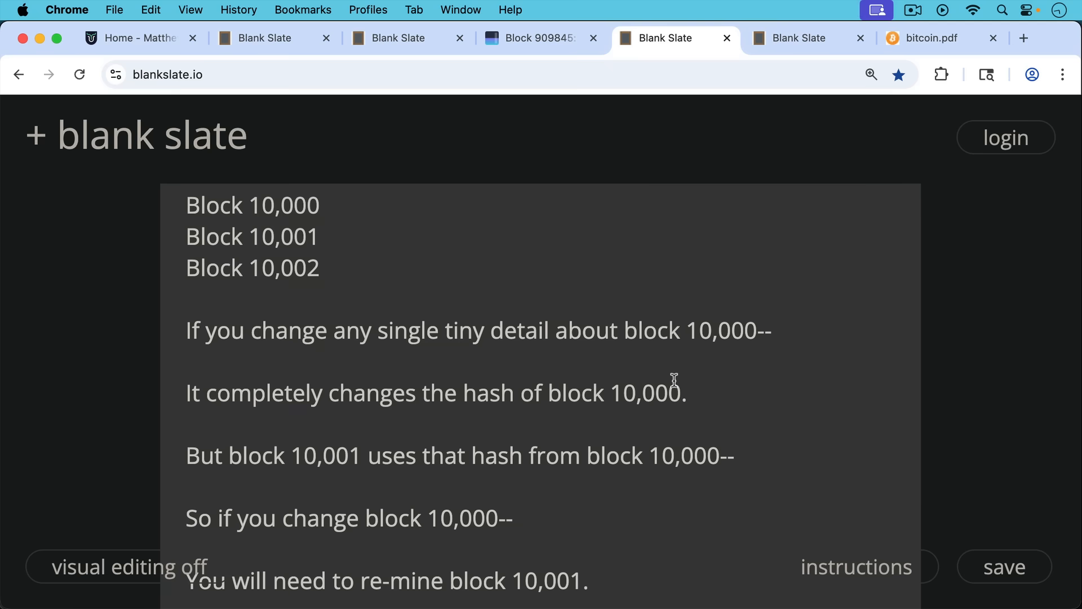
pyautogui.scroll(-3)
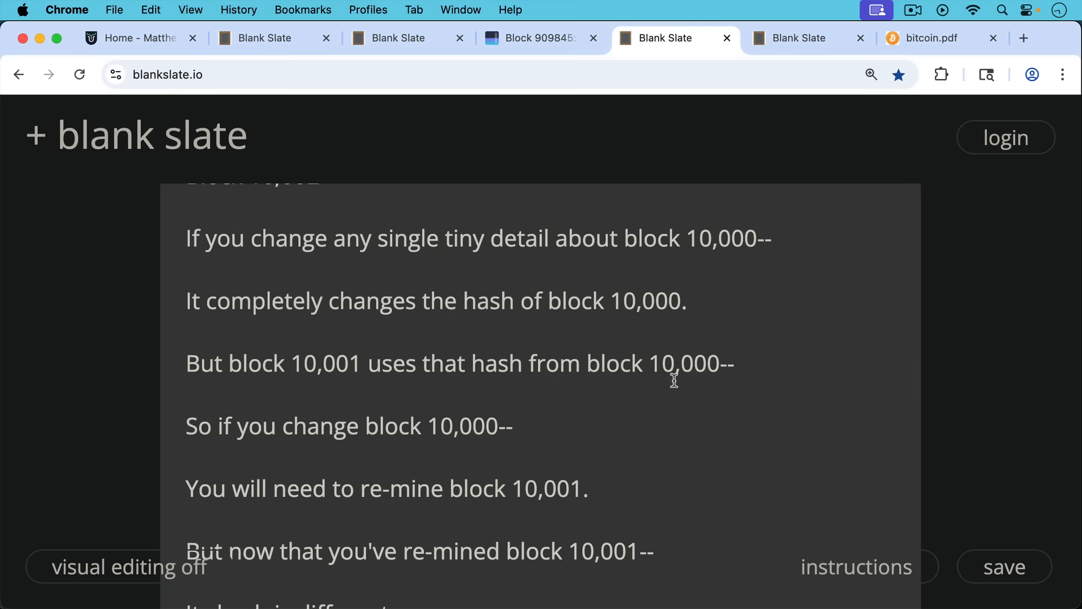
pyautogui.scroll(-3)
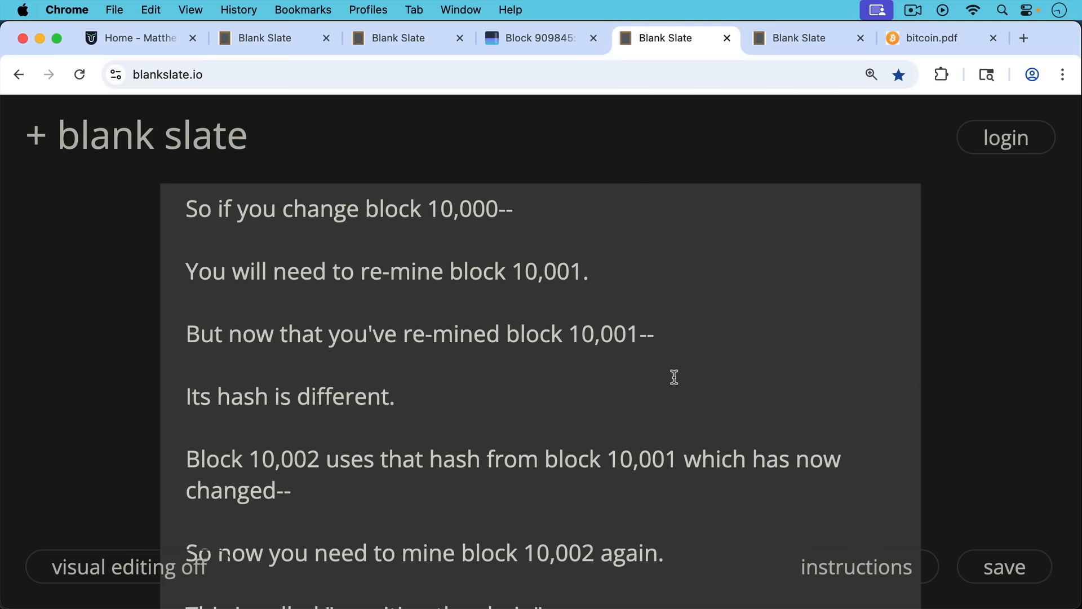
# Continue to the rewriting-the-chain passage asking how to mine 4 blocks while others mine 1
pyautogui.scroll(-3)
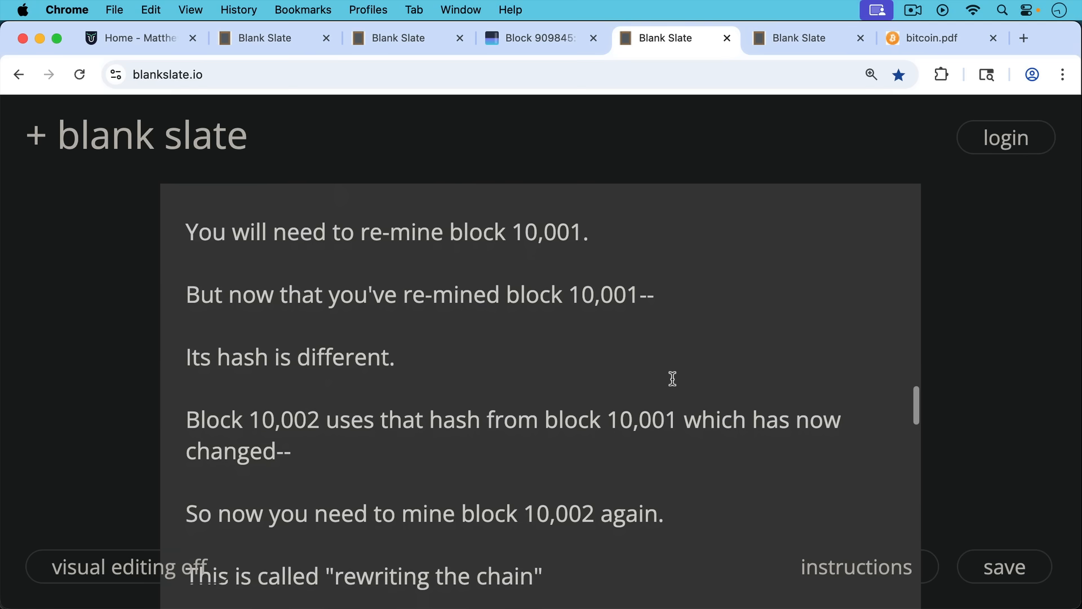
pyautogui.scroll(-3)
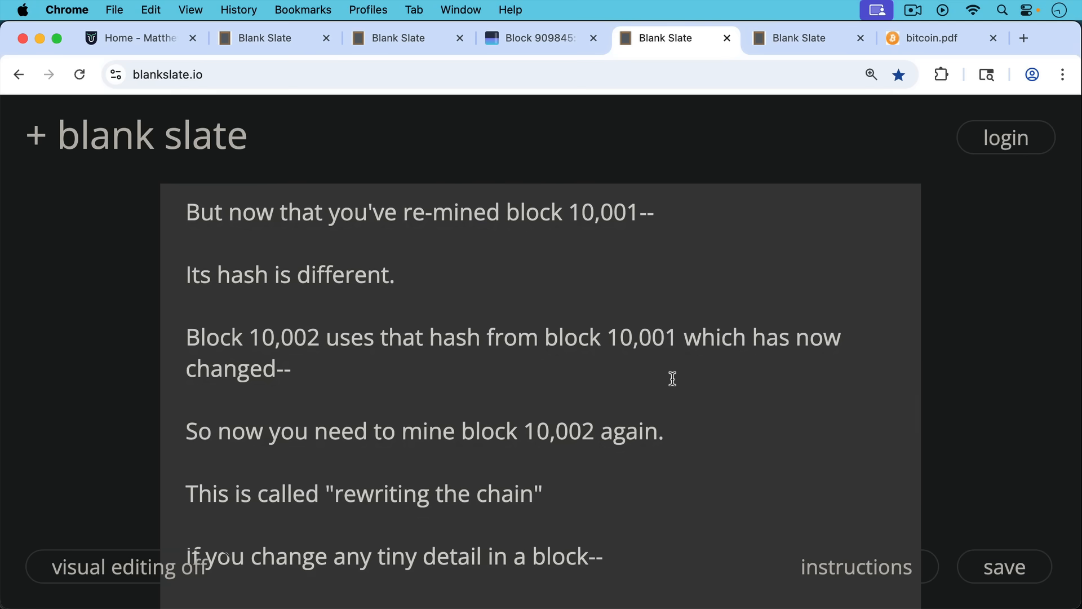
pyautogui.scroll(-3)
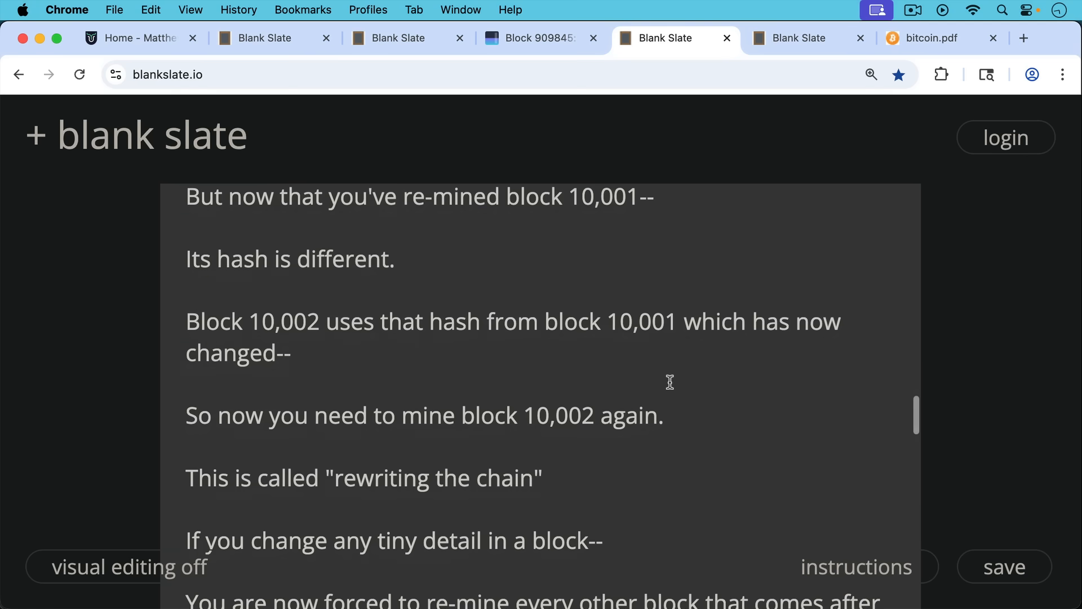
pyautogui.scroll(-3)
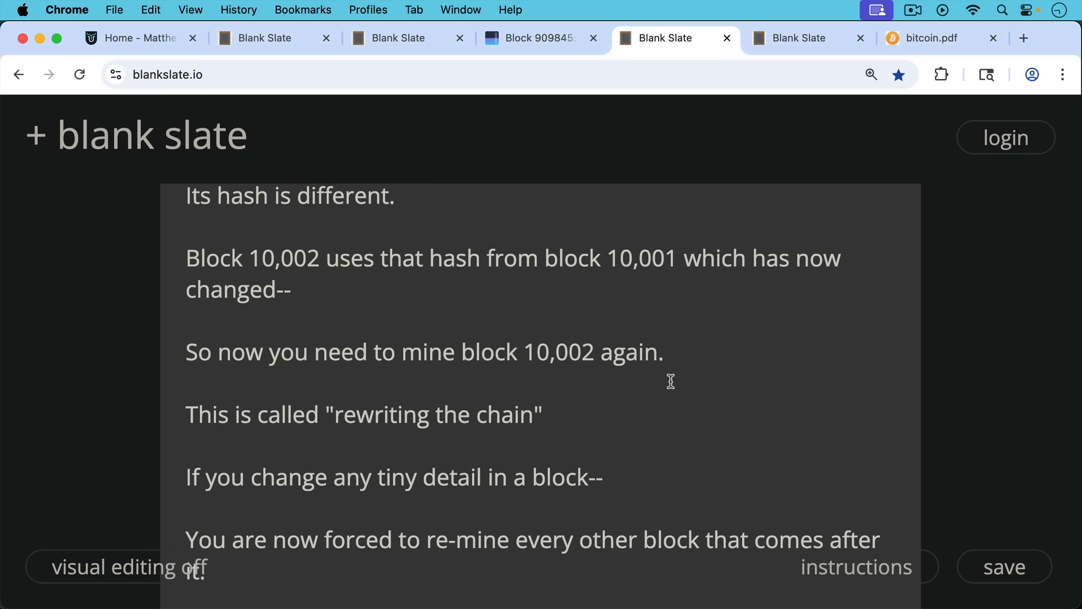
pyautogui.scroll(-3)
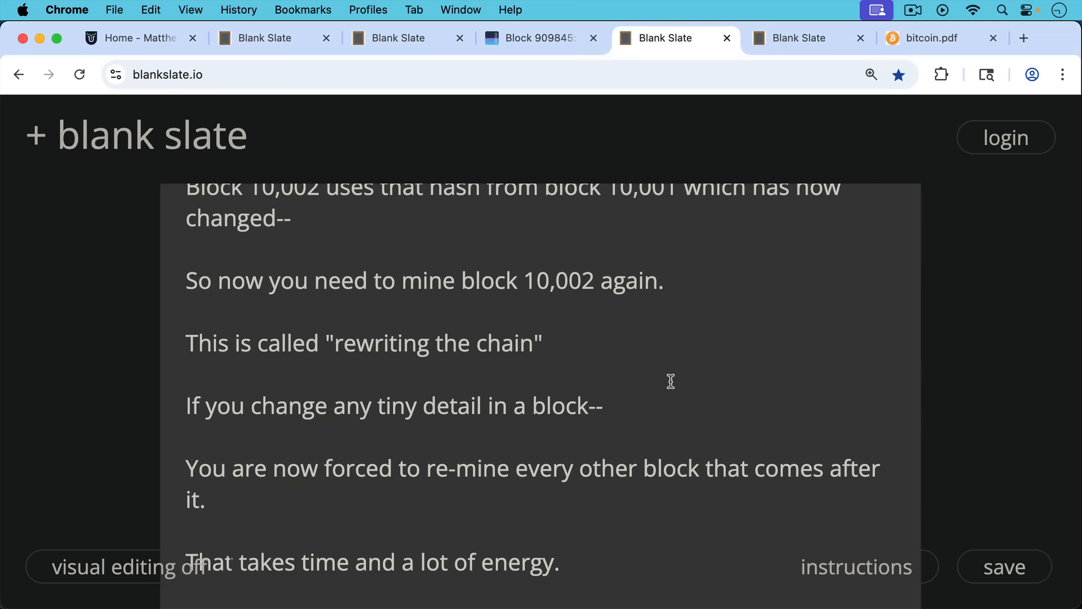
pyautogui.scroll(-3)
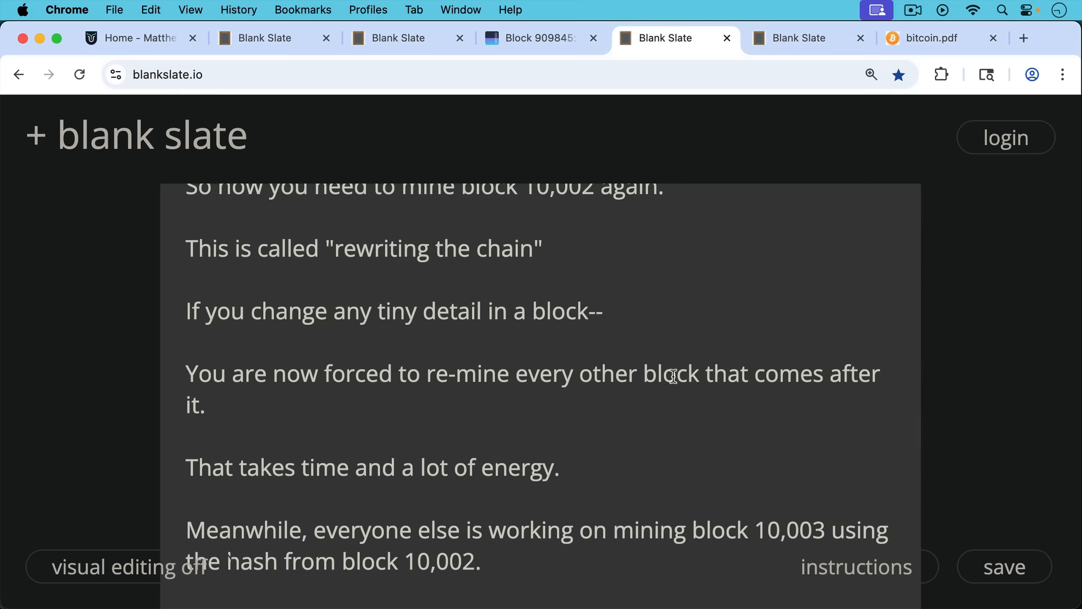
pyautogui.scroll(-3)
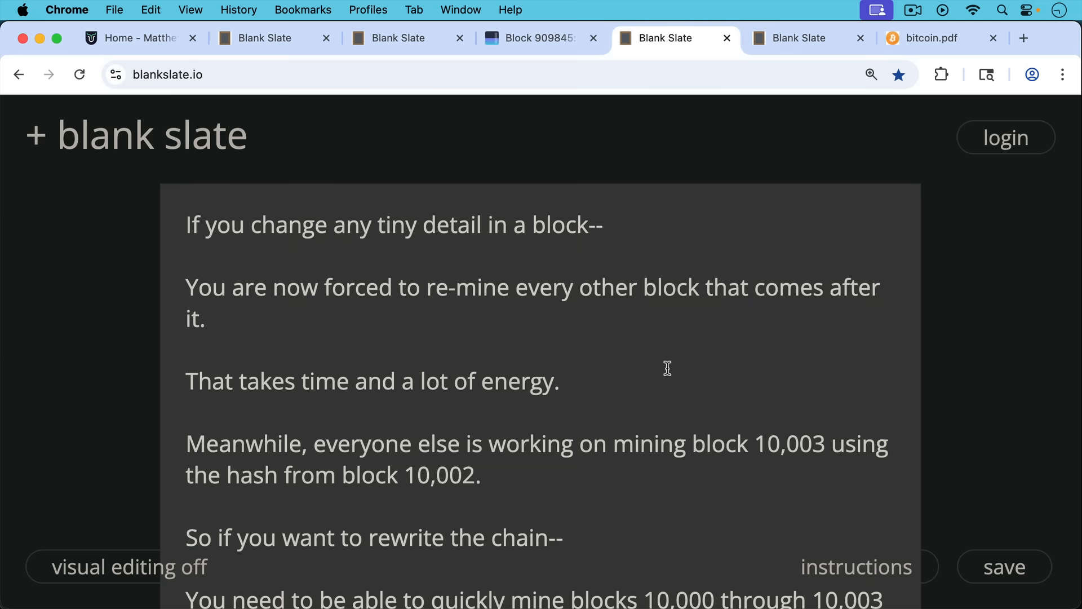
pyautogui.moveTo(666, 379)
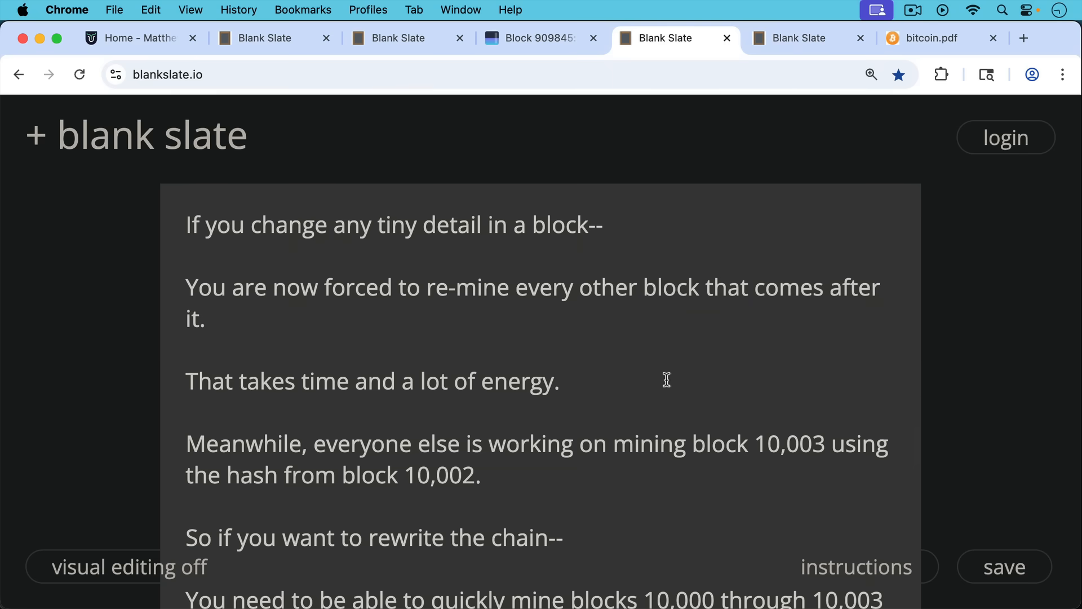
pyautogui.scroll(-3)
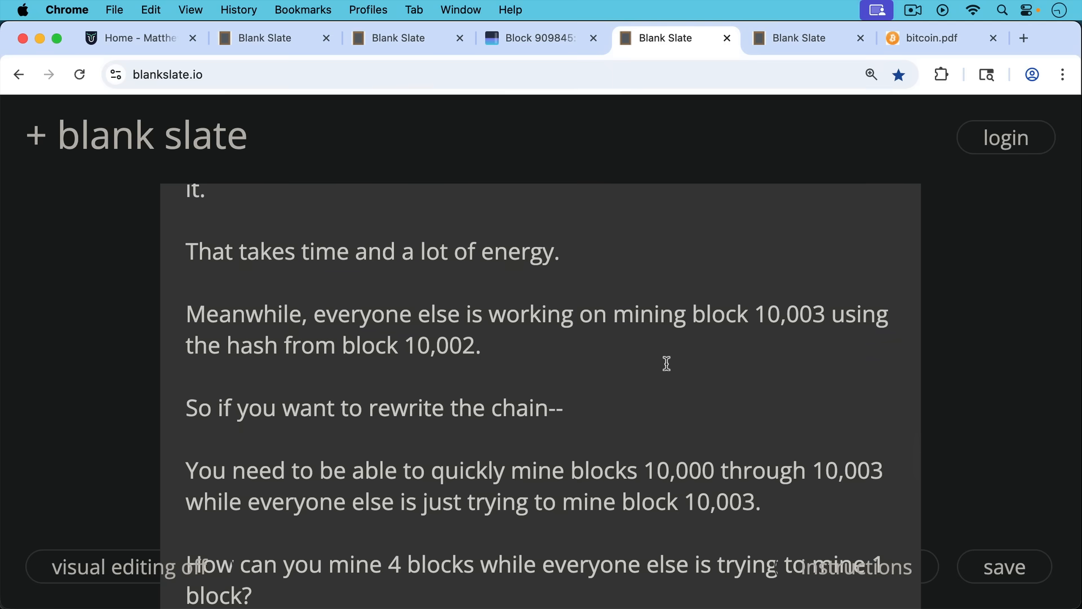
pyautogui.moveTo(659, 393)
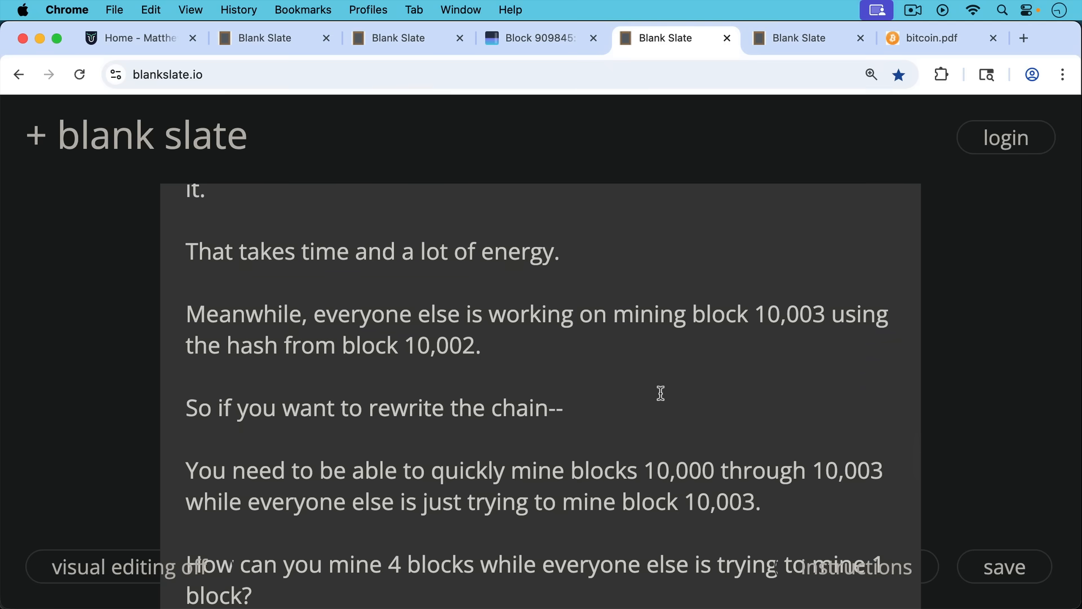
# Scroll to the 50% and 51% hash rate passage ending with why it's called a 51% attack
pyautogui.scroll(-3)
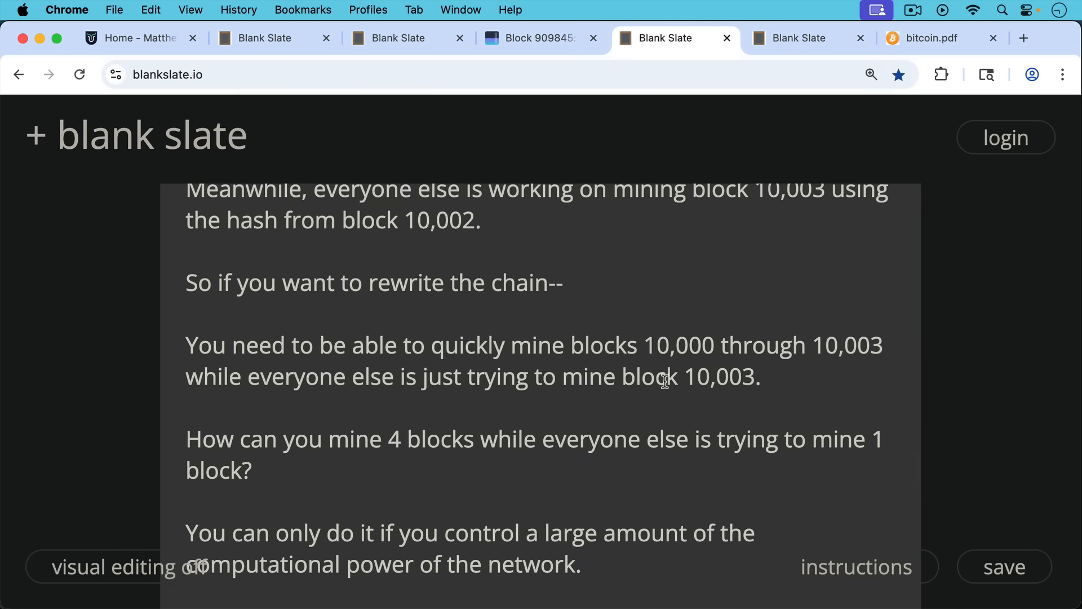
pyautogui.scroll(-3)
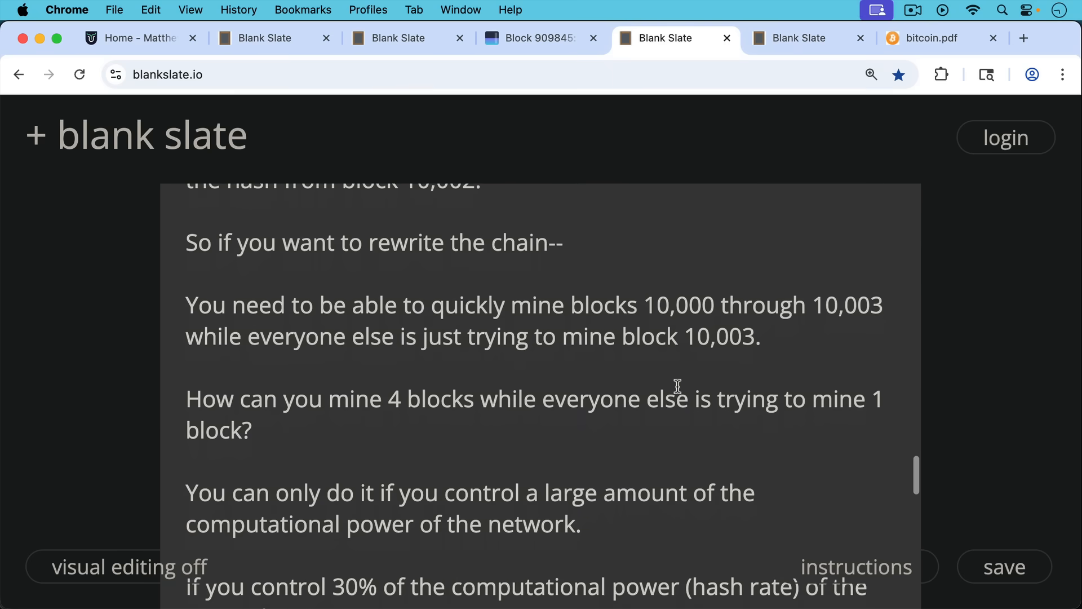
pyautogui.scroll(-3)
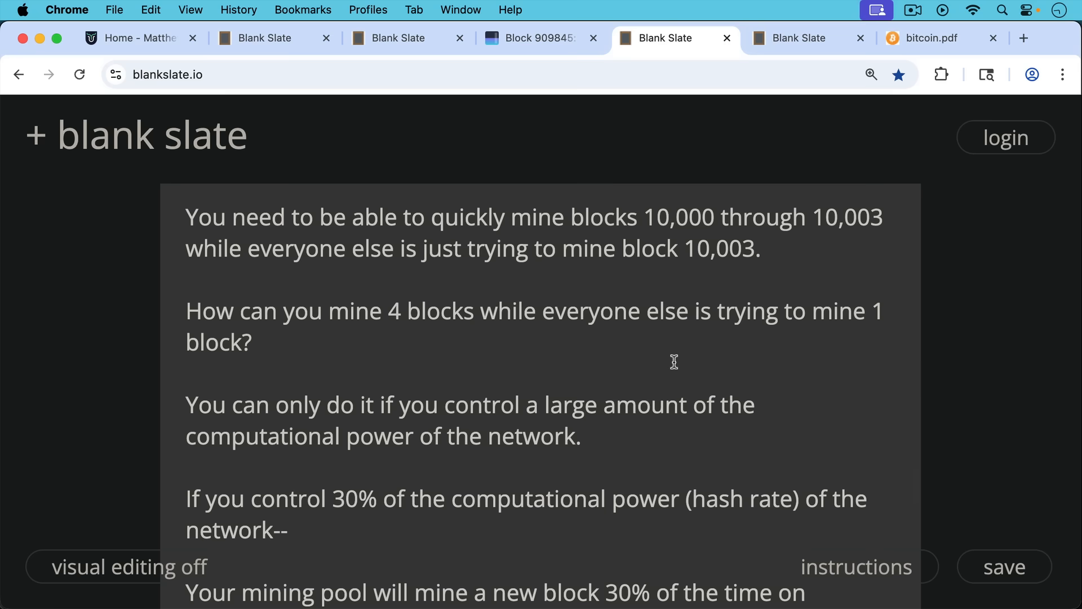
pyautogui.moveTo(661, 377)
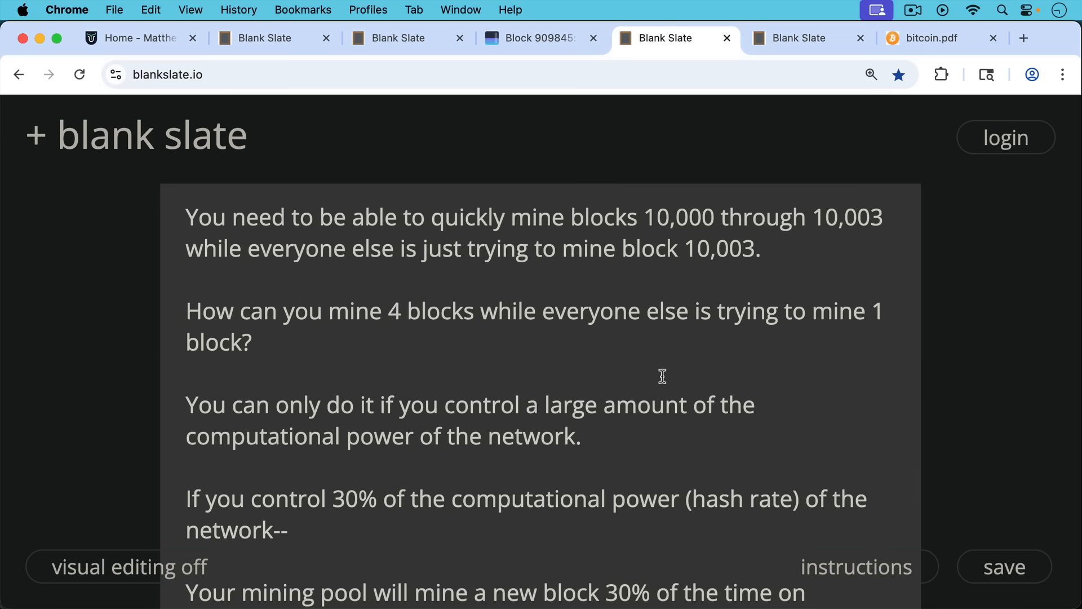
pyautogui.scroll(-3)
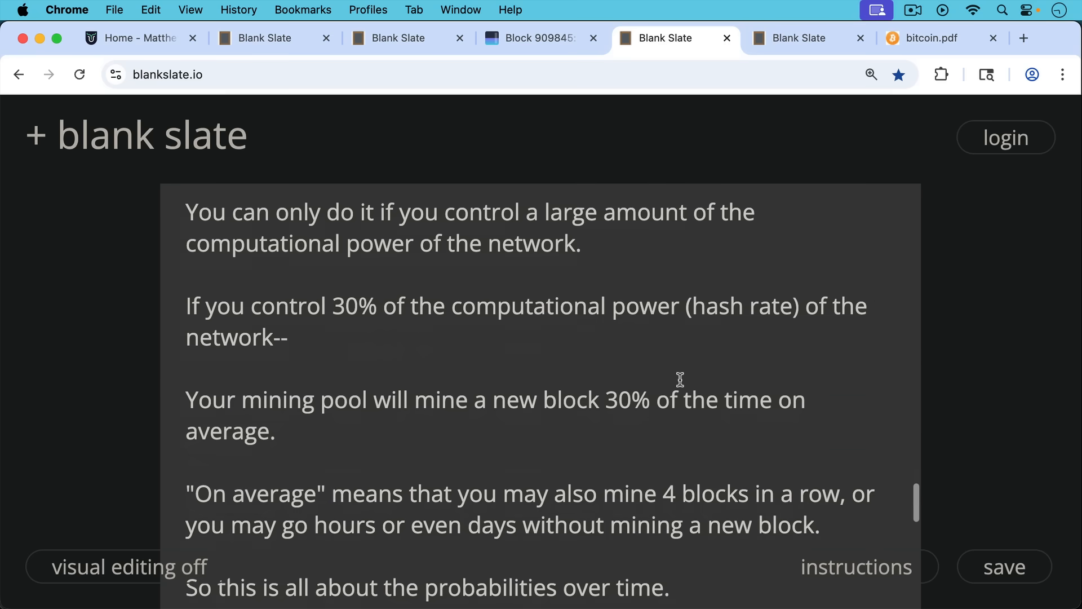
pyautogui.moveTo(675, 353)
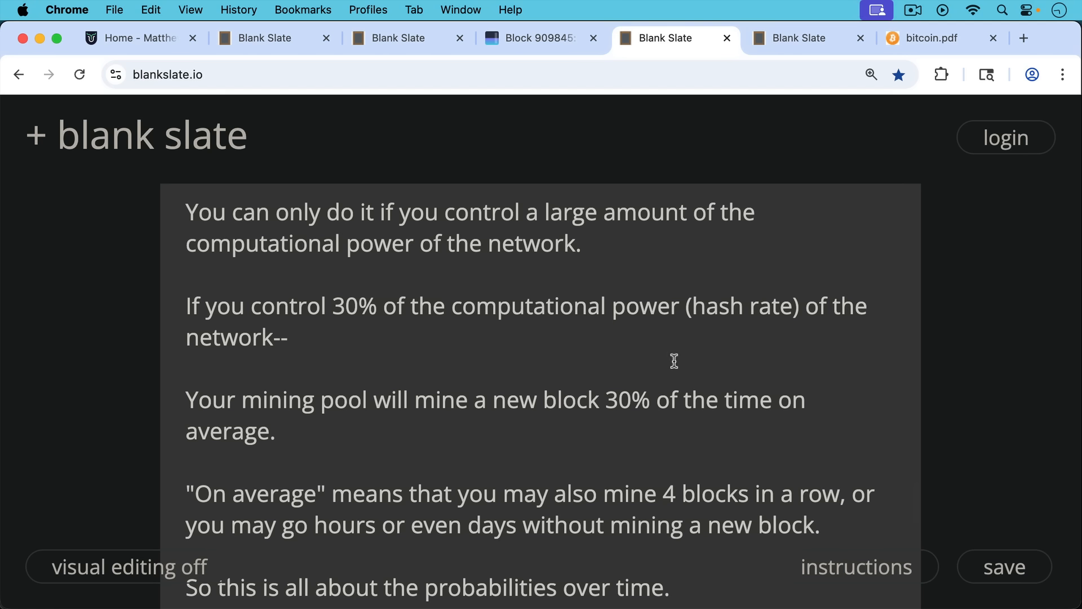
pyautogui.moveTo(669, 367)
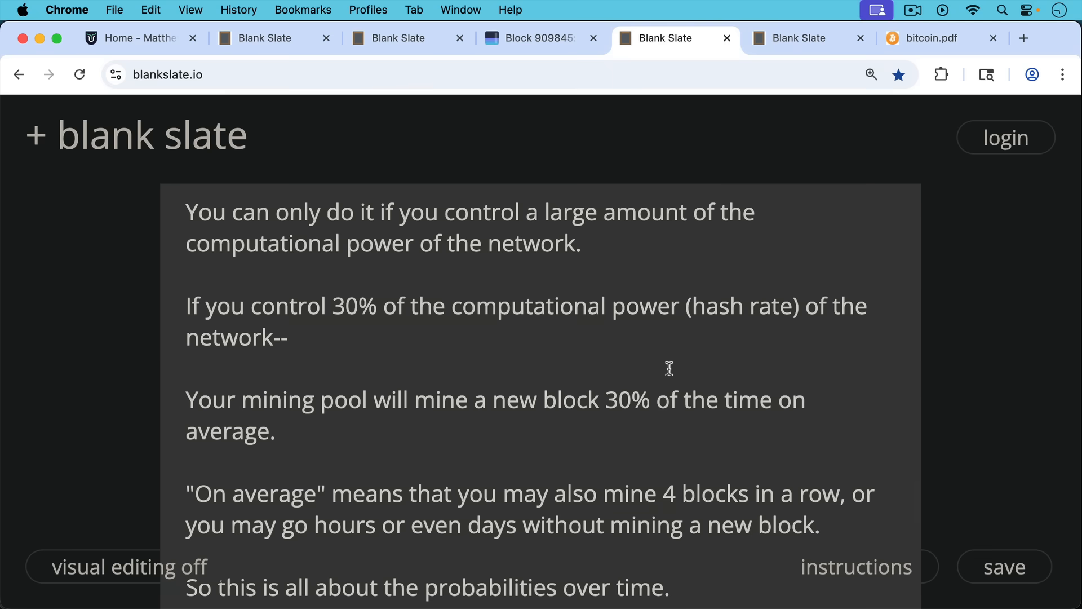
pyautogui.scroll(-3)
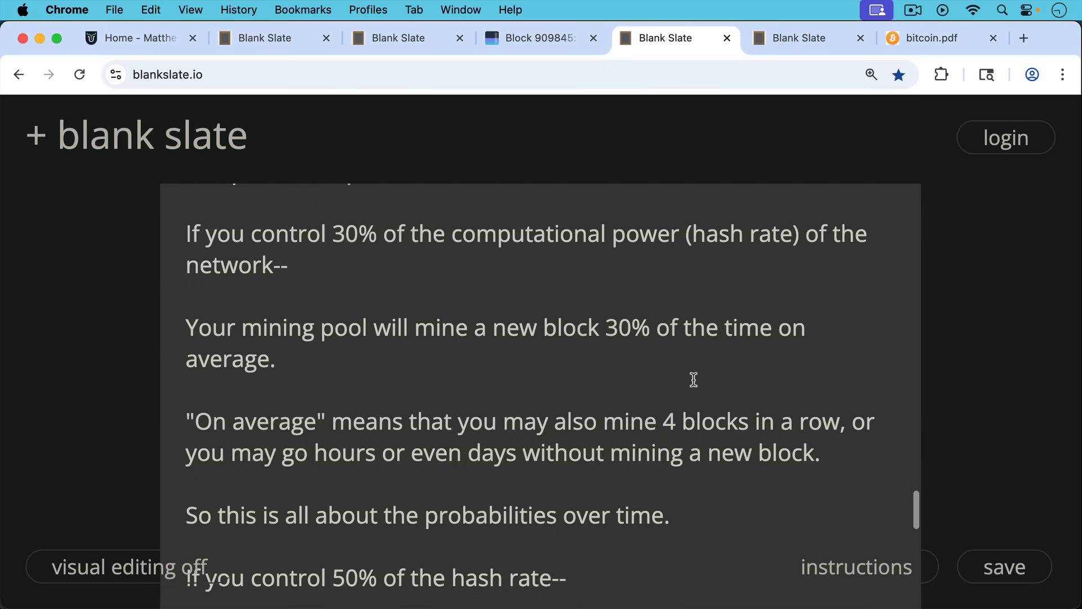
pyautogui.scroll(-3)
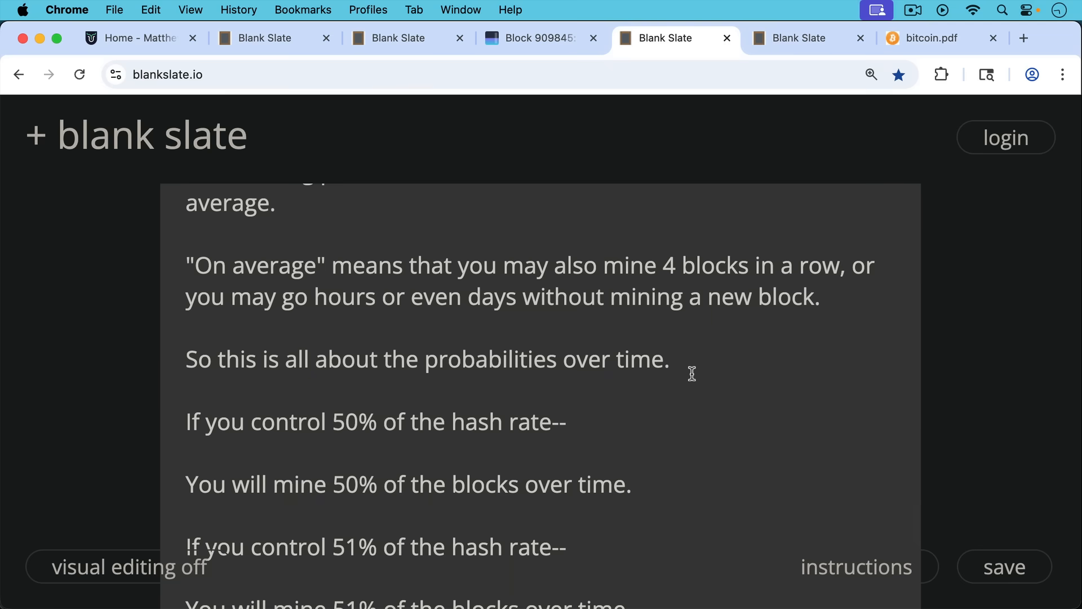
pyautogui.moveTo(687, 380)
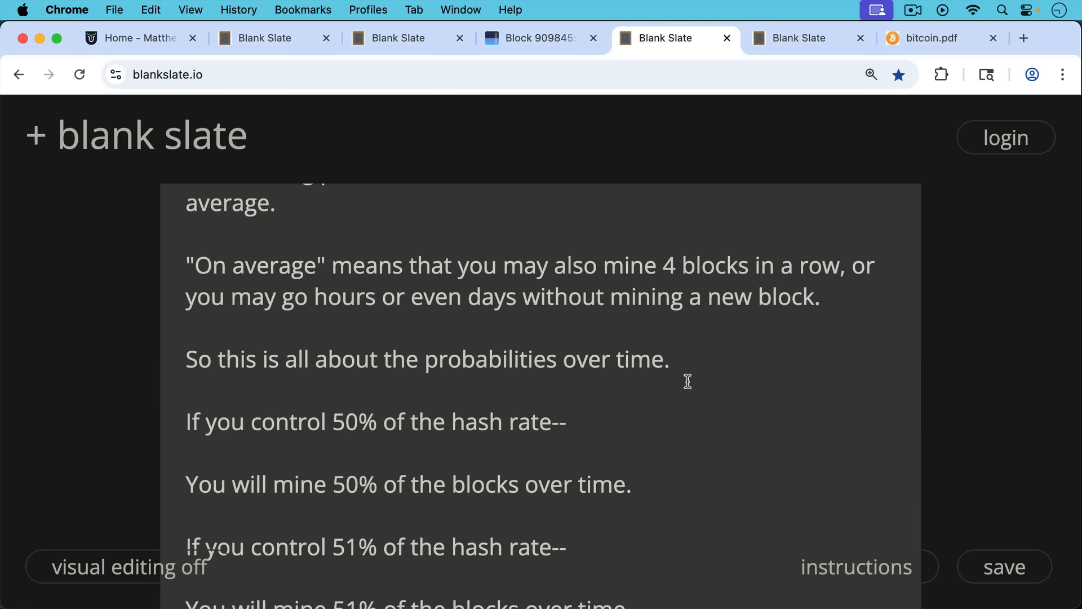
pyautogui.scroll(-3)
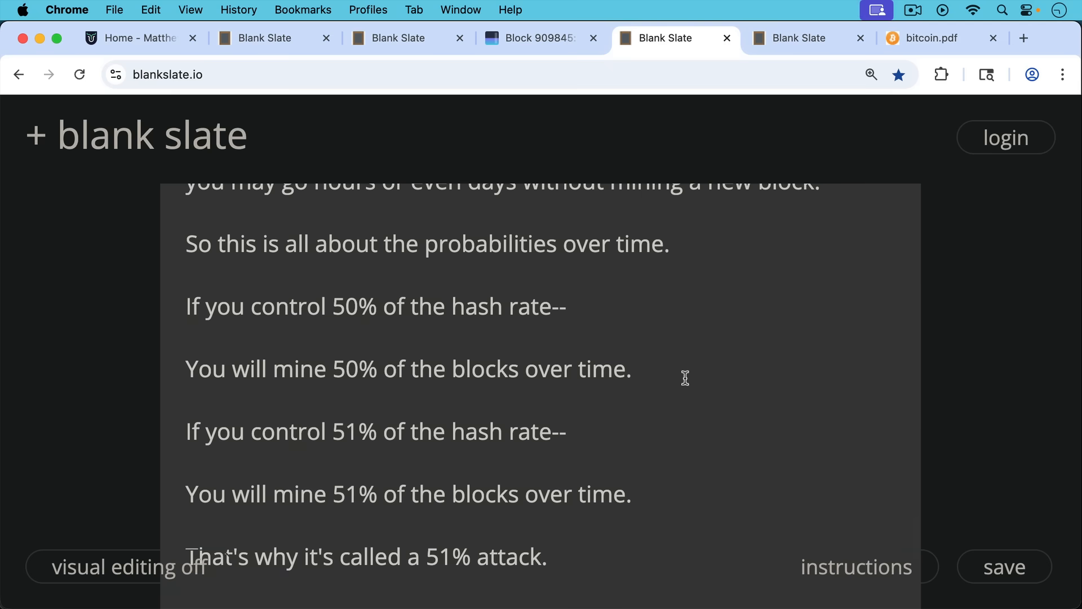
# Scroll to the end of the note showing SUBSCRIBE, LIKE, COMMENT, SHARE
pyautogui.scroll(-3)
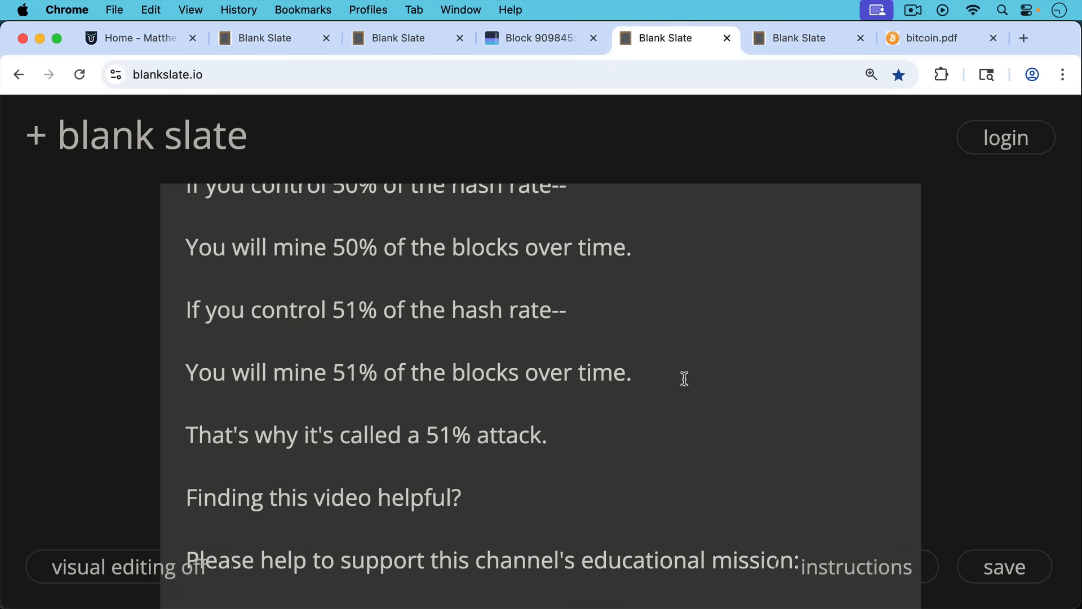
pyautogui.moveTo(683, 367)
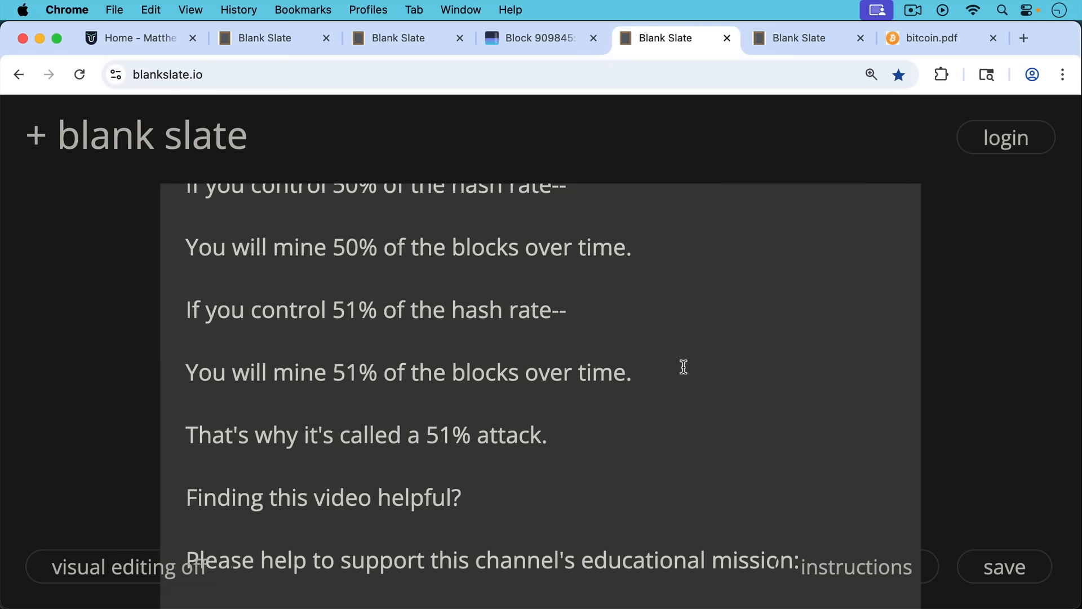
pyautogui.moveTo(676, 380)
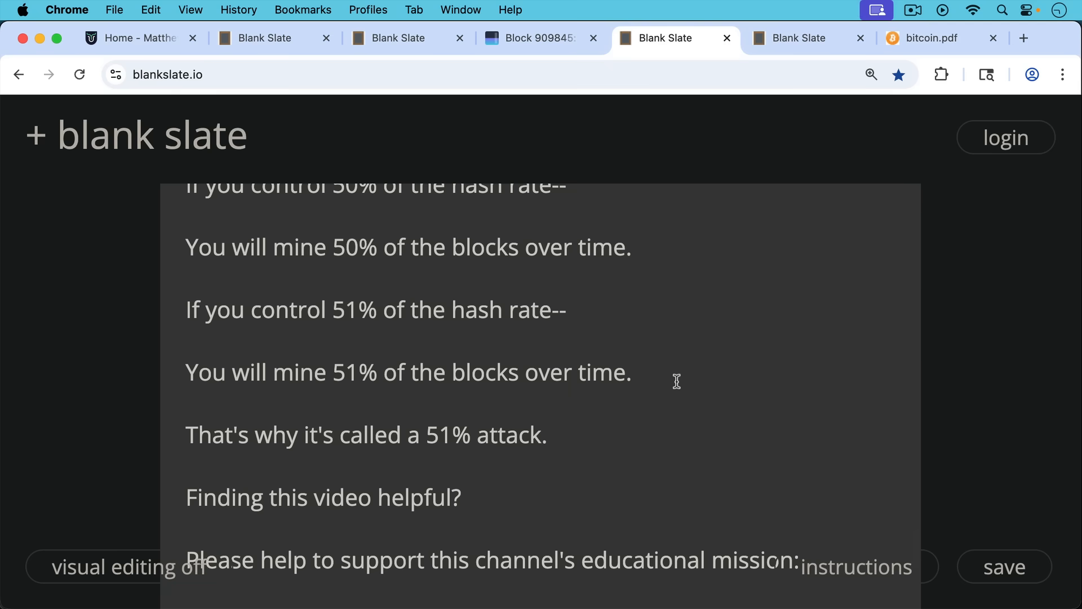
pyautogui.scroll(-3)
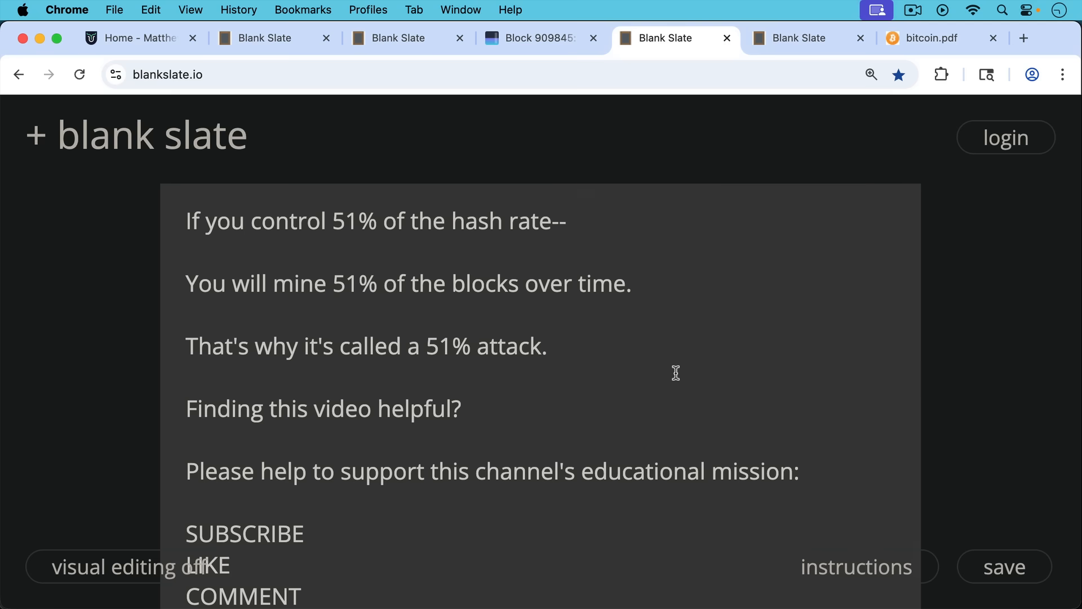
pyautogui.scroll(-3)
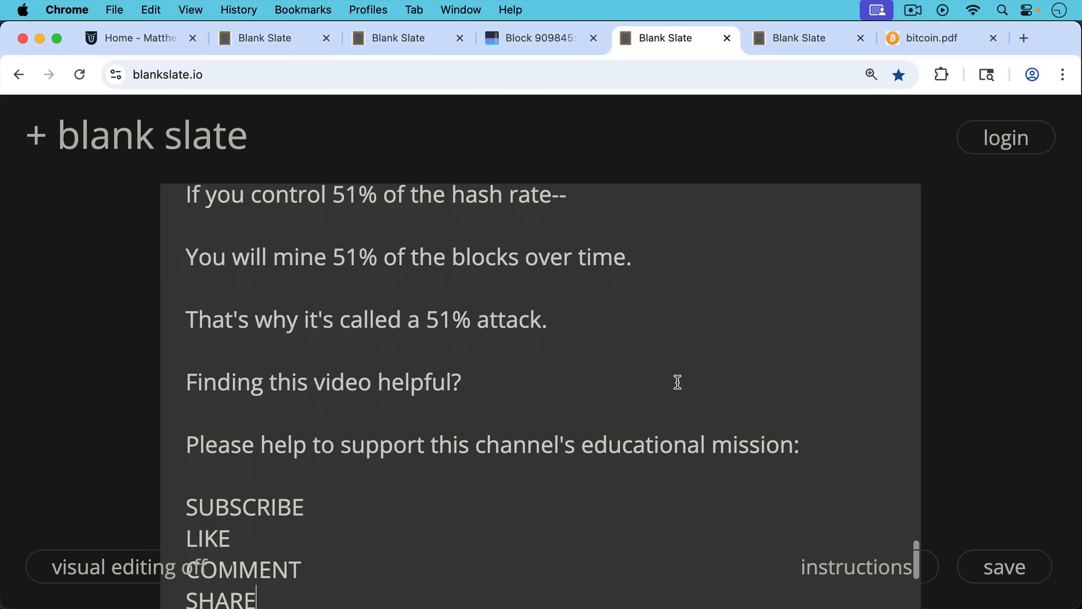
pyautogui.scroll(-3)
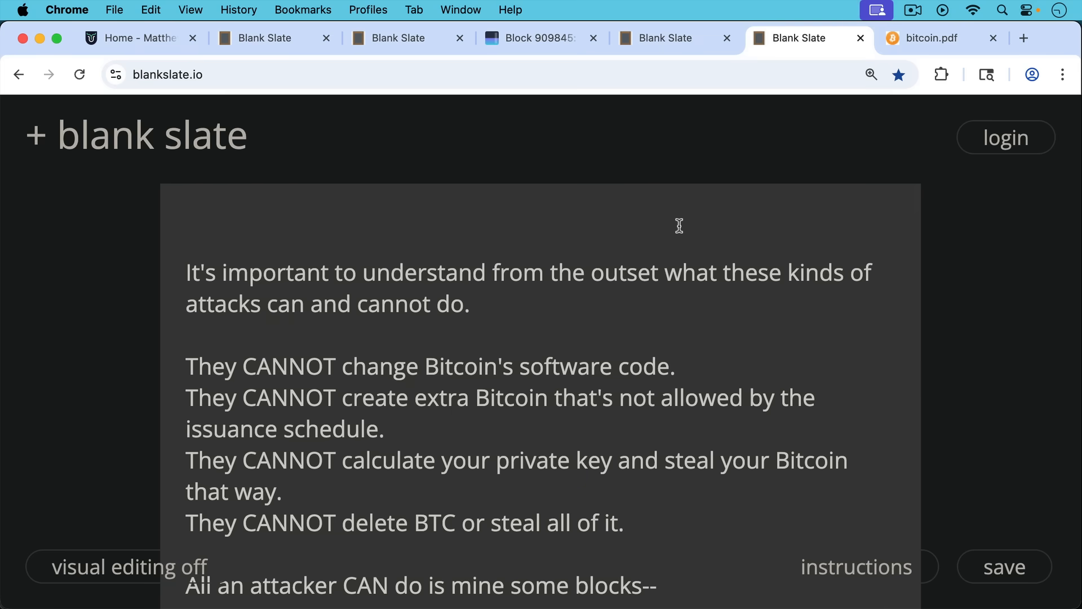
pyautogui.moveTo(665, 282)
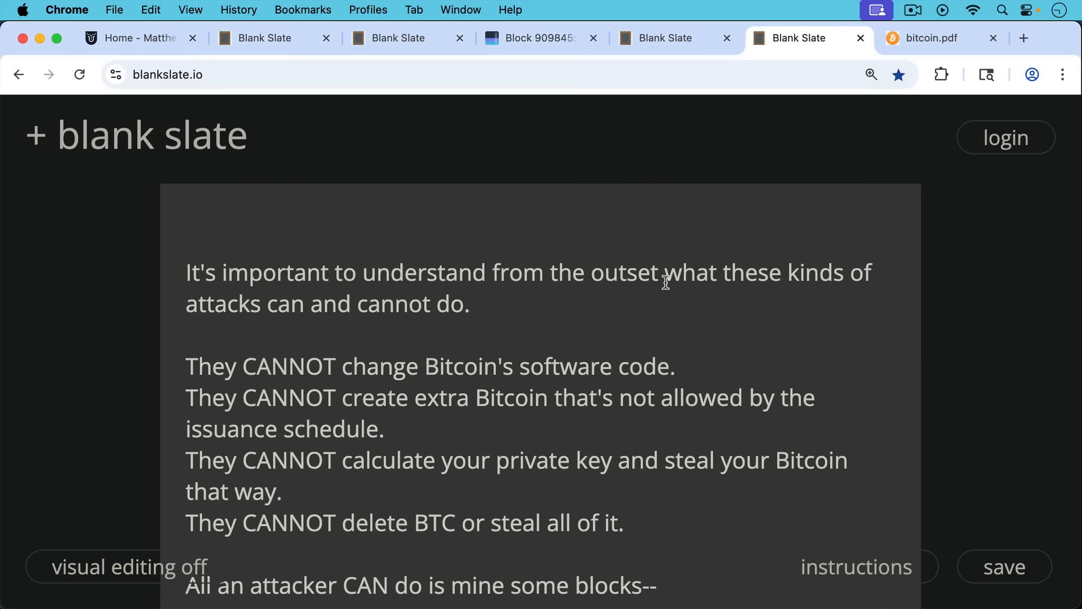
pyautogui.moveTo(665, 291)
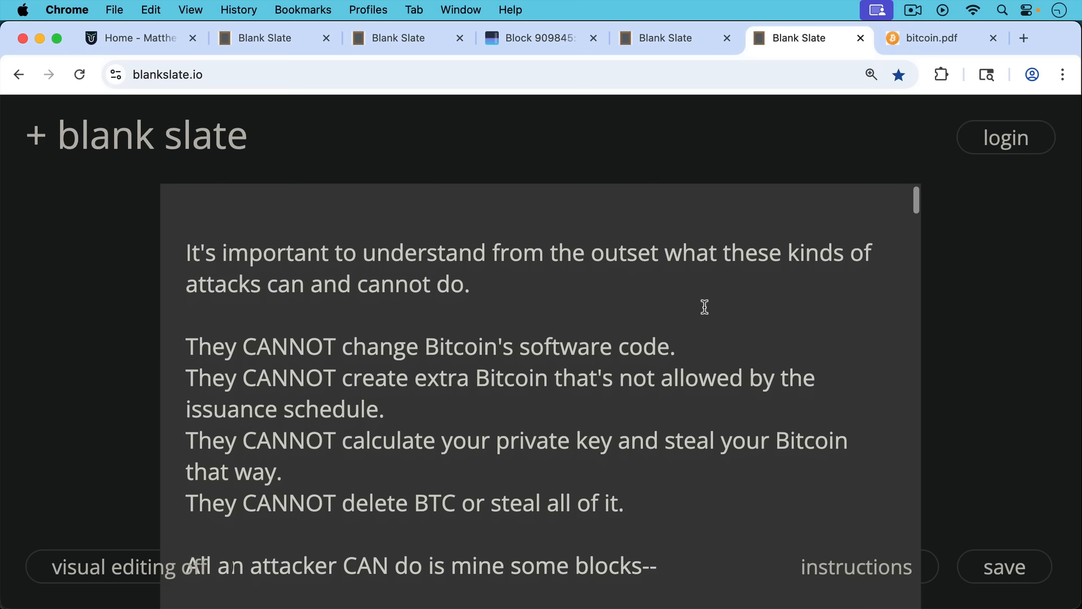
# Read the what-attackers-cannot-do note down to the question about controlling block production
pyautogui.scroll(-3)
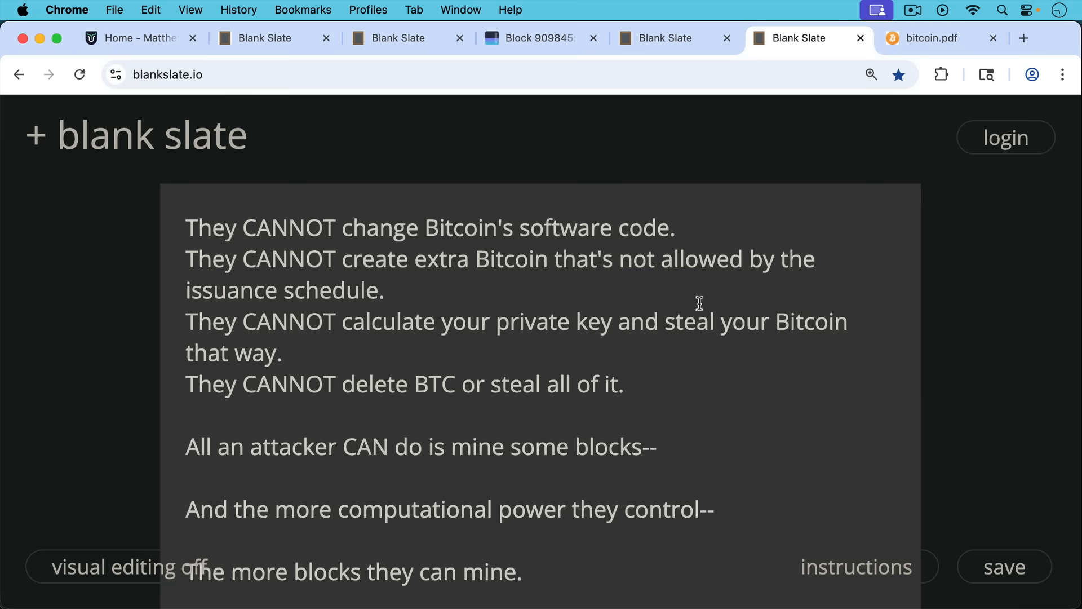
pyautogui.scroll(-3)
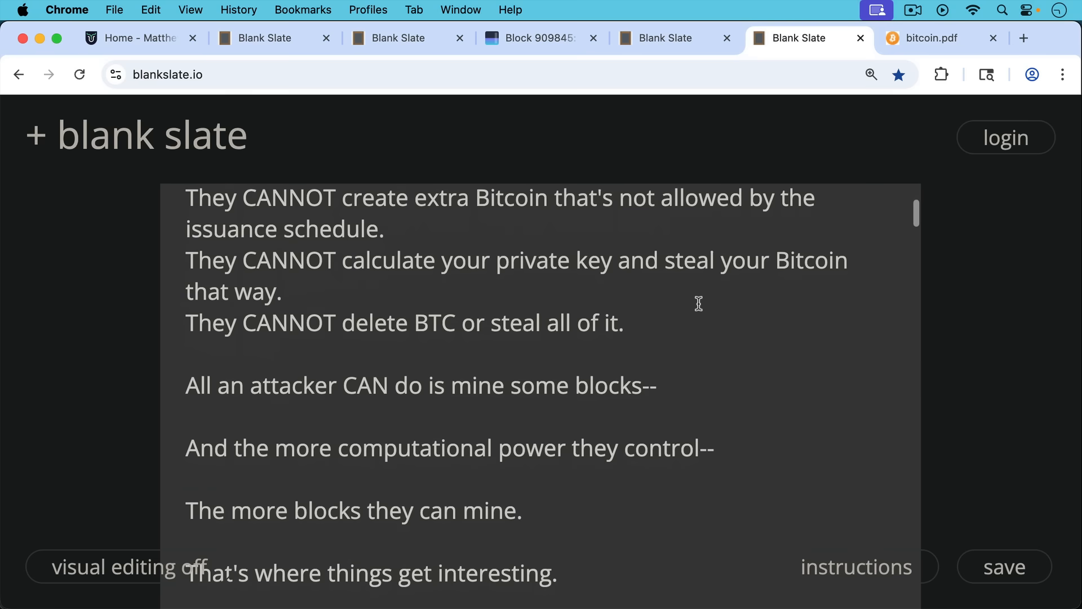
pyautogui.scroll(-3)
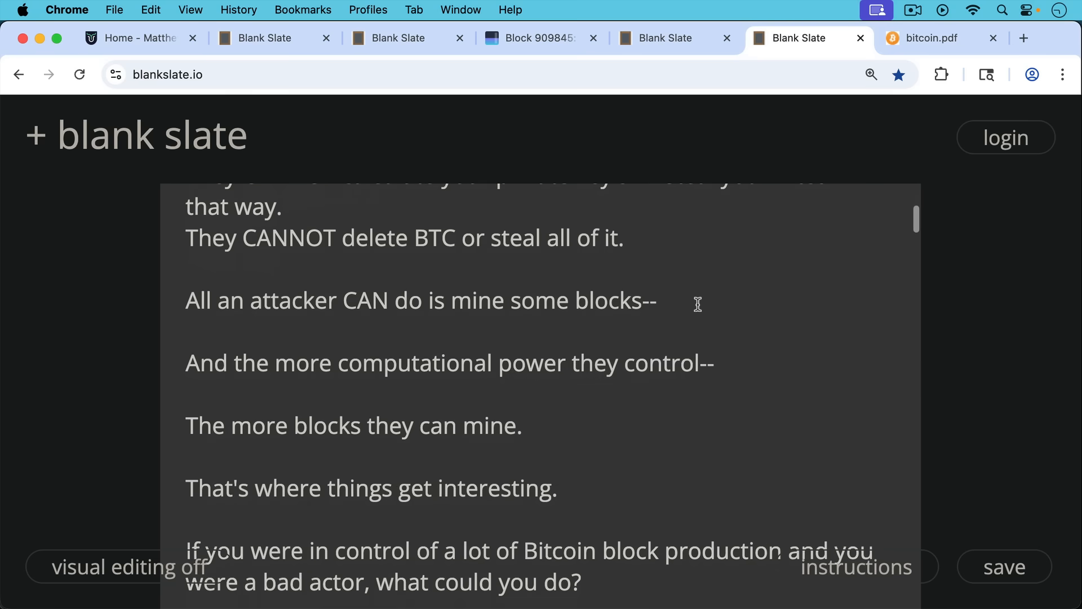
pyautogui.scroll(3)
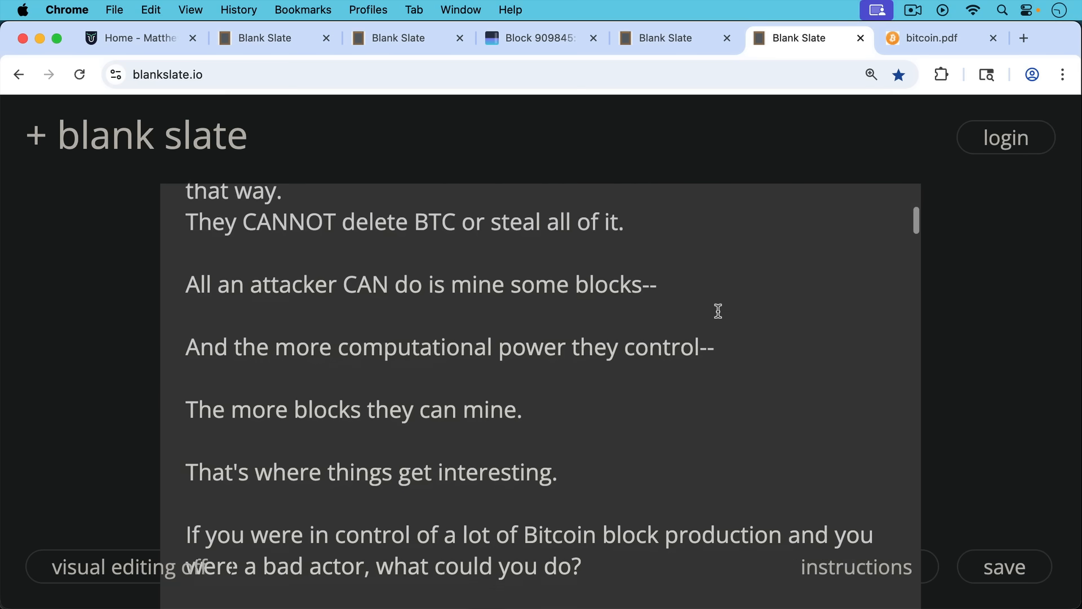
# Scroll into the passage about empty blocks and frustrated users
pyautogui.scroll(-3)
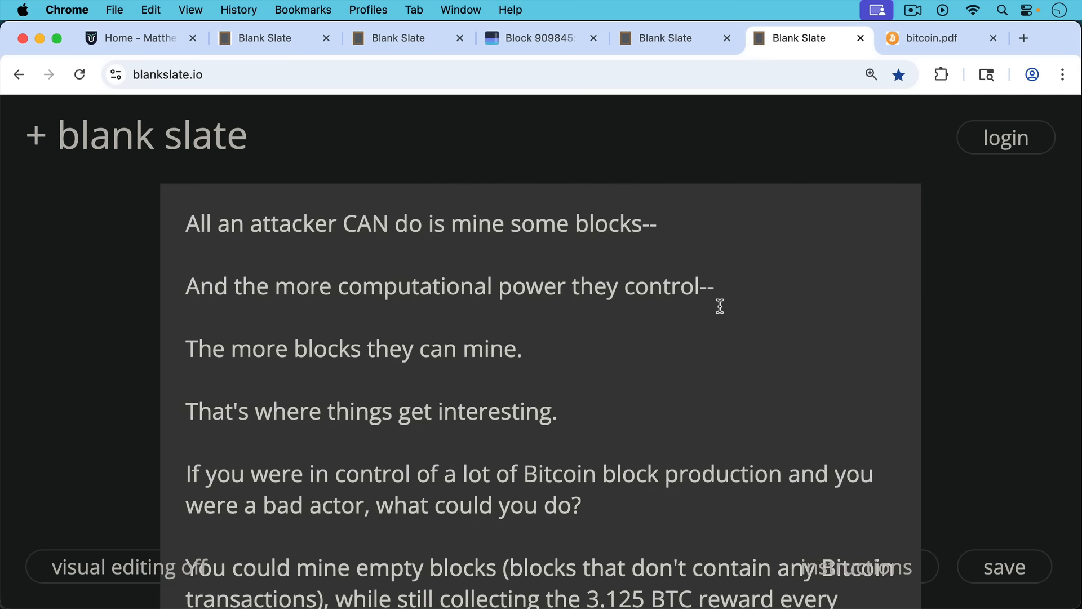
pyautogui.moveTo(711, 318)
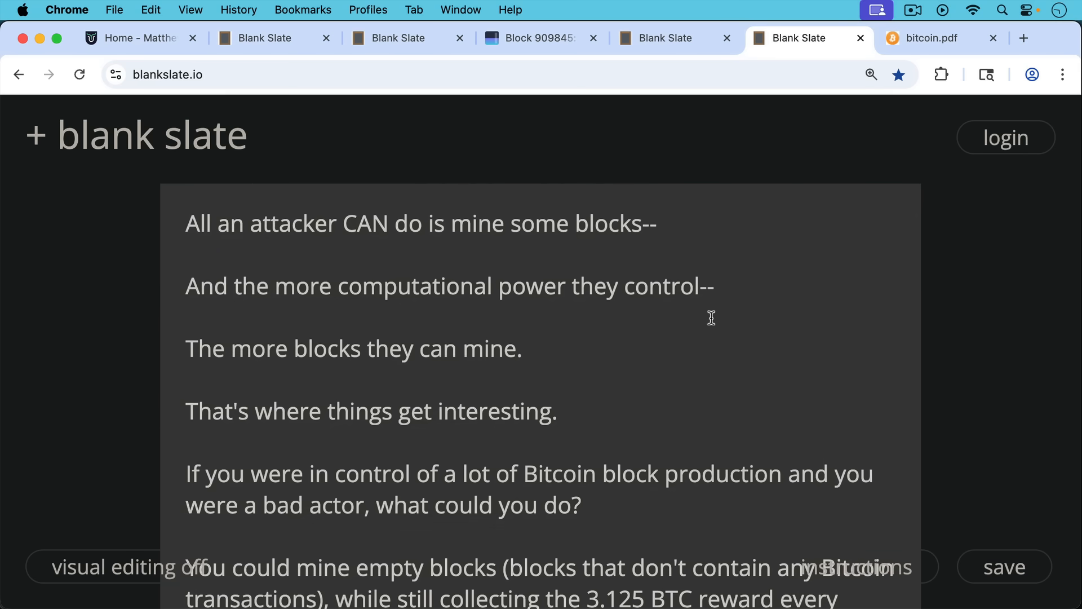
pyautogui.scroll(-3)
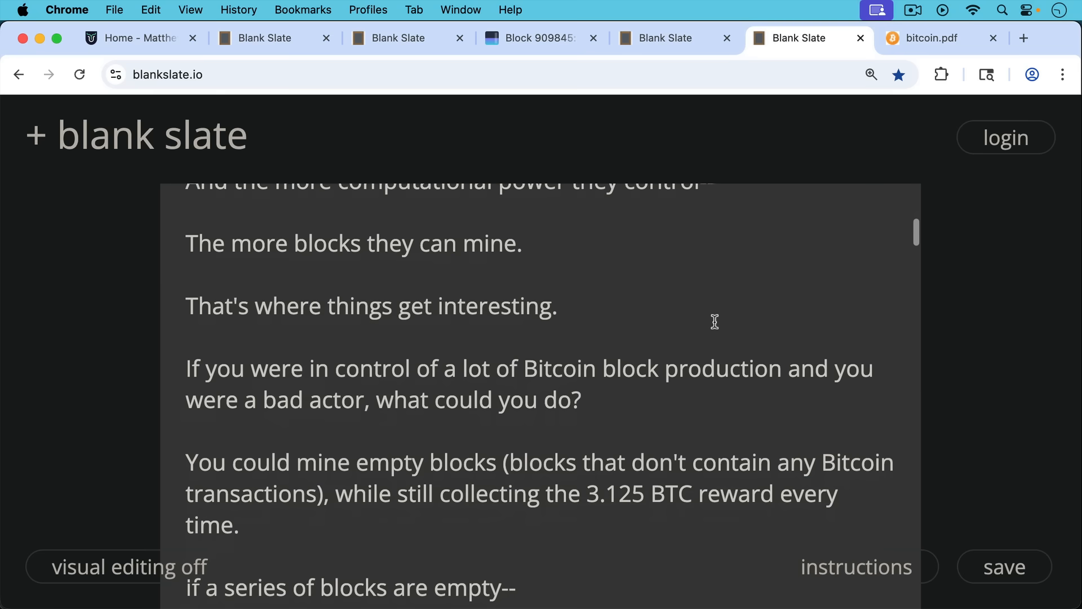
pyautogui.scroll(3)
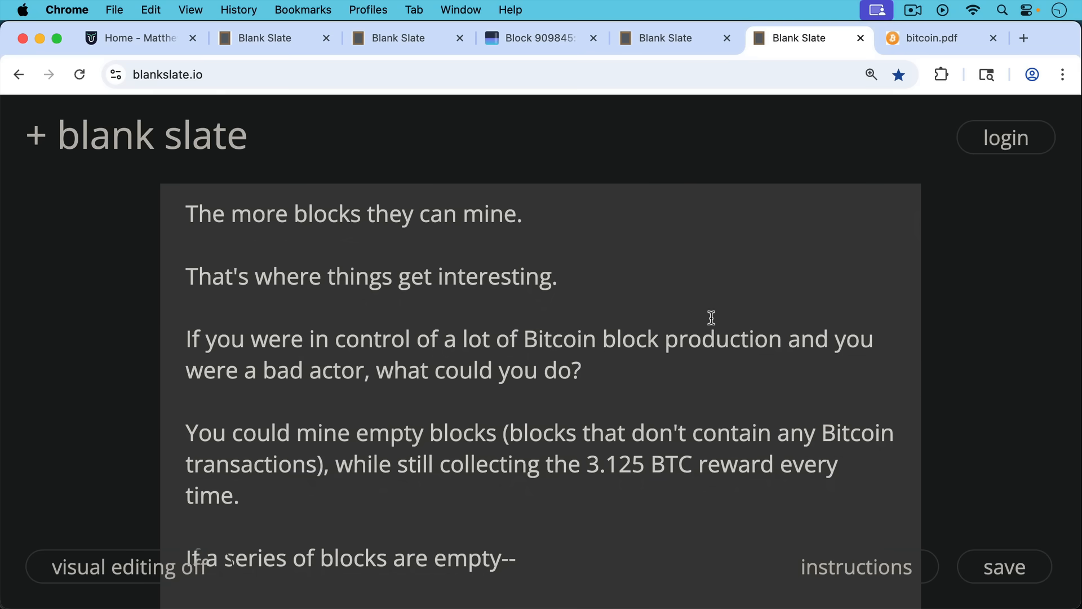
pyautogui.moveTo(708, 321)
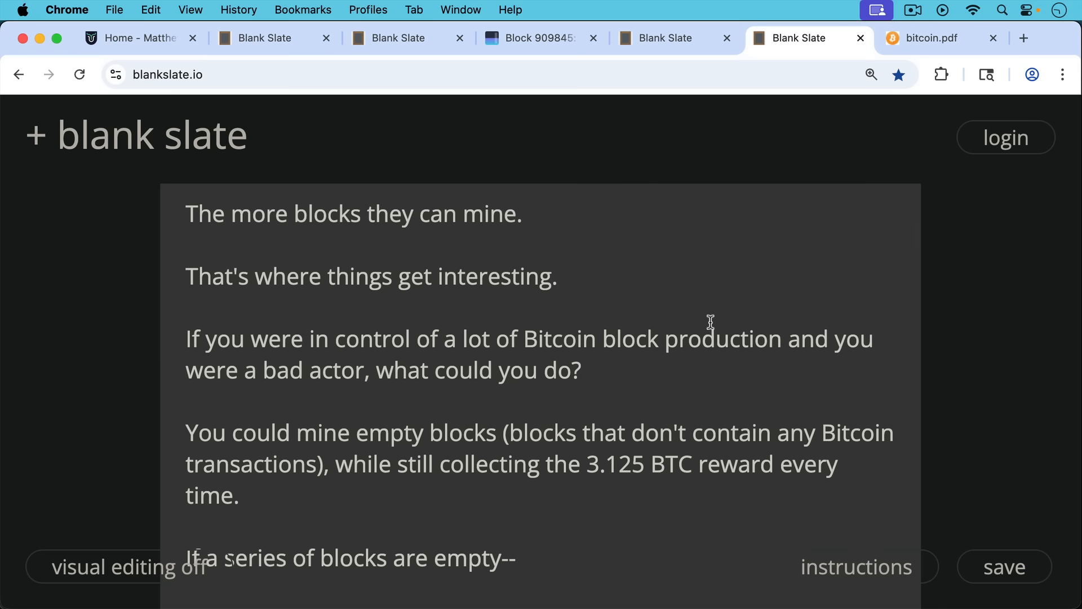
pyautogui.scroll(-3)
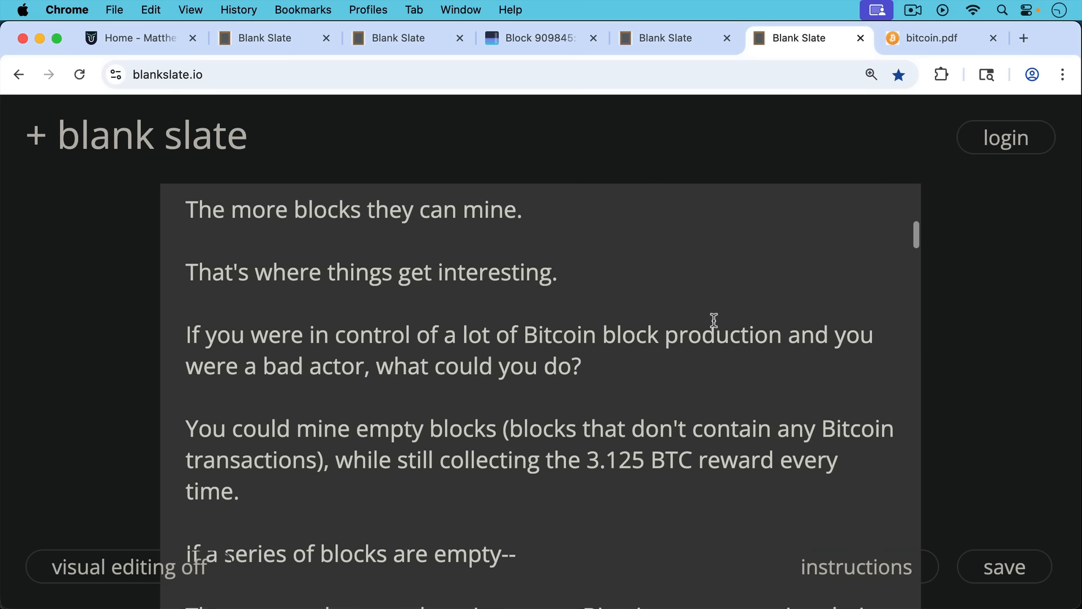
pyautogui.scroll(-3)
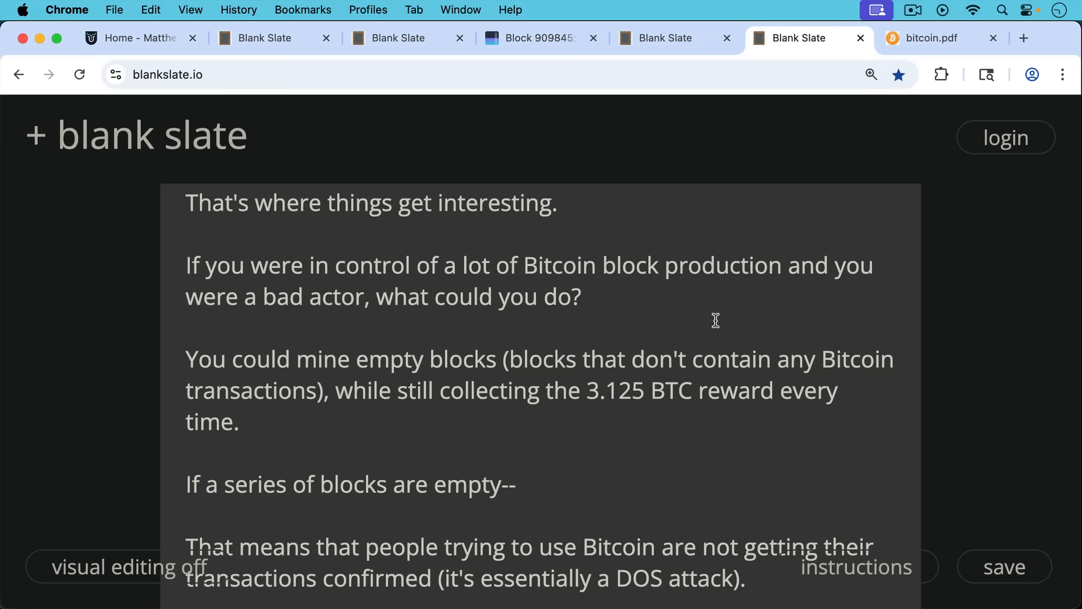
pyautogui.moveTo(735, 336)
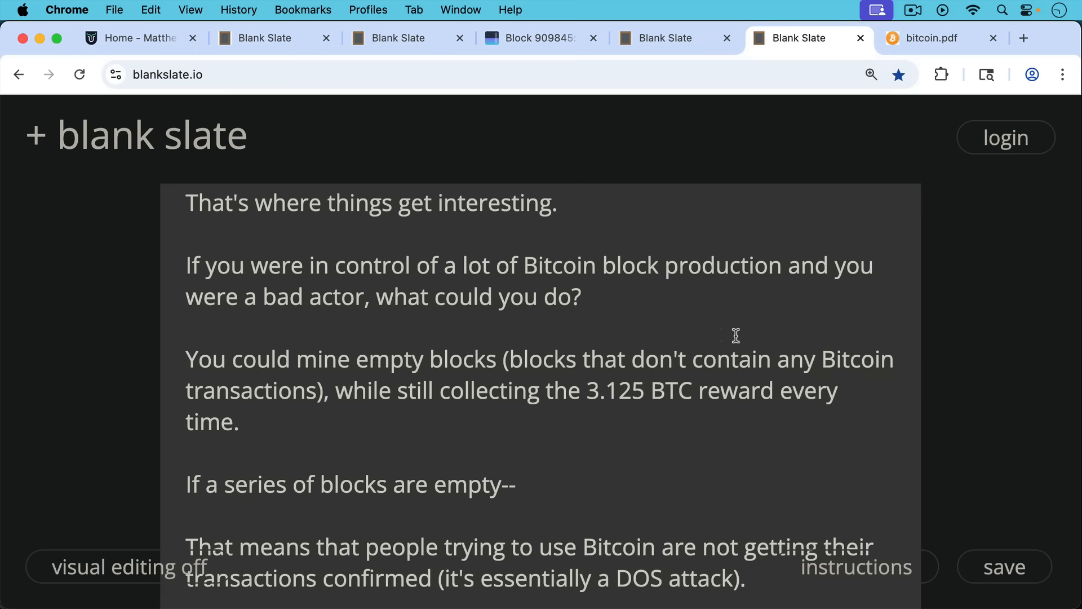
# Continue to the empty-blocks DOS attack passage ending at days-long attacks and hodlers
pyautogui.scroll(-3)
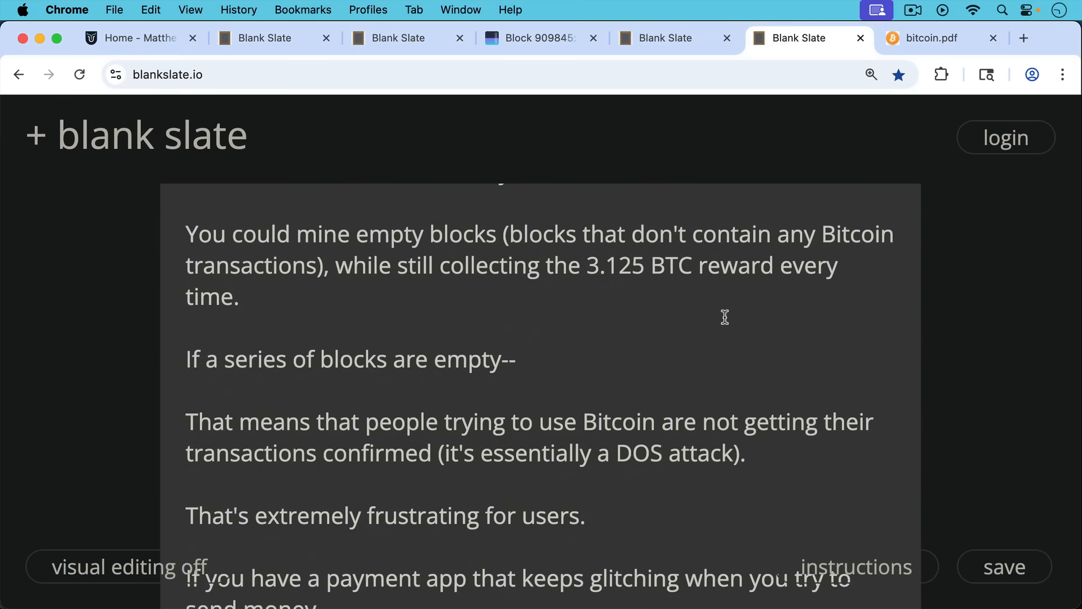
pyautogui.moveTo(717, 315)
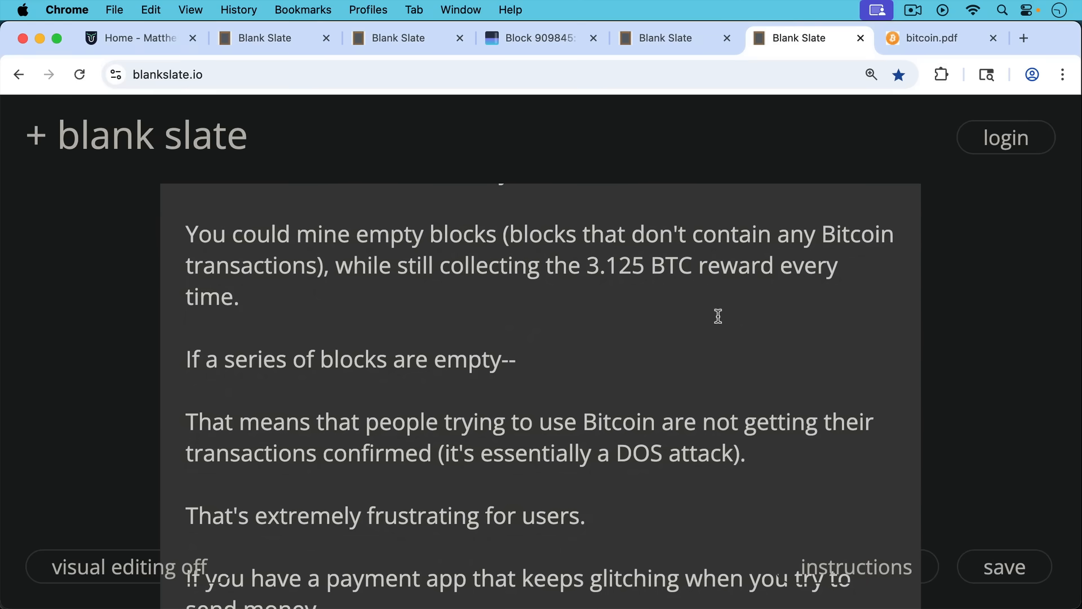
pyautogui.moveTo(720, 349)
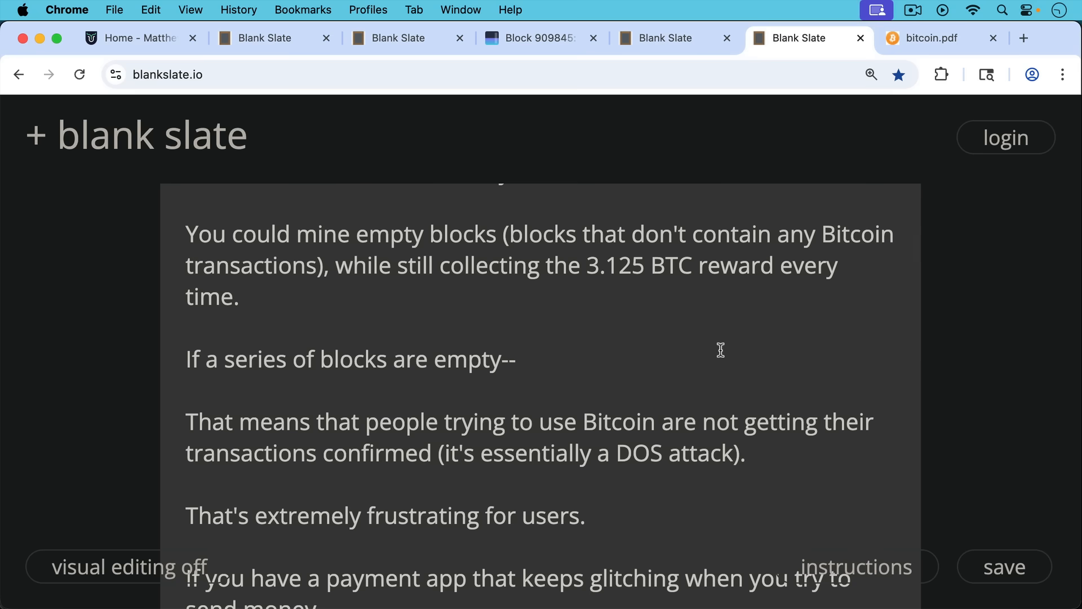
pyautogui.scroll(-3)
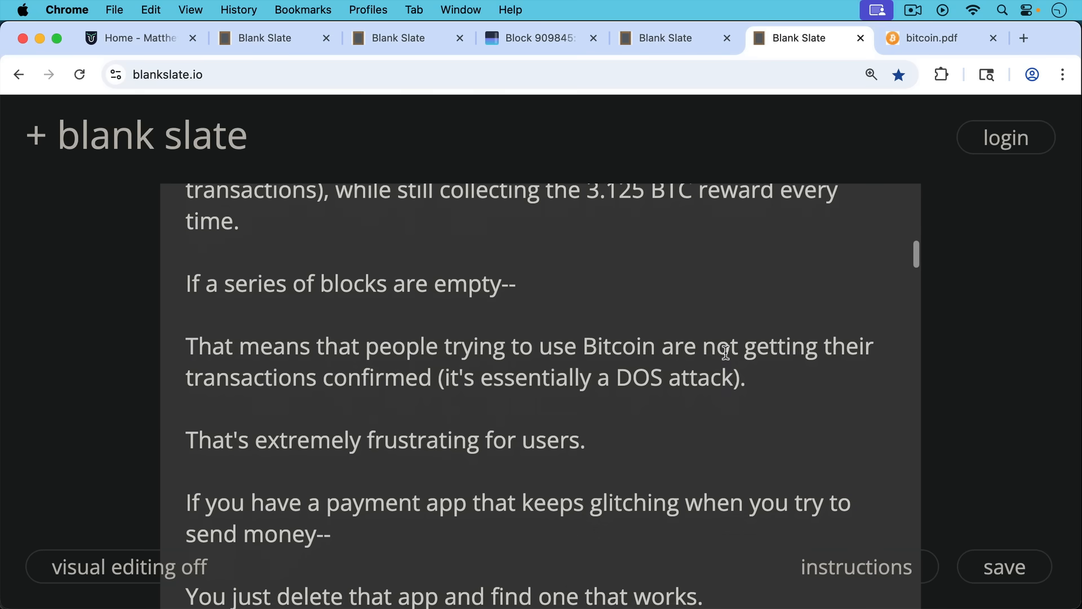
pyautogui.scroll(-3)
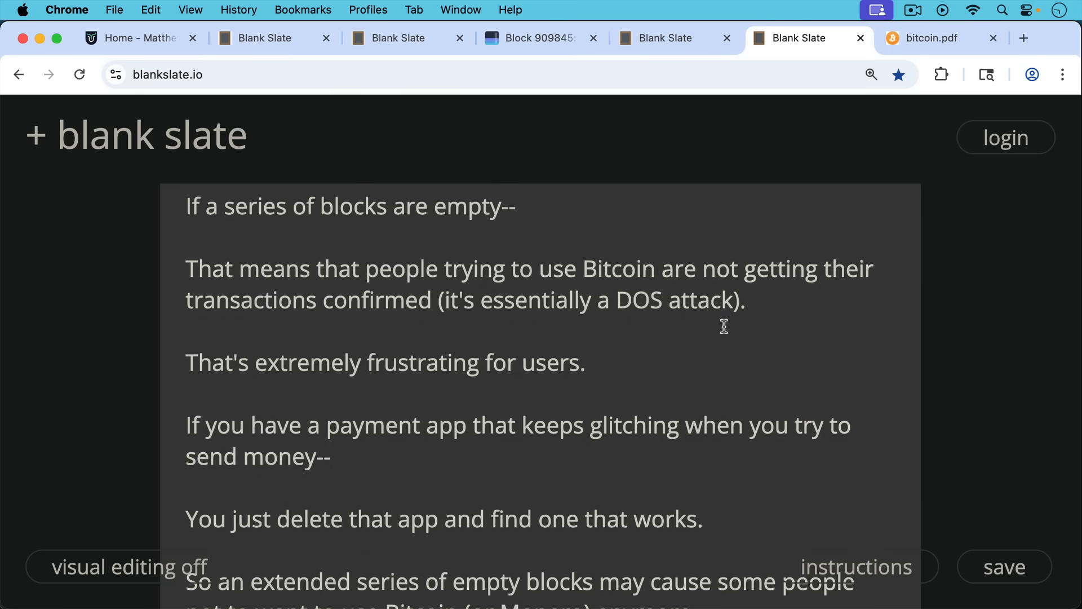
pyautogui.moveTo(721, 346)
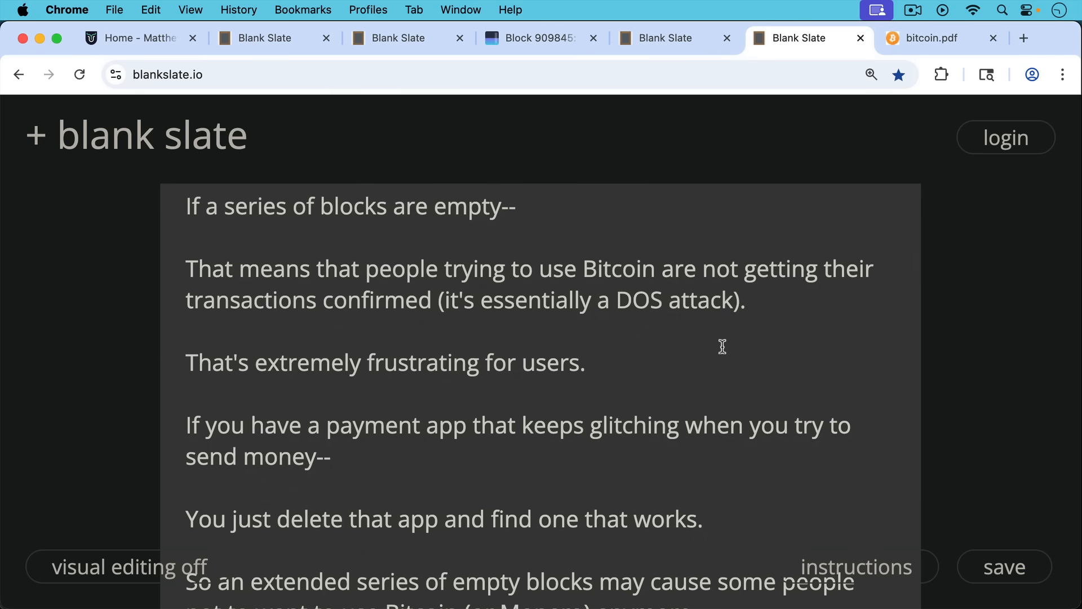
pyautogui.moveTo(727, 355)
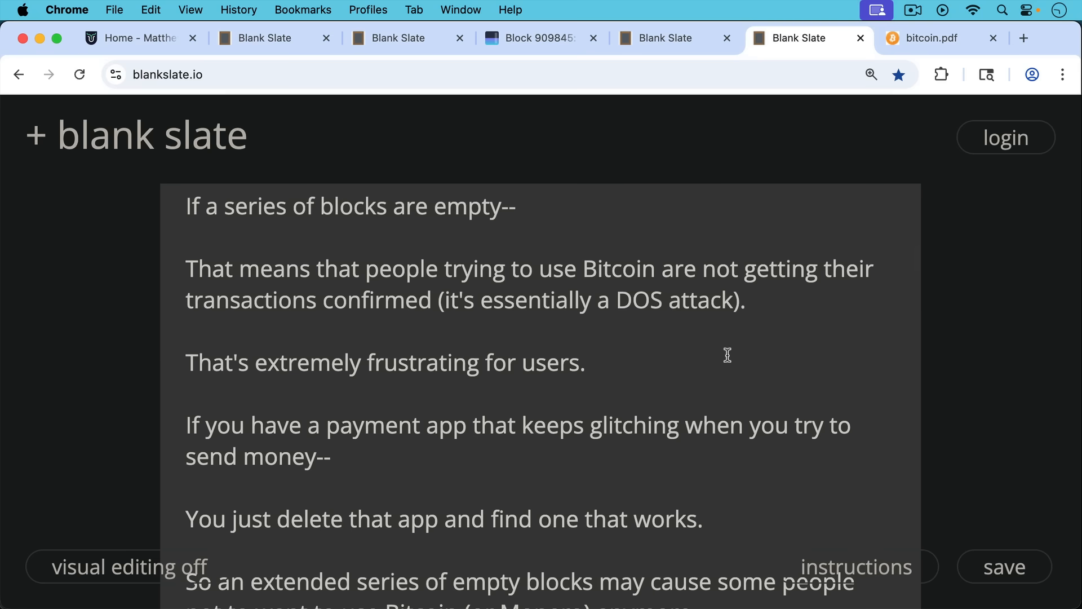
pyautogui.scroll(-3)
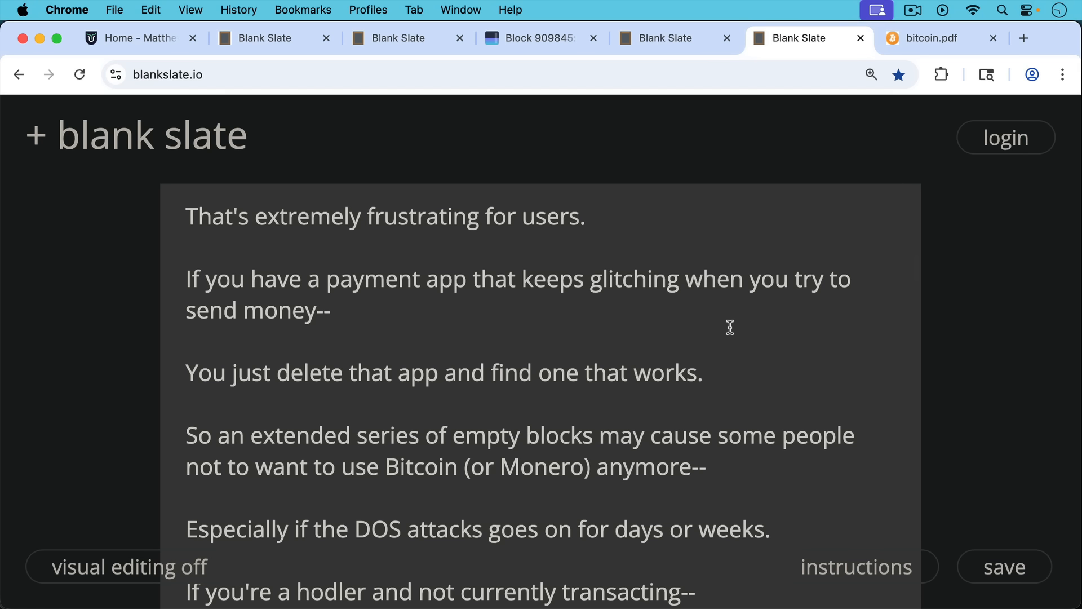
pyautogui.moveTo(730, 360)
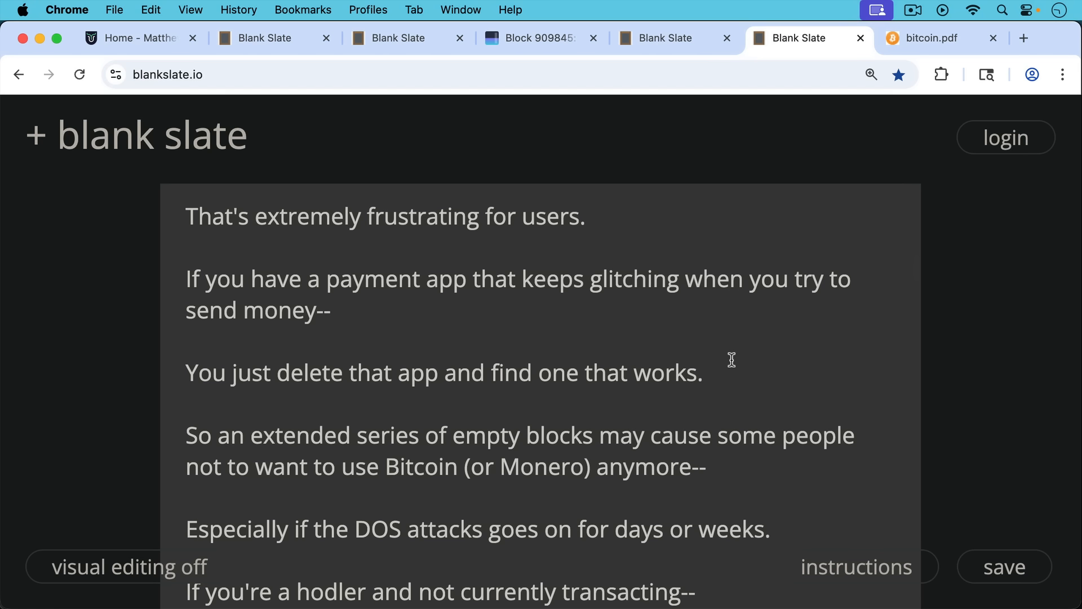
pyautogui.moveTo(742, 358)
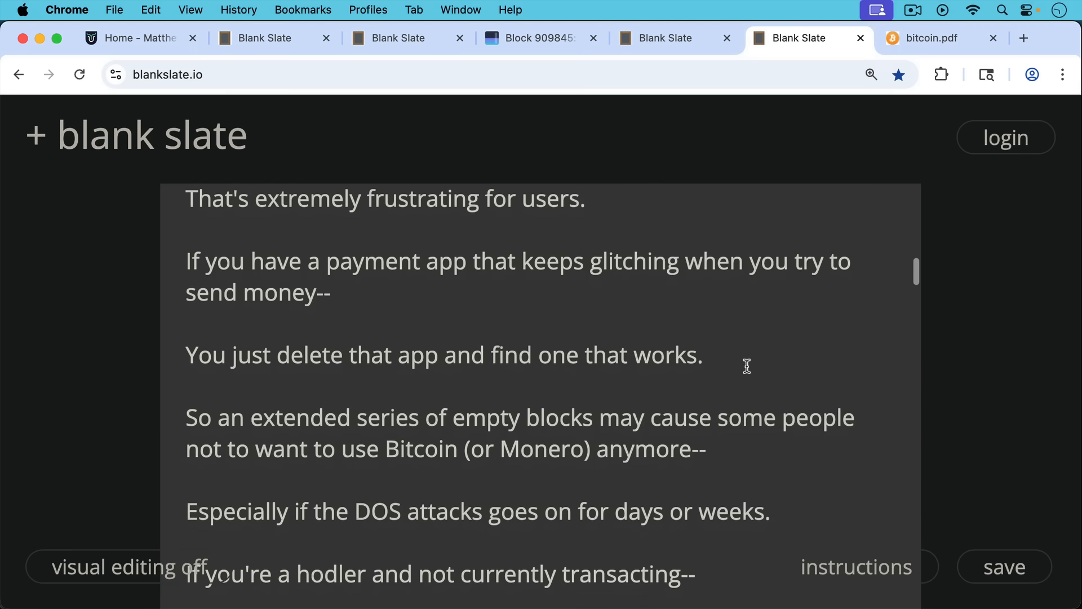
# Scroll to the passage on an attacker with 51% of the hash and the 49% honest miners
pyautogui.scroll(-3)
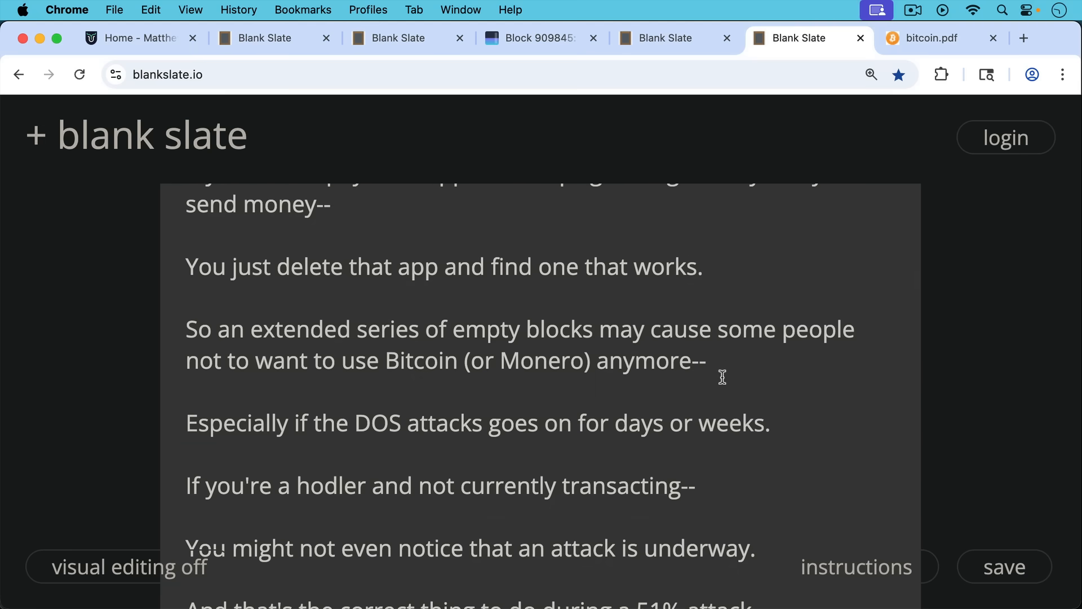
pyautogui.scroll(-3)
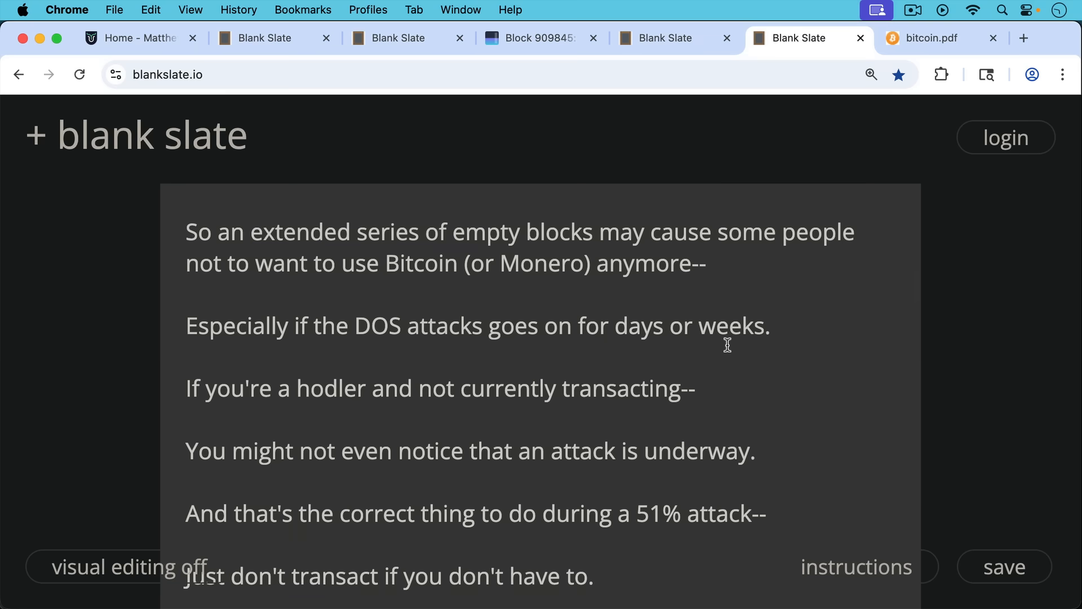
pyautogui.moveTo(726, 364)
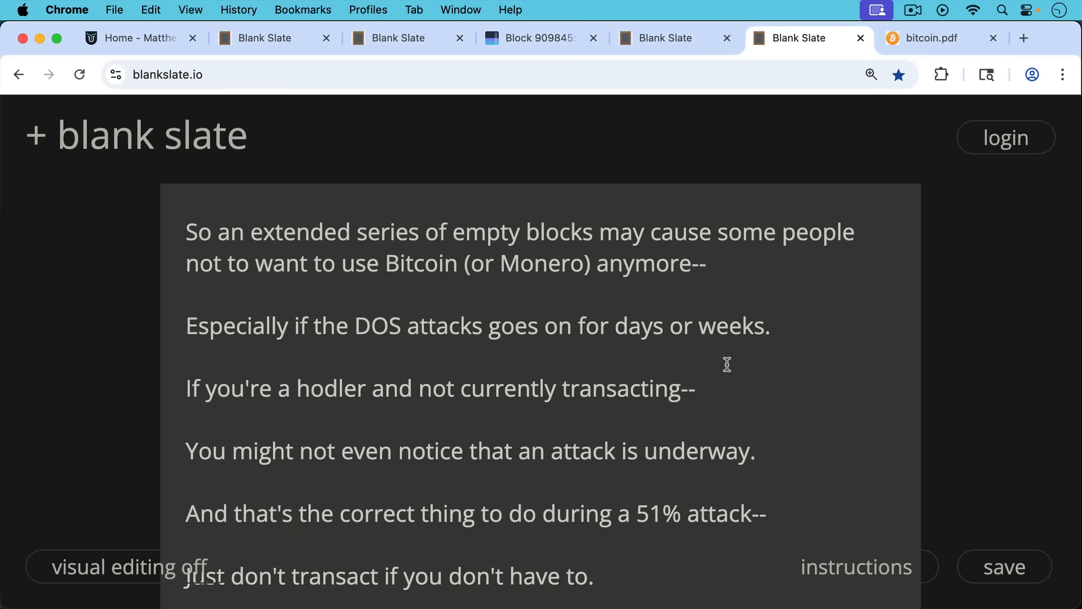
pyautogui.moveTo(743, 360)
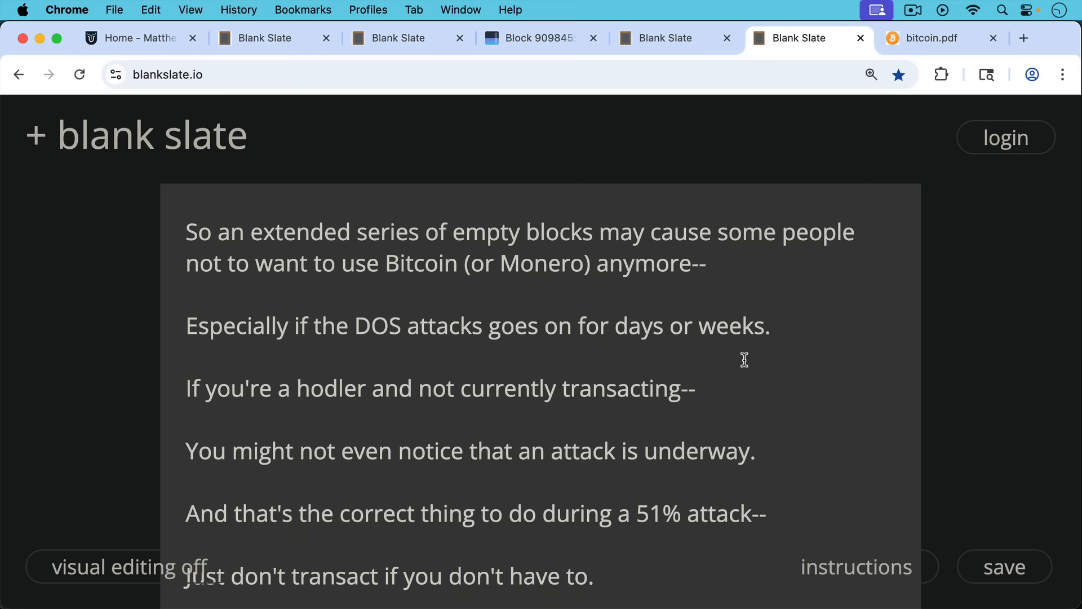
pyautogui.moveTo(741, 367)
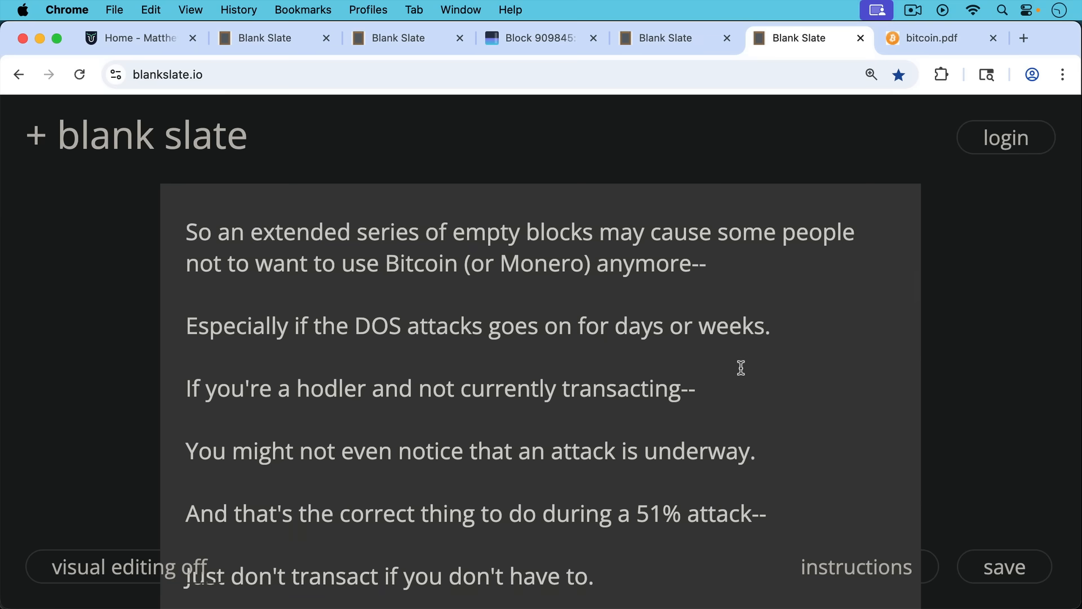
pyautogui.scroll(-3)
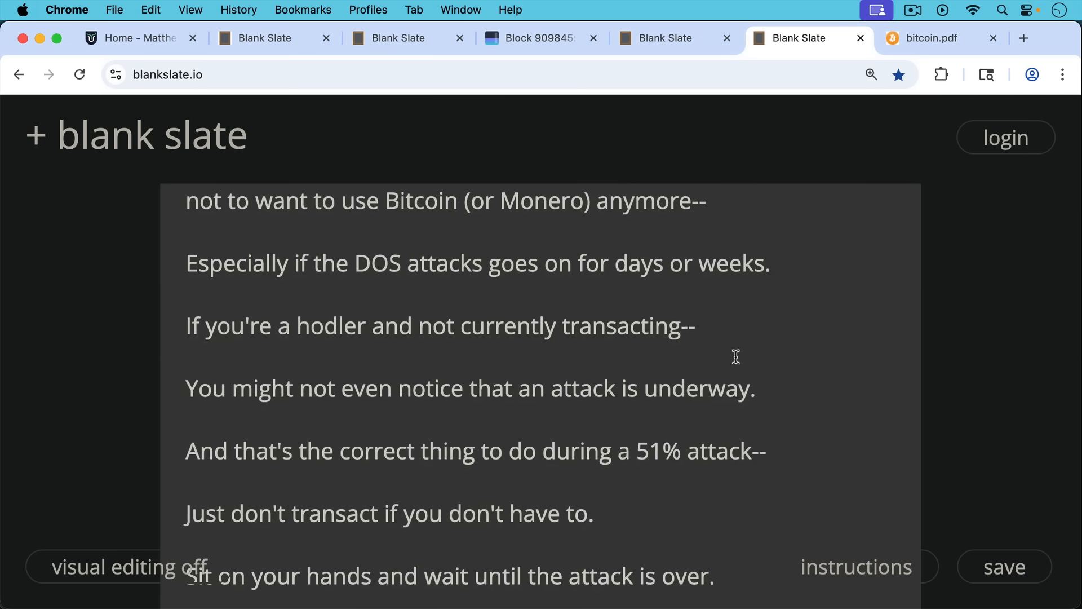
pyautogui.moveTo(741, 370)
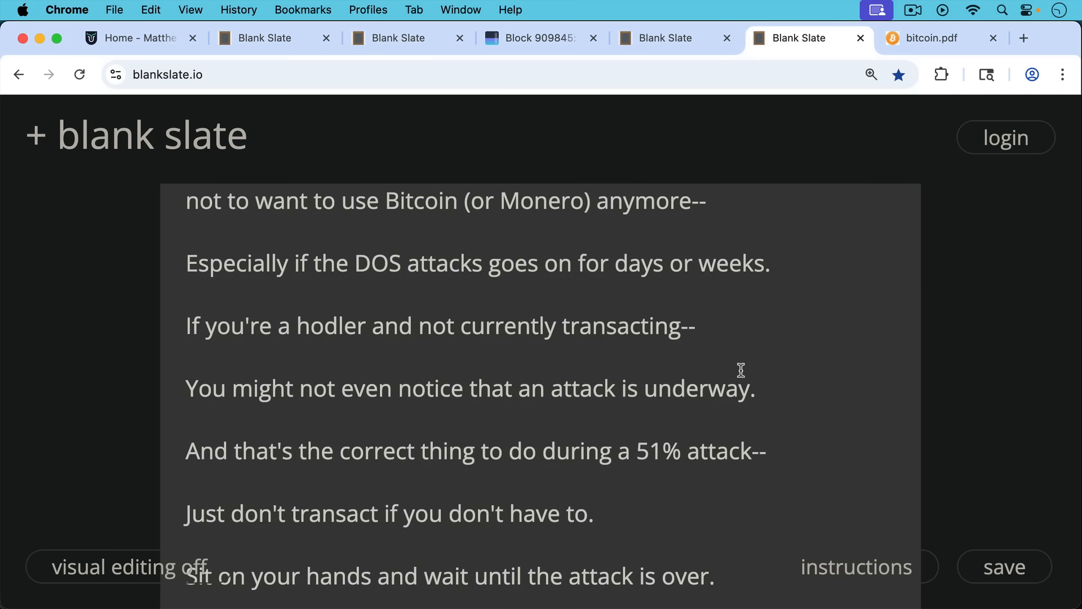
pyautogui.moveTo(741, 376)
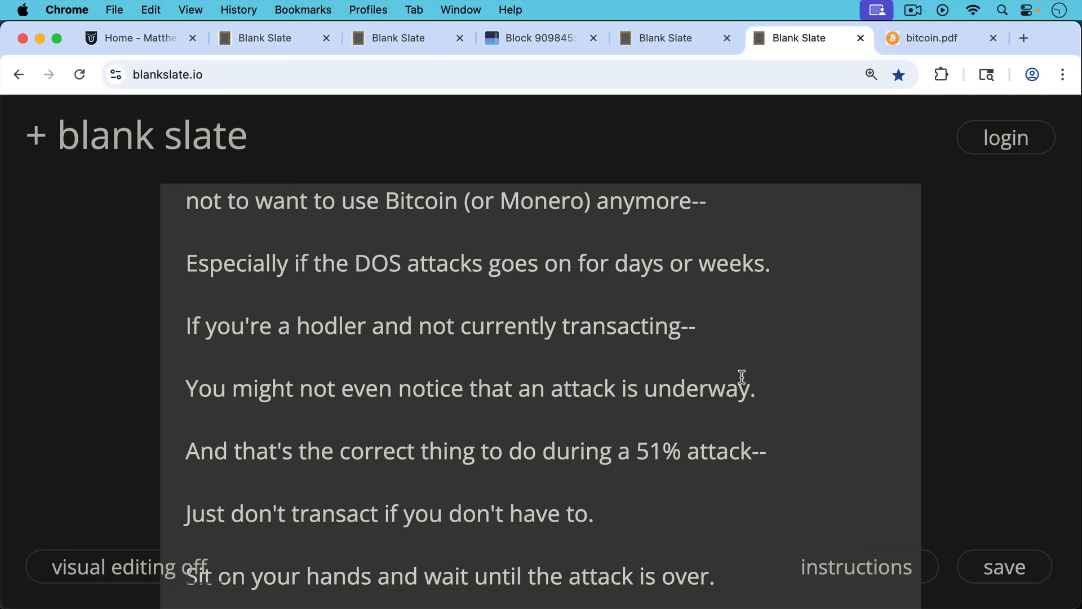
pyautogui.scroll(-3)
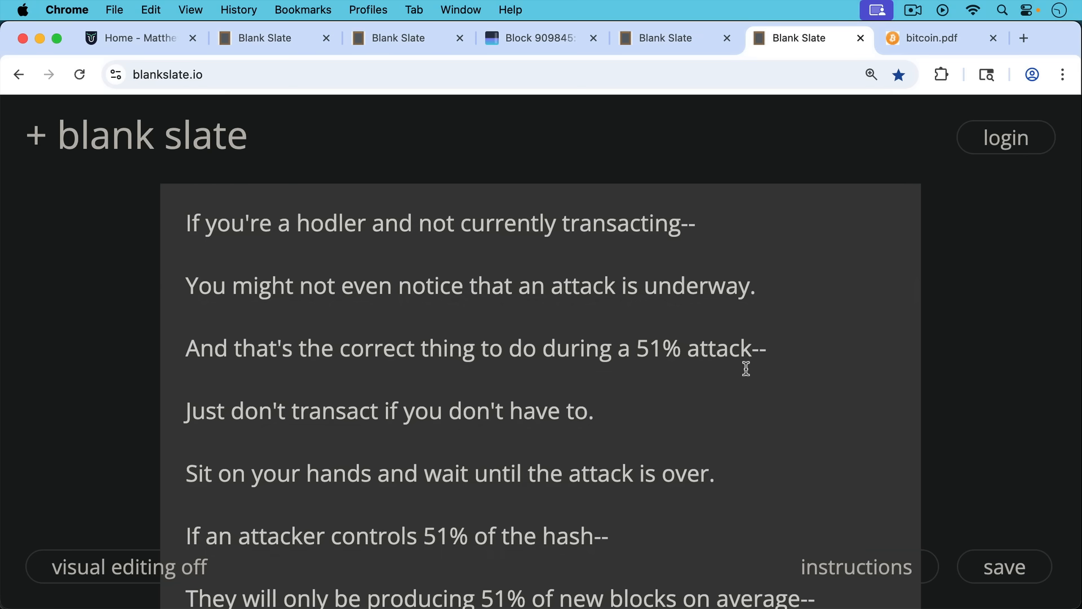
pyautogui.moveTo(738, 379)
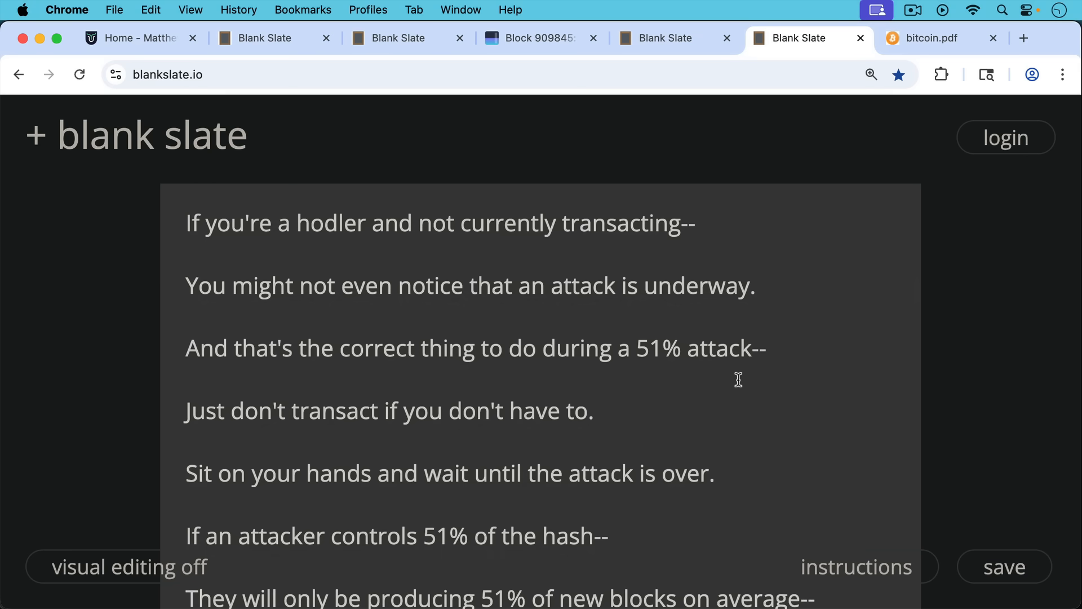
pyautogui.scroll(-3)
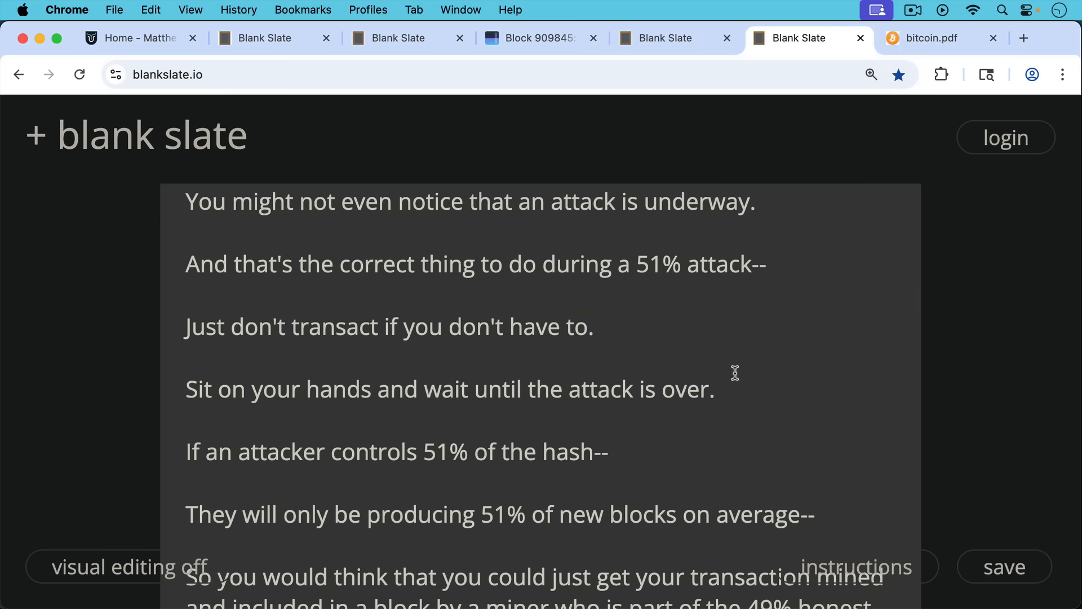
pyautogui.moveTo(730, 379)
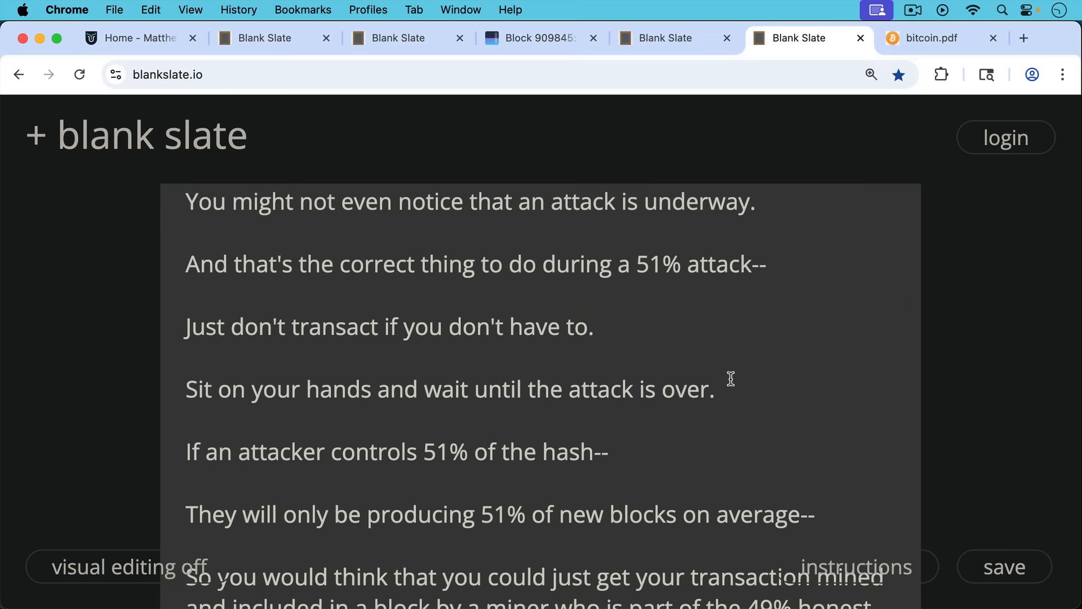
pyautogui.scroll(-3)
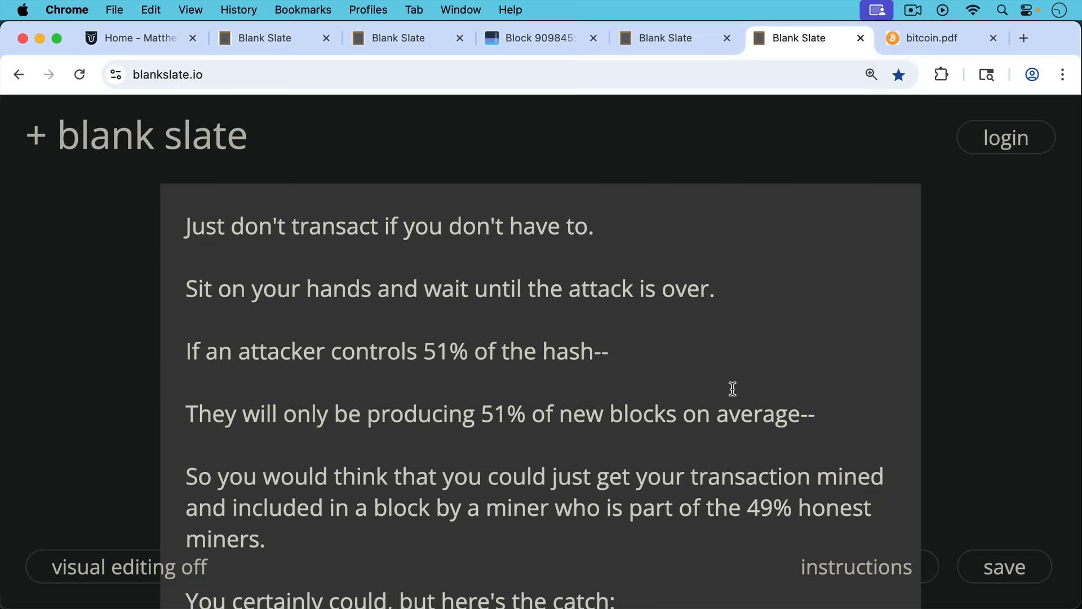
pyautogui.moveTo(732, 382)
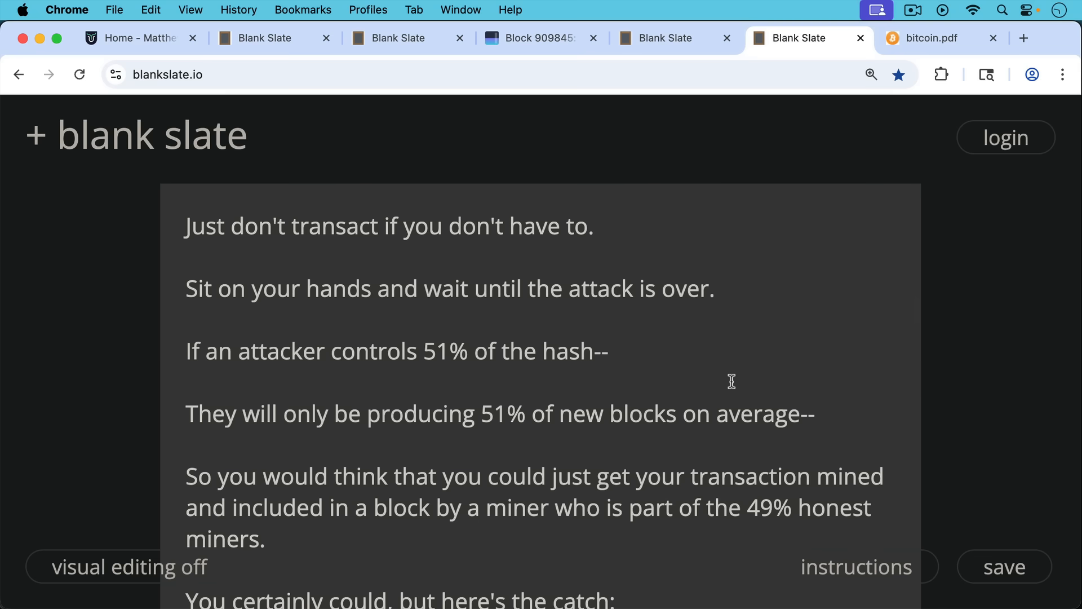
pyautogui.moveTo(734, 395)
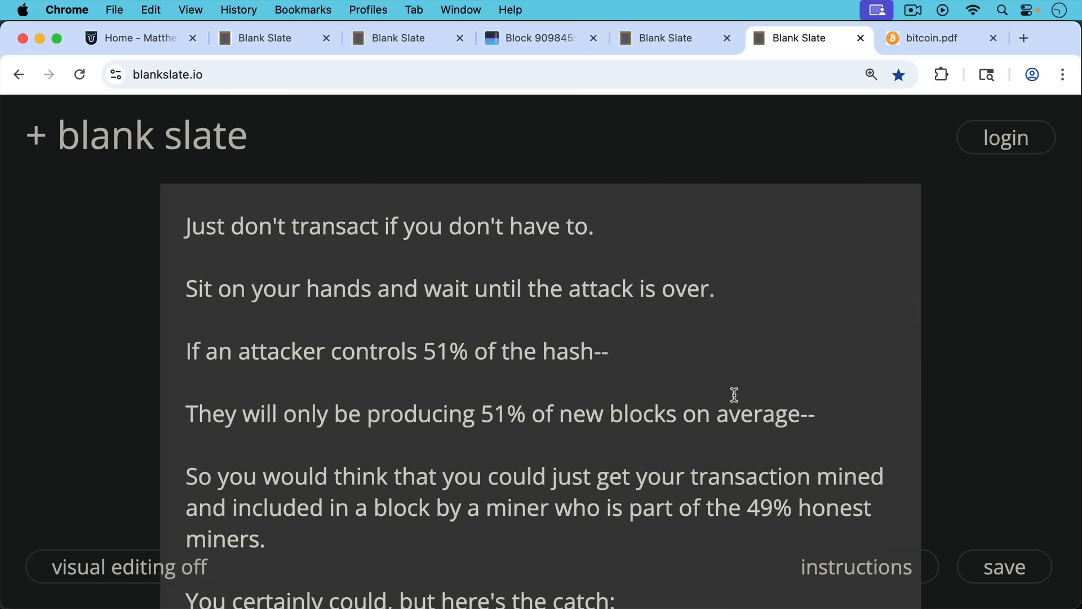
# Scroll the note down to the passage recalling the Mining Pool A and B tie and discarded block
pyautogui.scroll(-3)
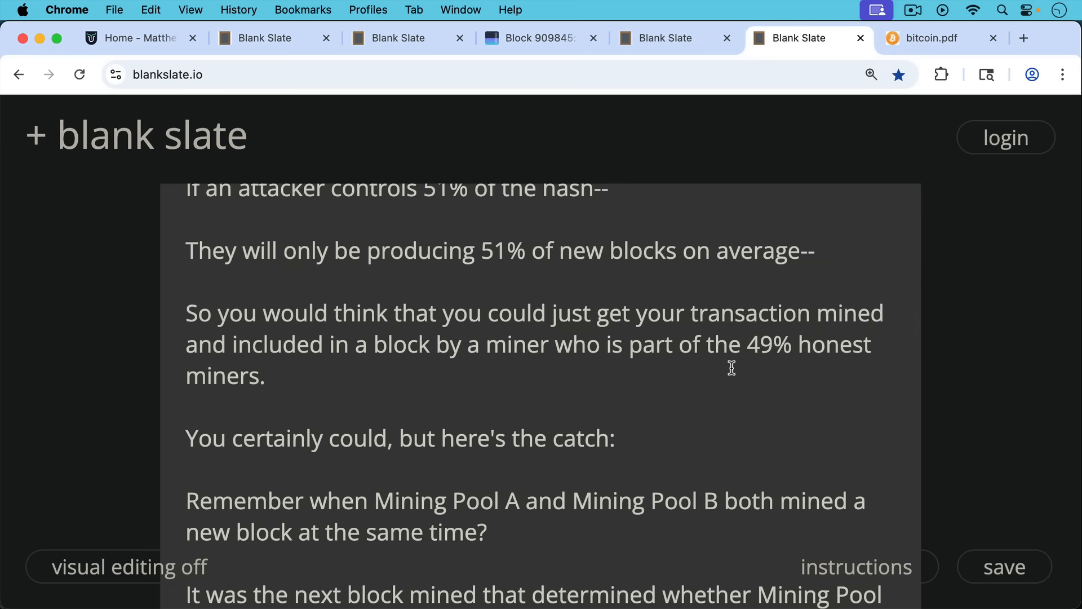
pyautogui.moveTo(727, 383)
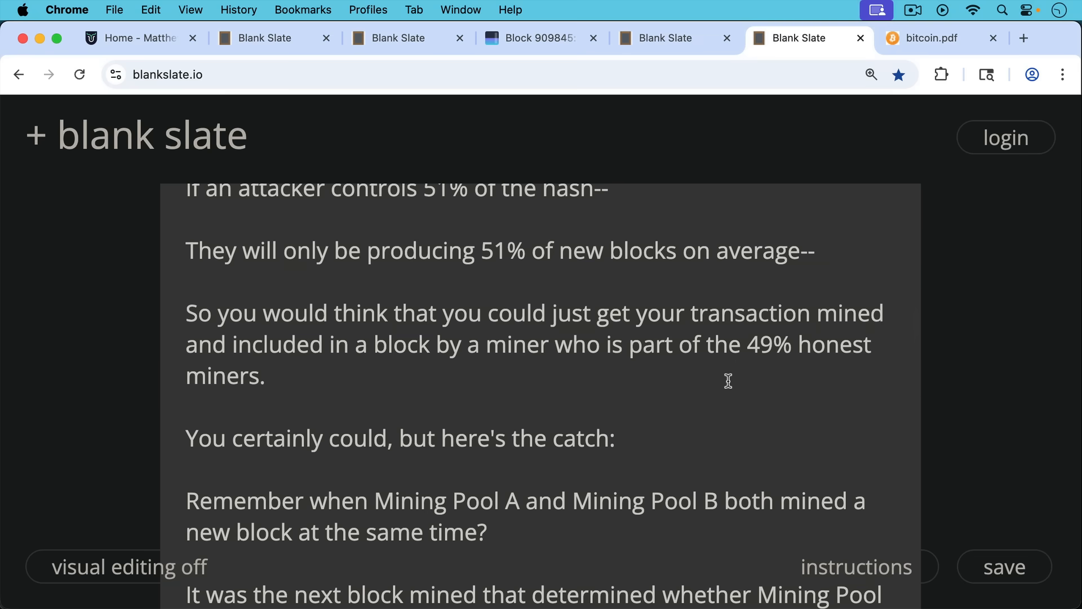
pyautogui.scroll(-3)
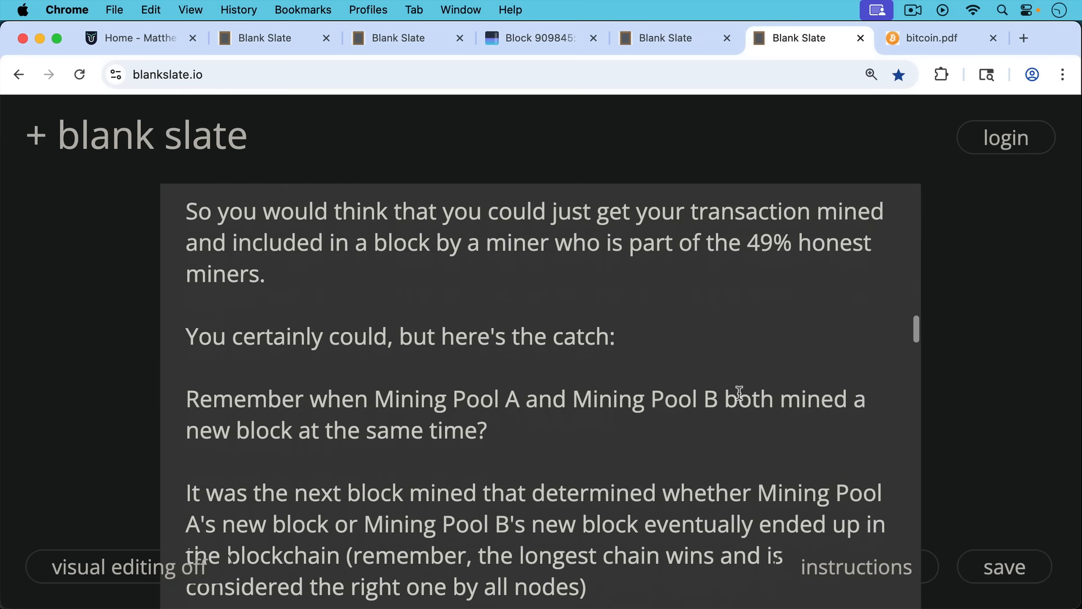
pyautogui.scroll(-3)
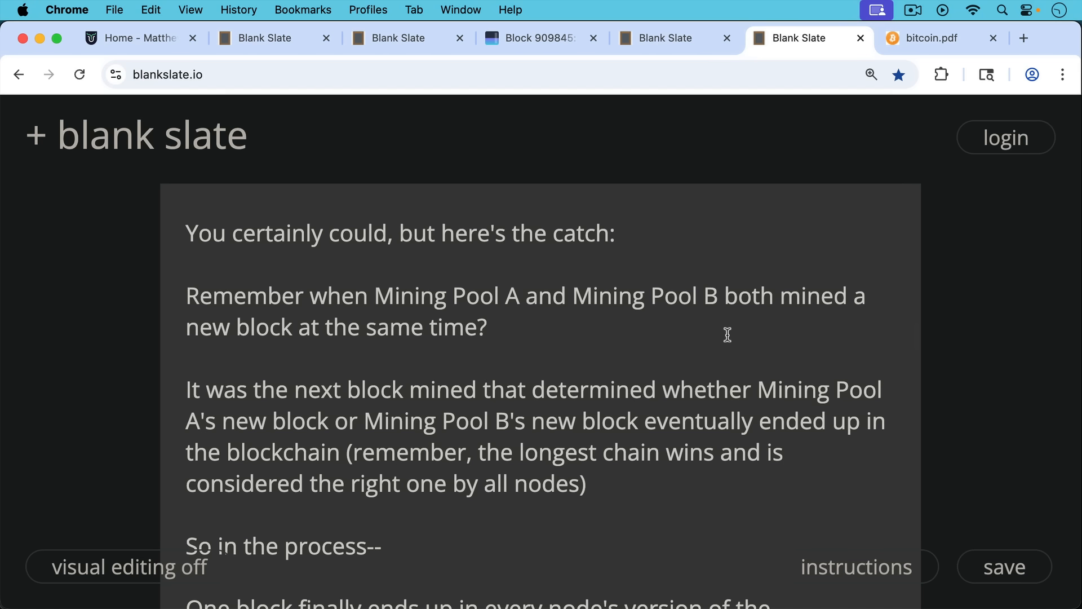
pyautogui.moveTo(723, 332)
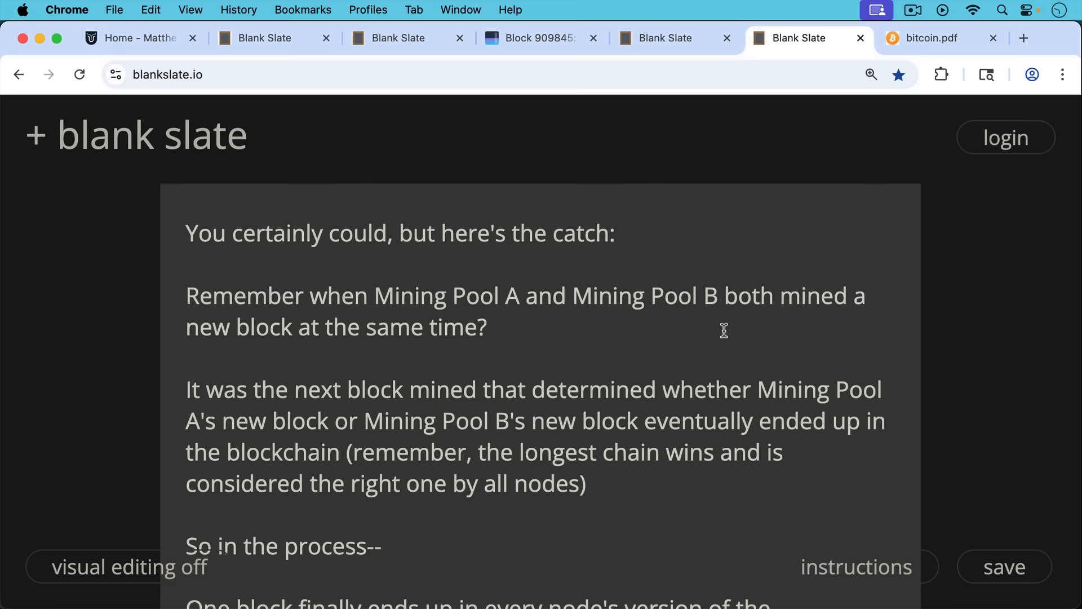
pyautogui.moveTo(721, 364)
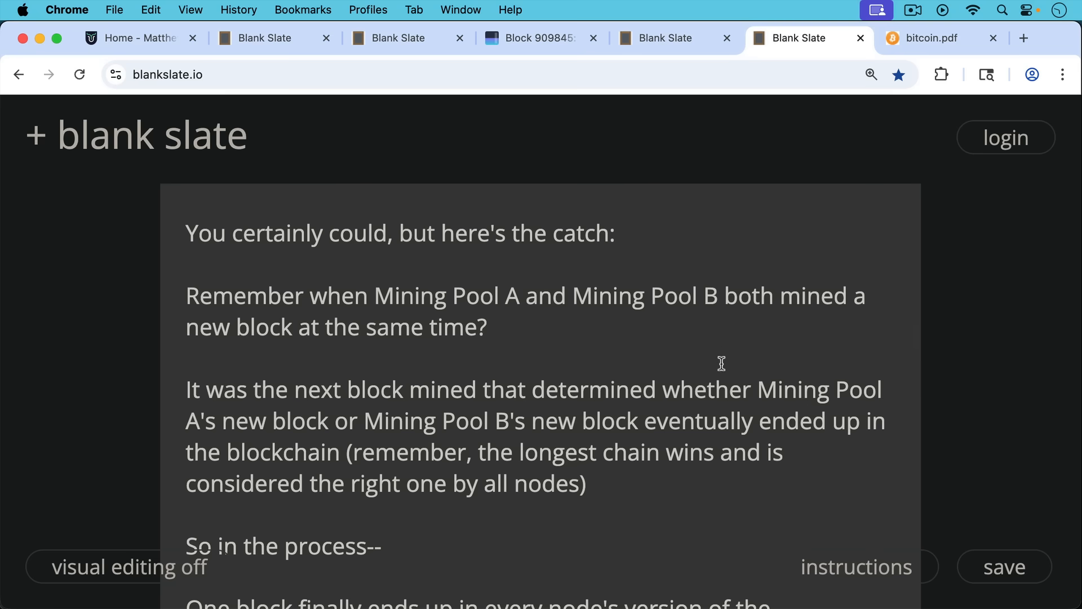
pyautogui.moveTo(730, 375)
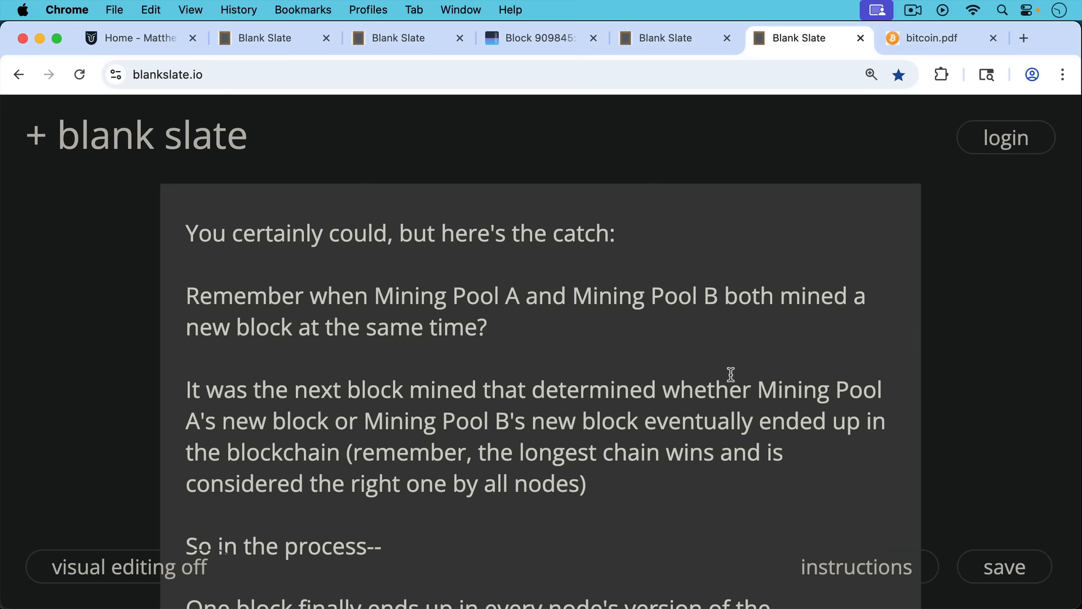
pyautogui.scroll(-3)
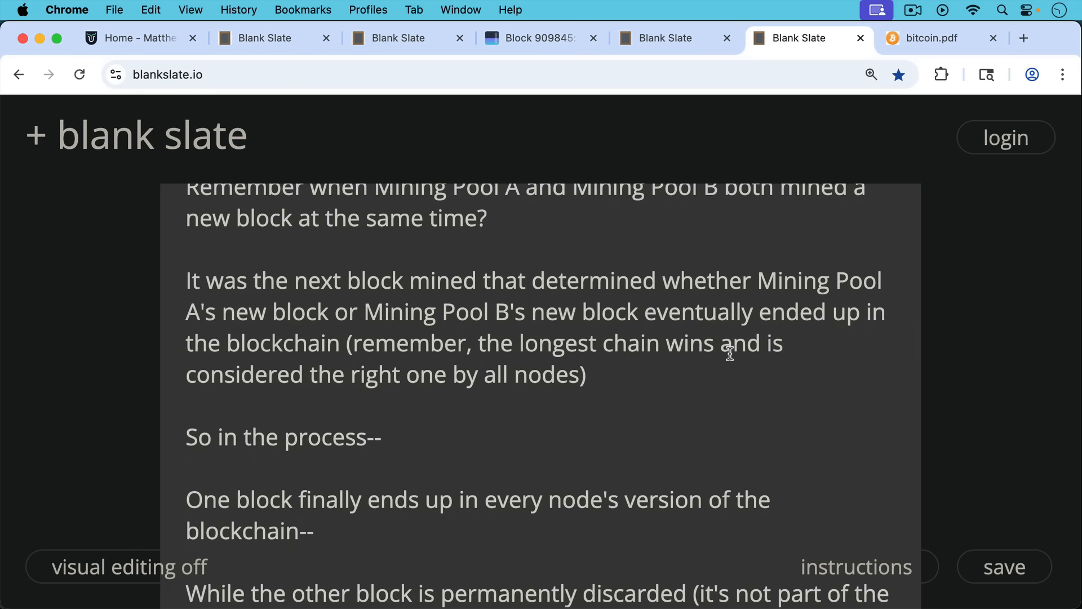
pyautogui.moveTo(730, 376)
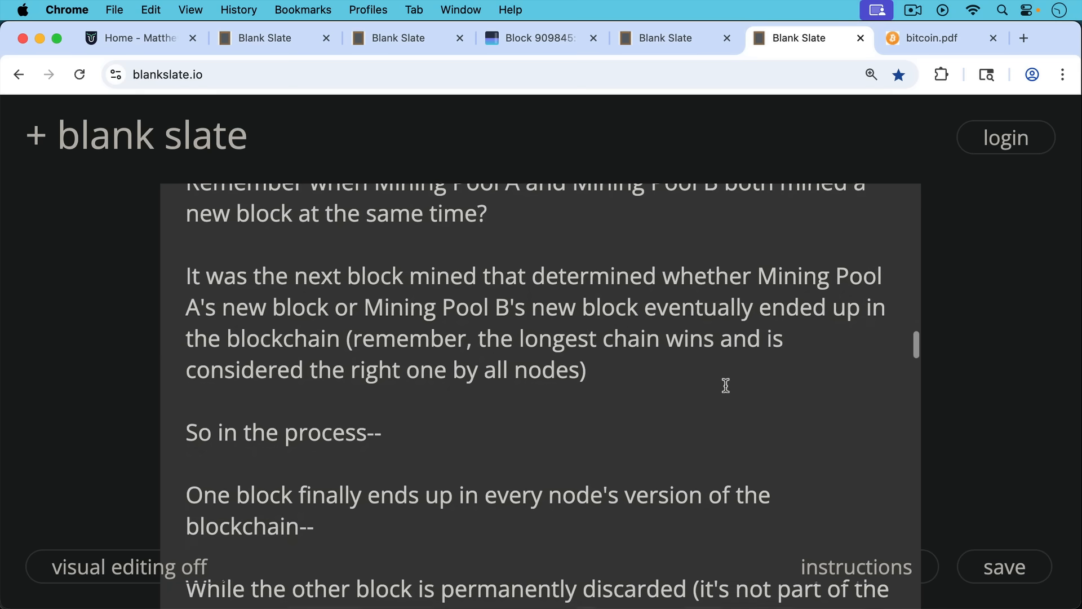
pyautogui.scroll(-3)
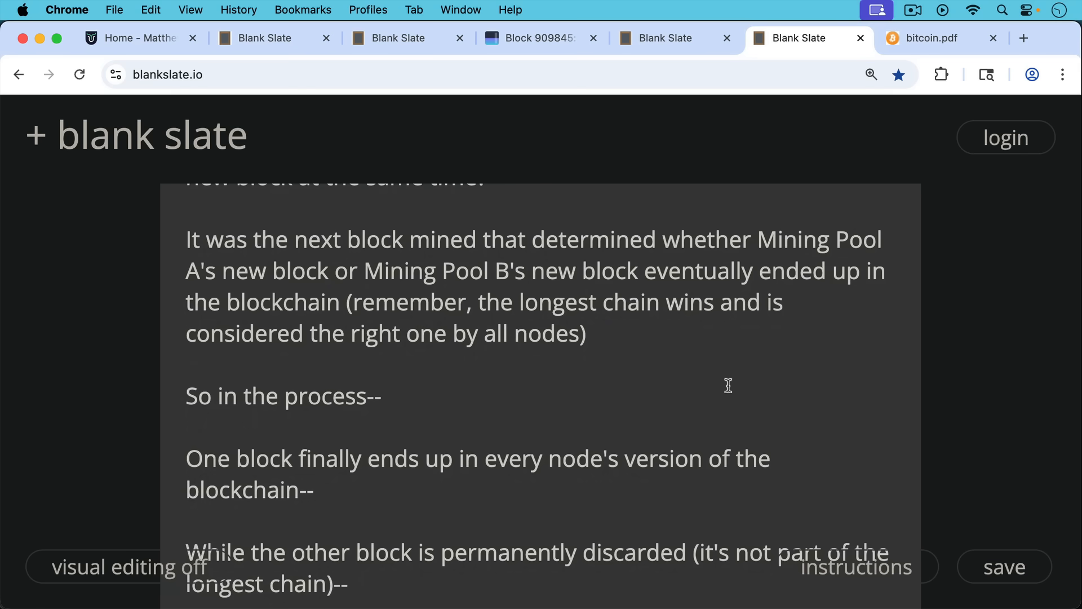
pyautogui.scroll(3)
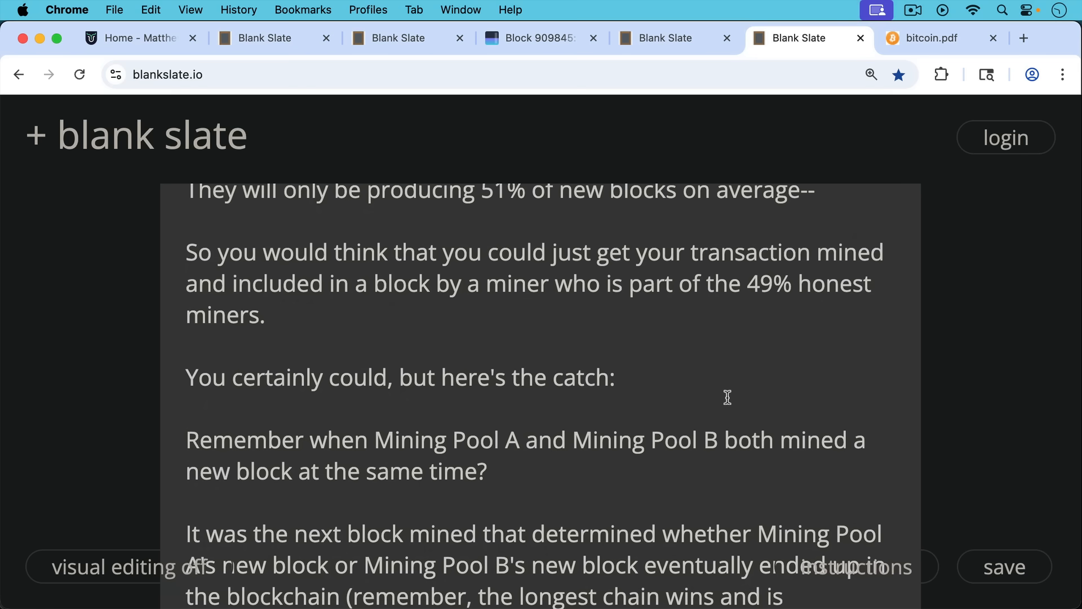
pyautogui.scroll(-3)
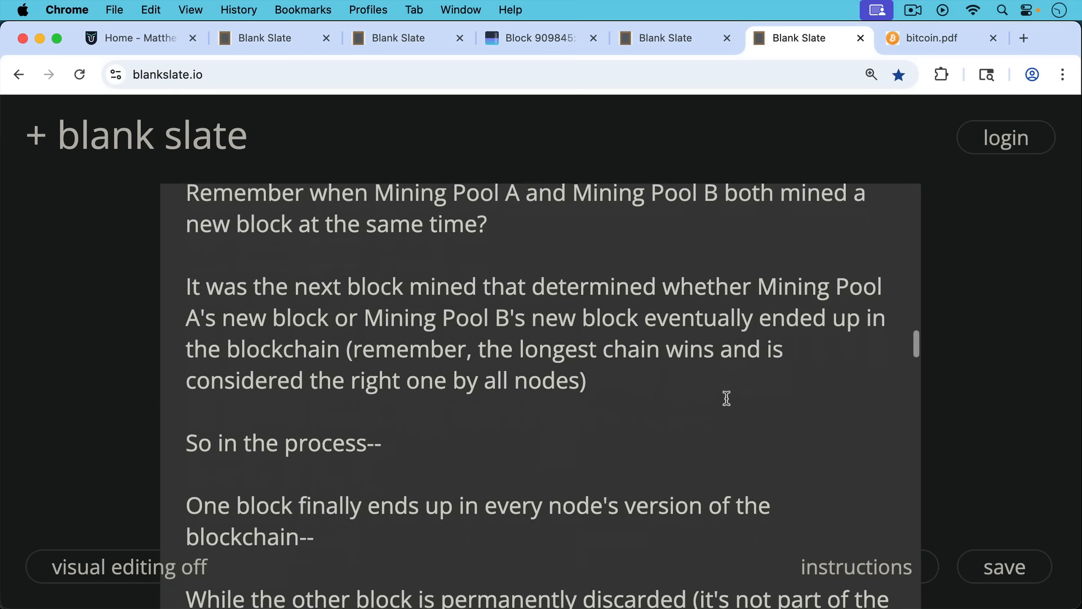
# Scroll on past orphan blocks and the transaction returning to mempools, to the buying-a-car example
pyautogui.scroll(-3)
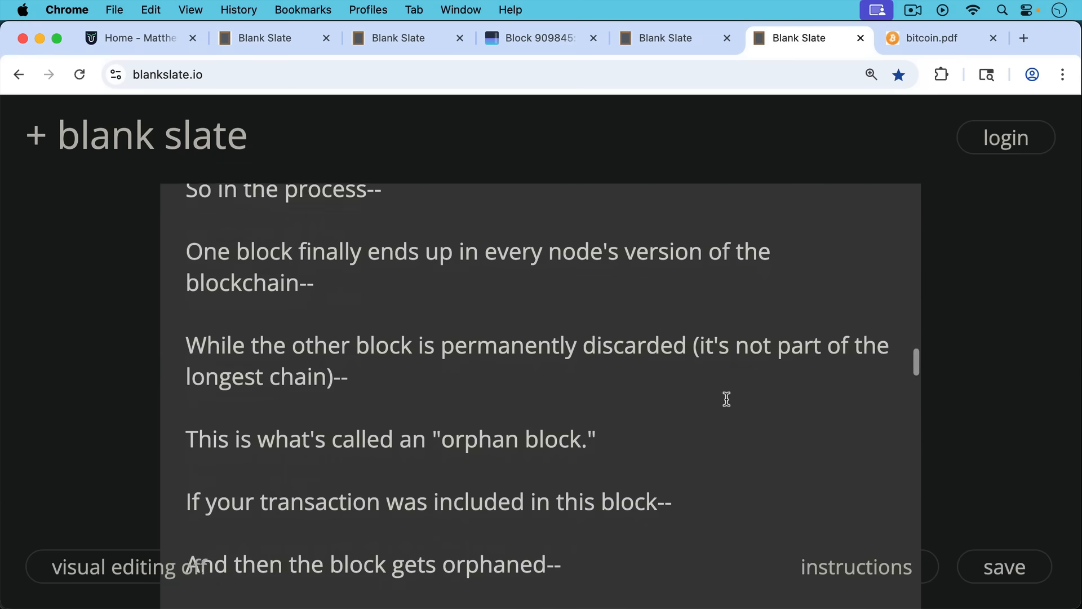
pyautogui.scroll(3)
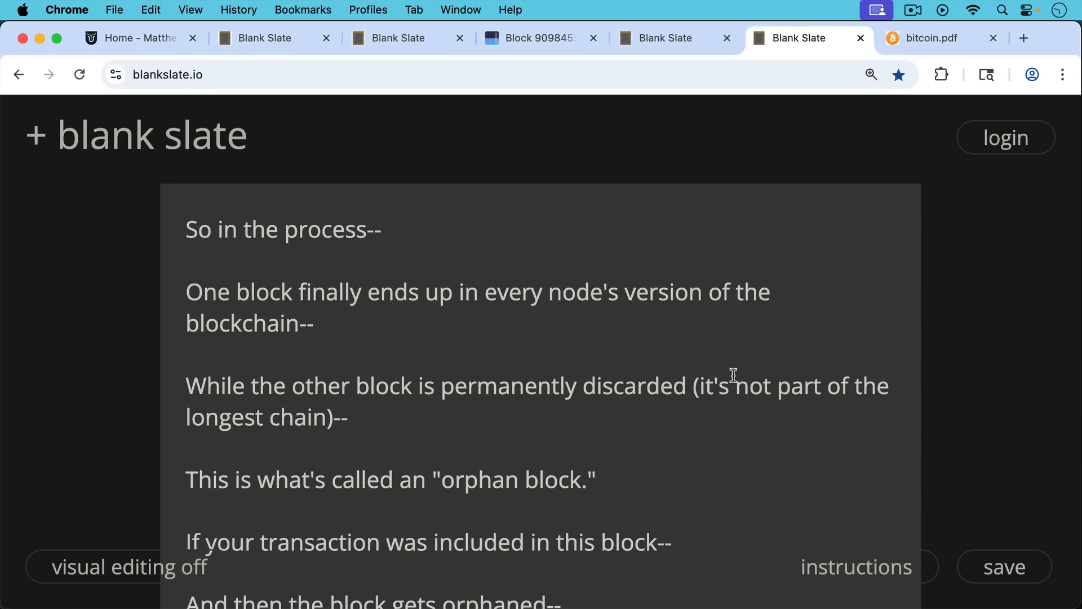
pyautogui.moveTo(721, 358)
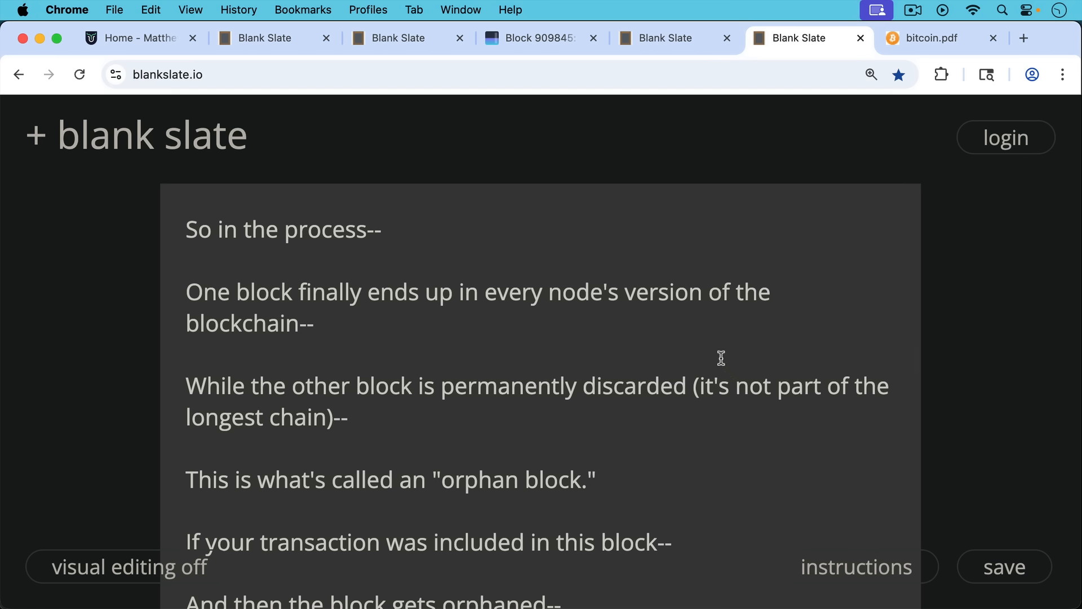
pyautogui.moveTo(722, 370)
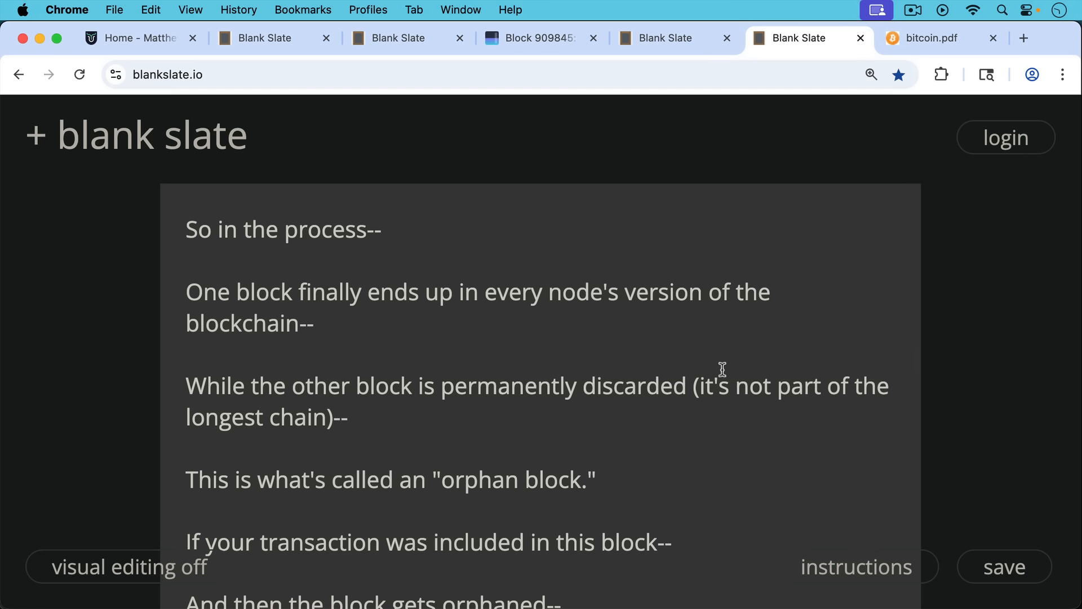
pyautogui.moveTo(725, 401)
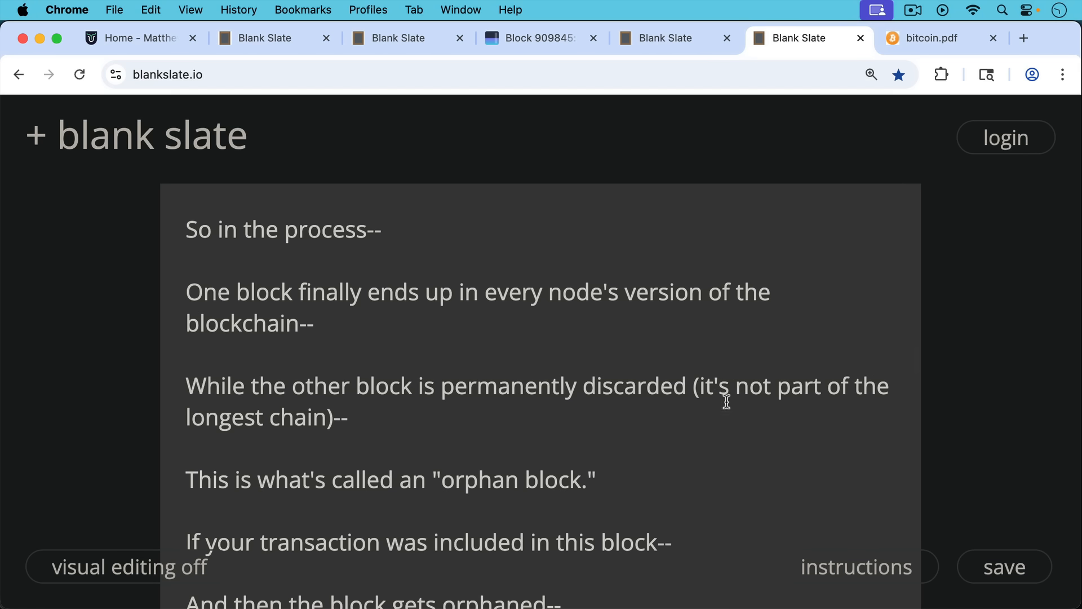
pyautogui.scroll(-3)
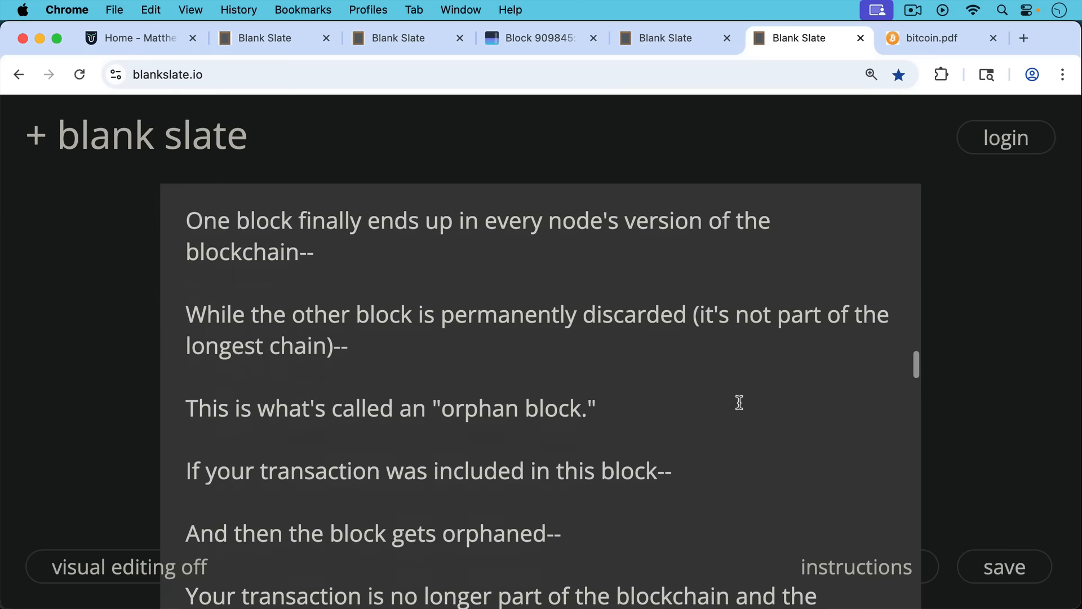
pyautogui.scroll(-3)
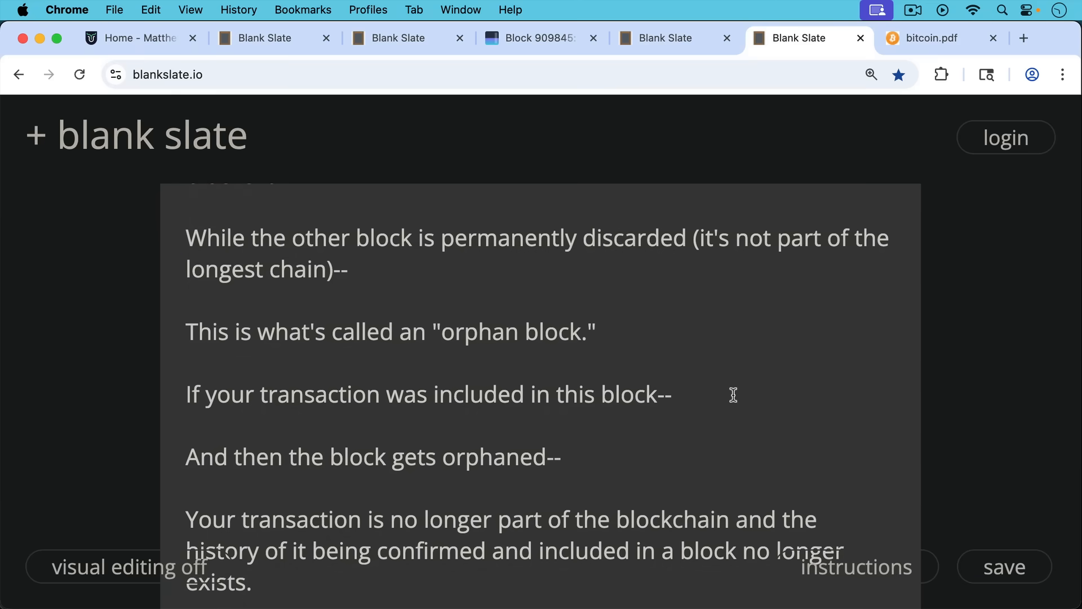
pyautogui.scroll(-3)
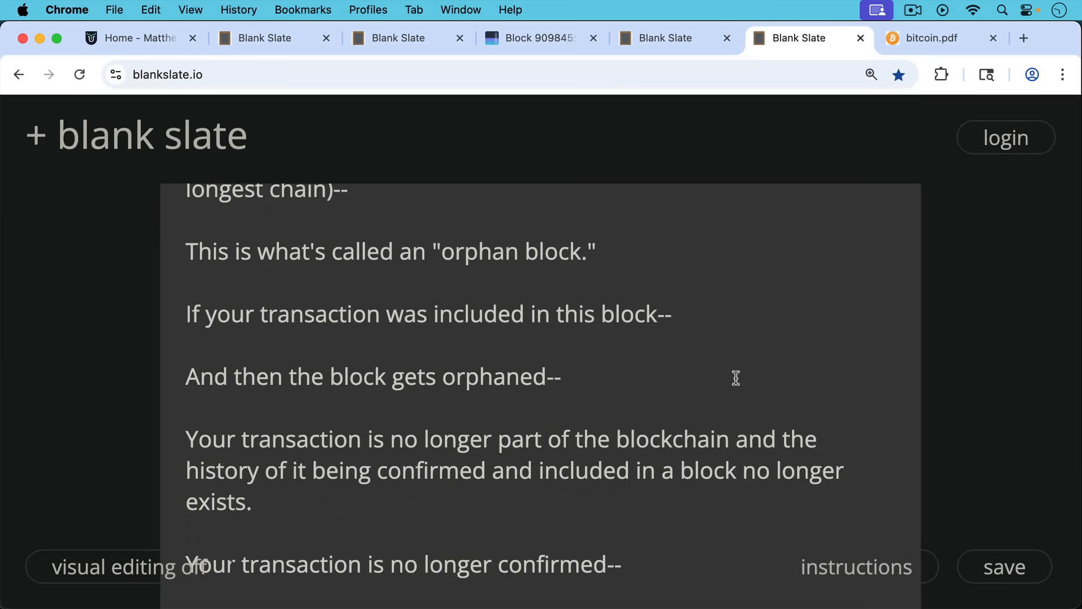
pyautogui.moveTo(736, 387)
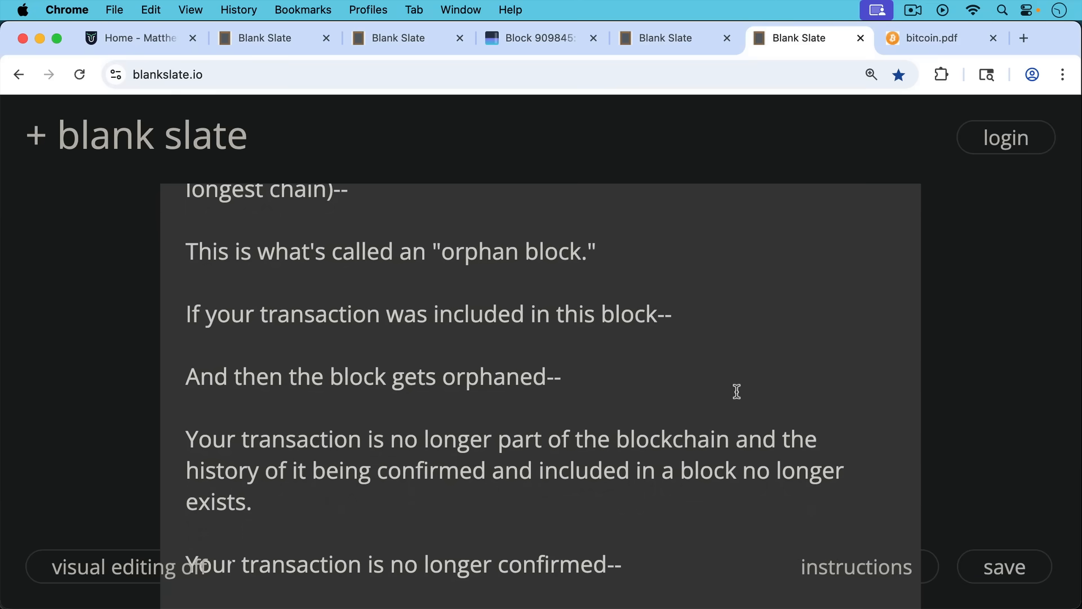
pyautogui.moveTo(735, 403)
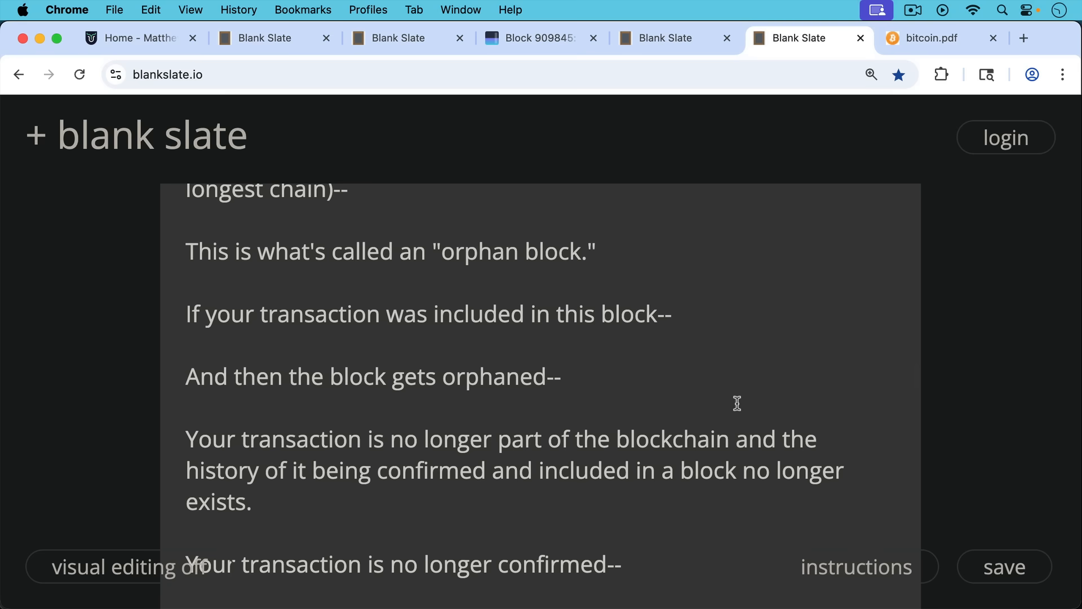
pyautogui.scroll(-3)
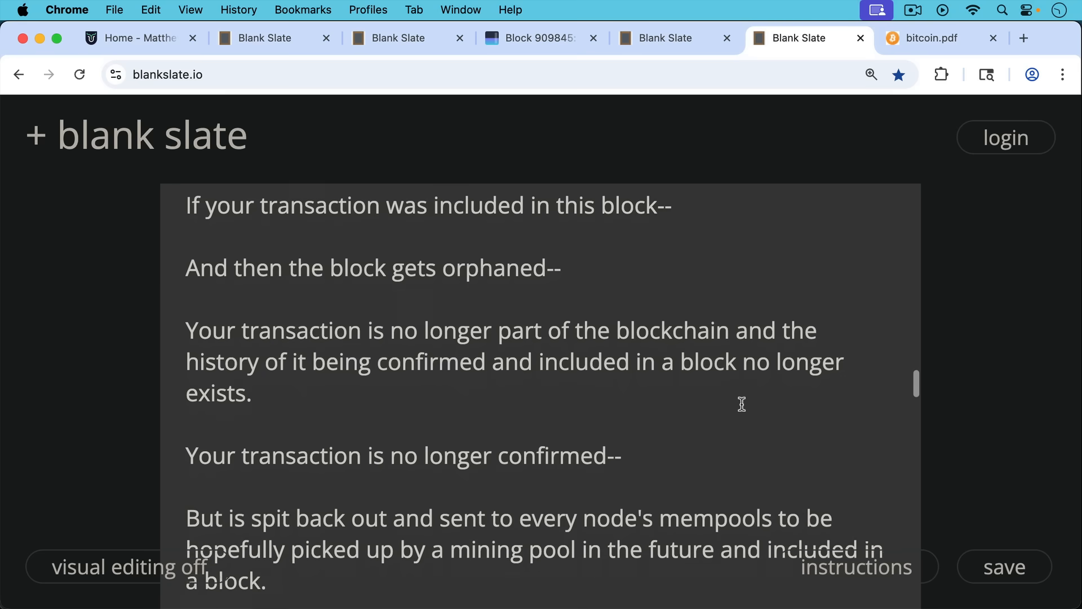
pyautogui.scroll(-3)
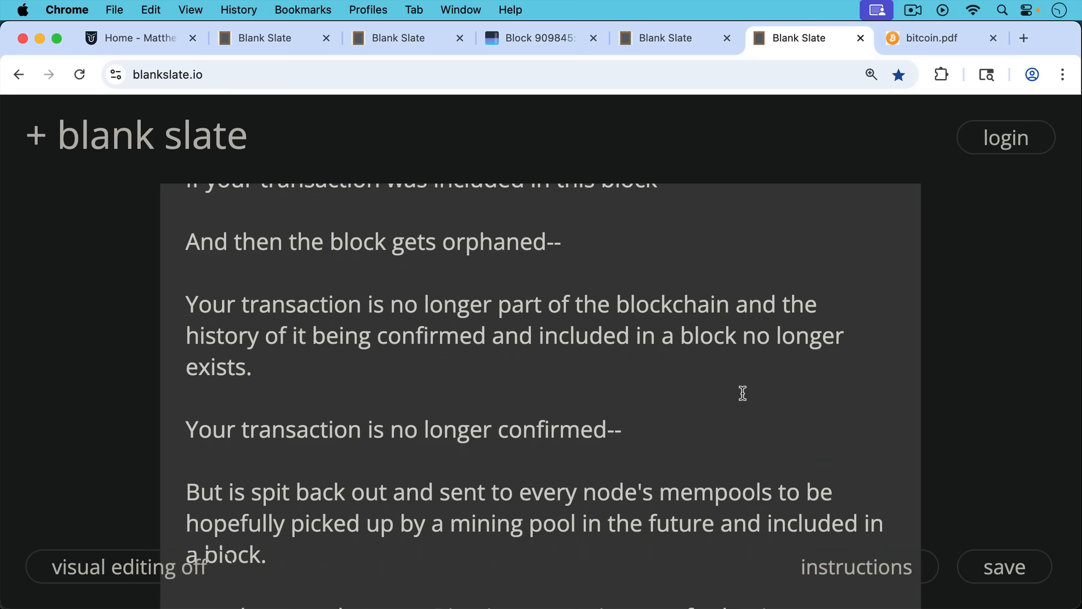
pyautogui.moveTo(734, 408)
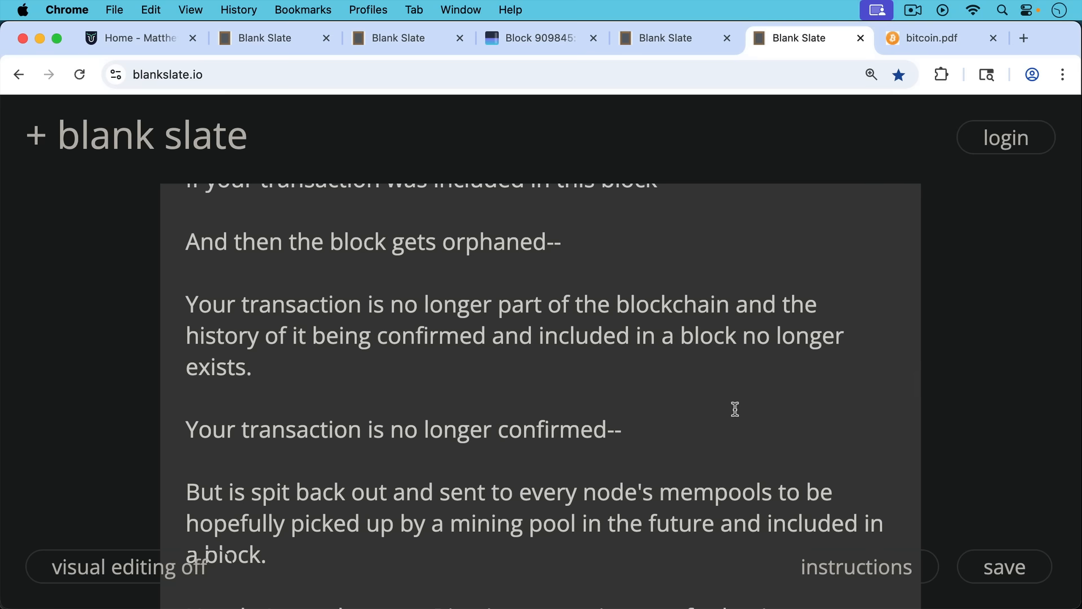
pyautogui.scroll(-3)
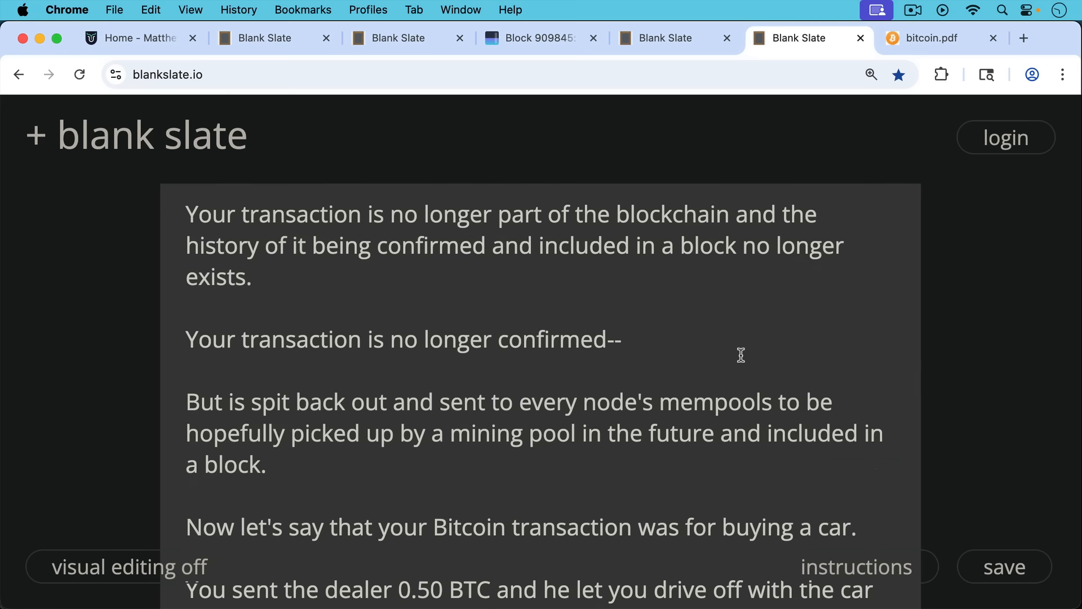
pyautogui.moveTo(732, 365)
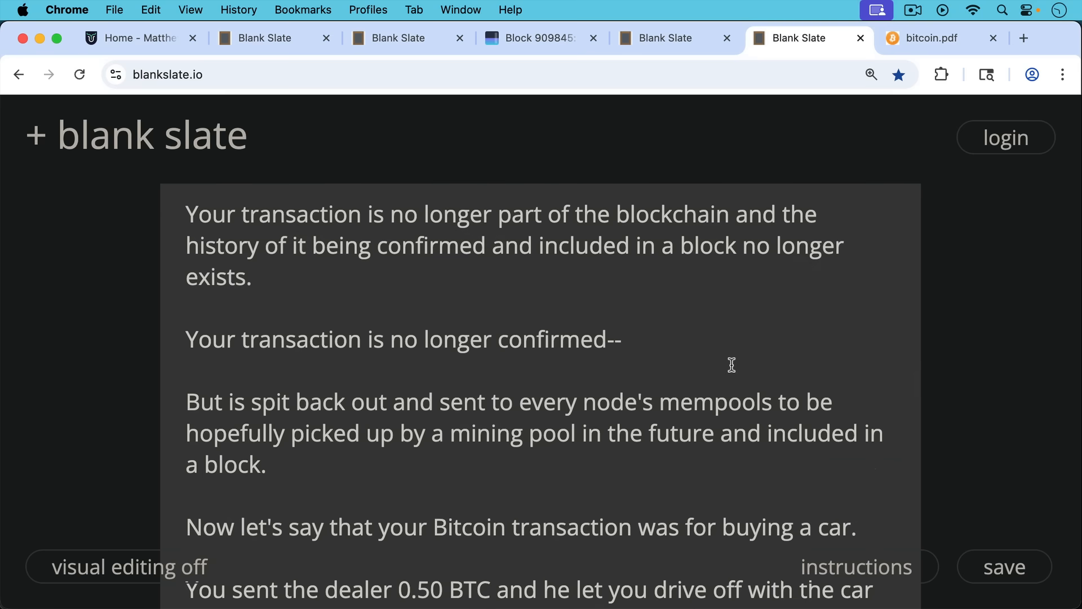
pyautogui.scroll(-3)
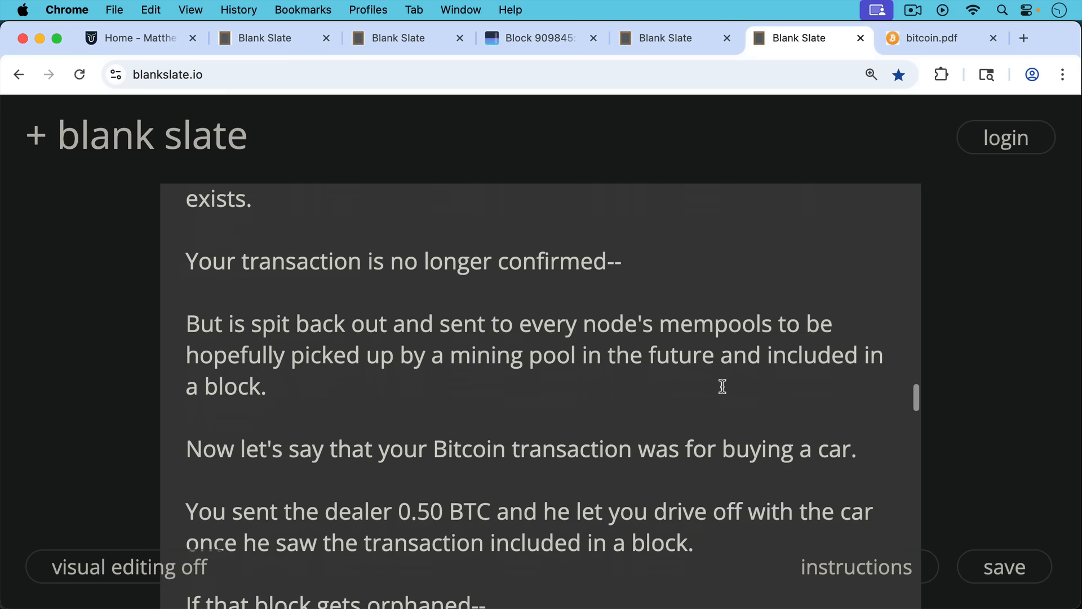
pyautogui.moveTo(722, 370)
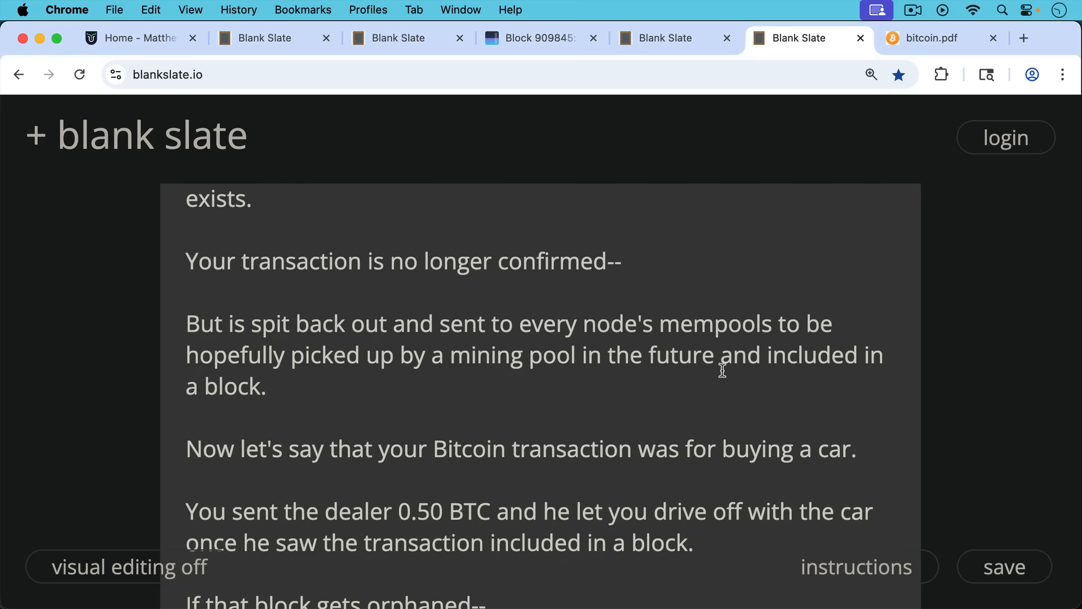
pyautogui.moveTo(730, 393)
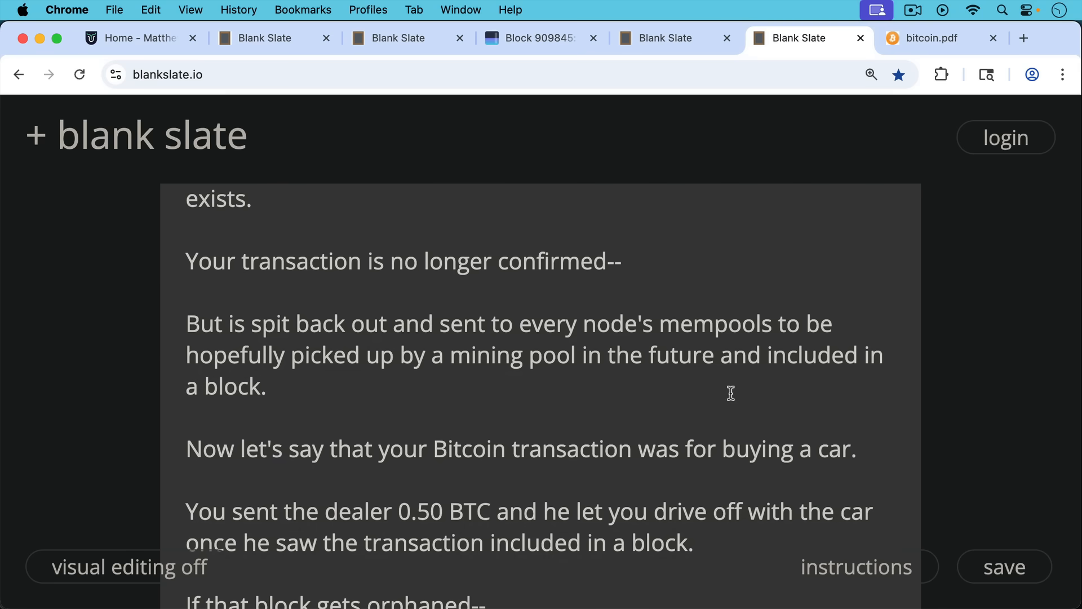
pyautogui.moveTo(736, 381)
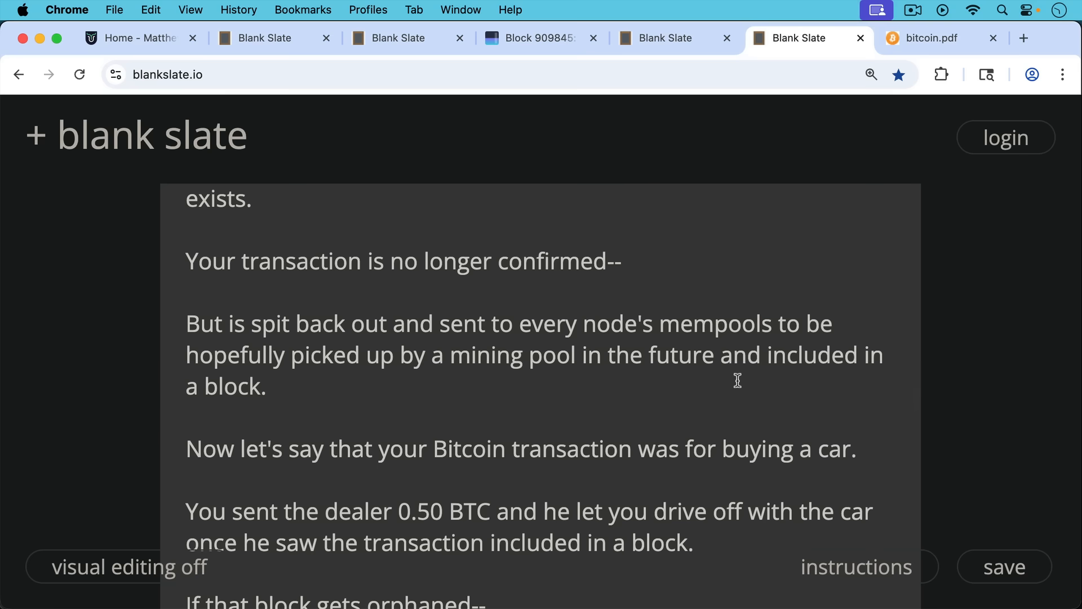
pyautogui.scroll(-3)
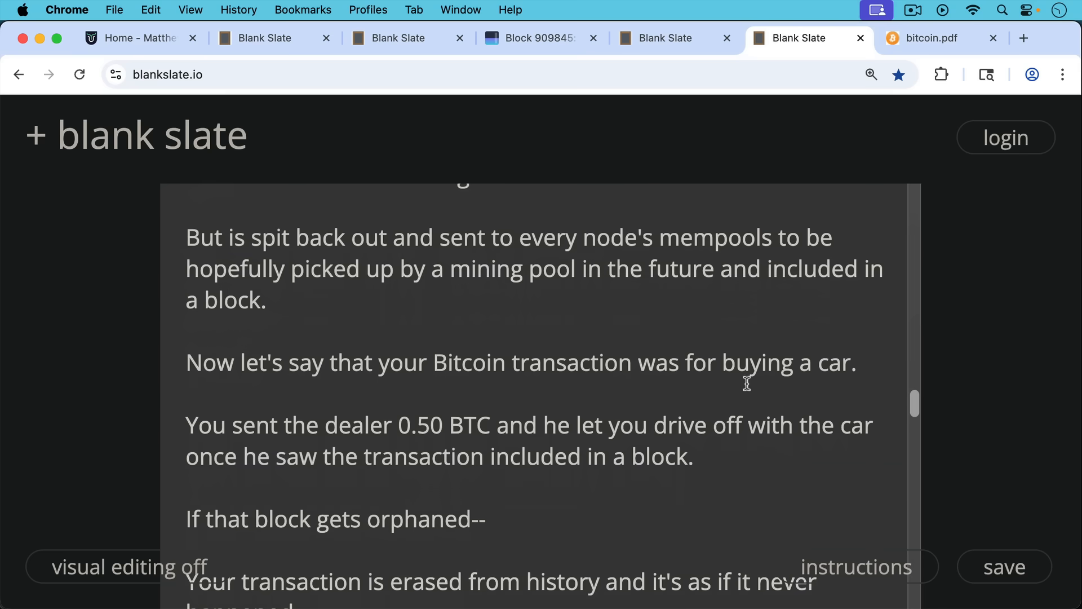
pyautogui.moveTo(742, 390)
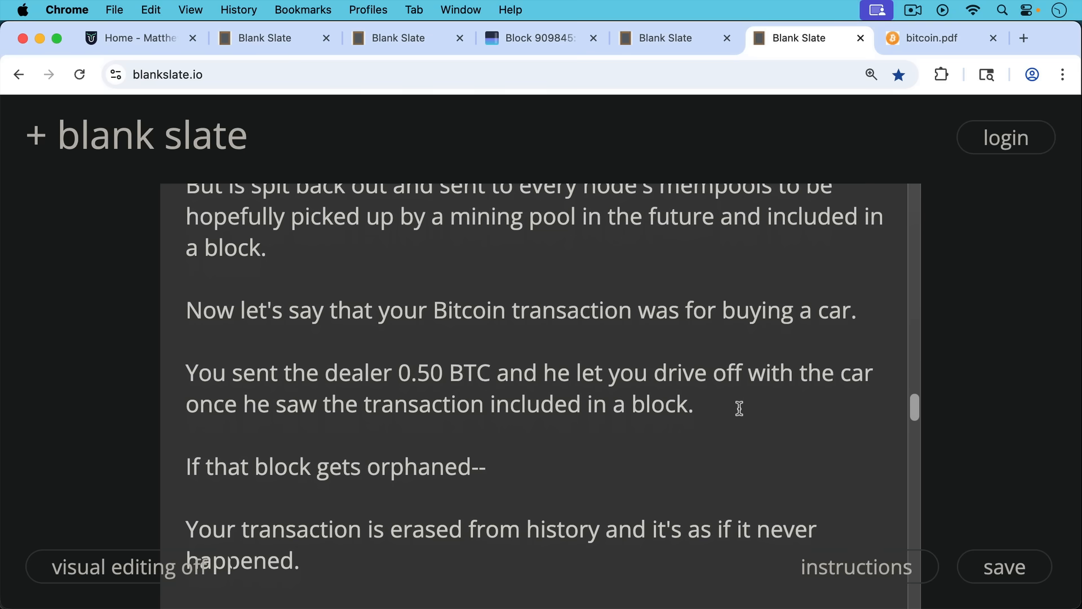
pyautogui.scroll(-3)
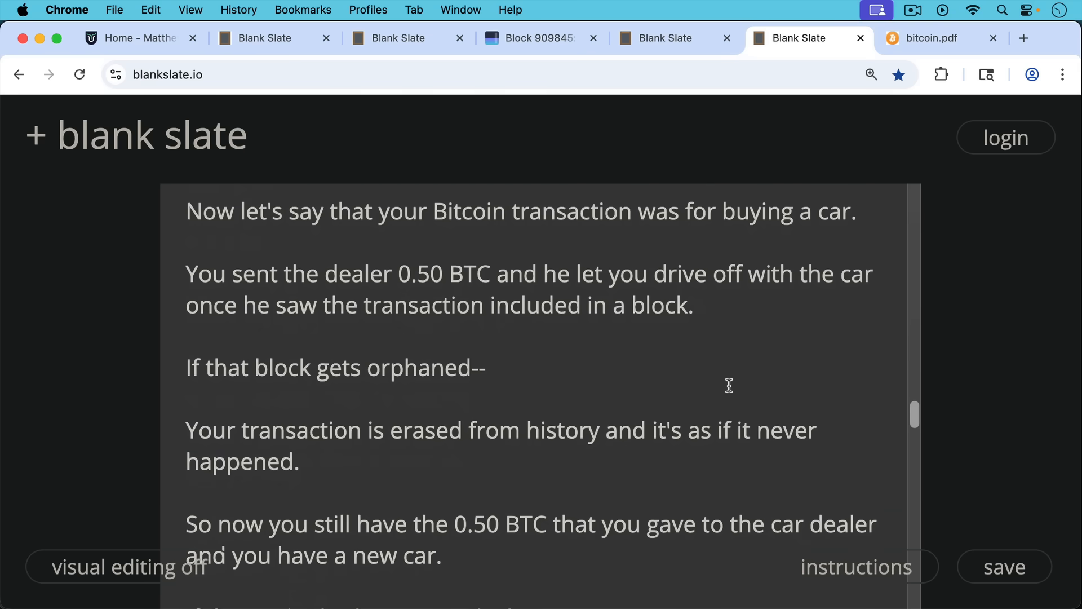
pyautogui.scroll(-3)
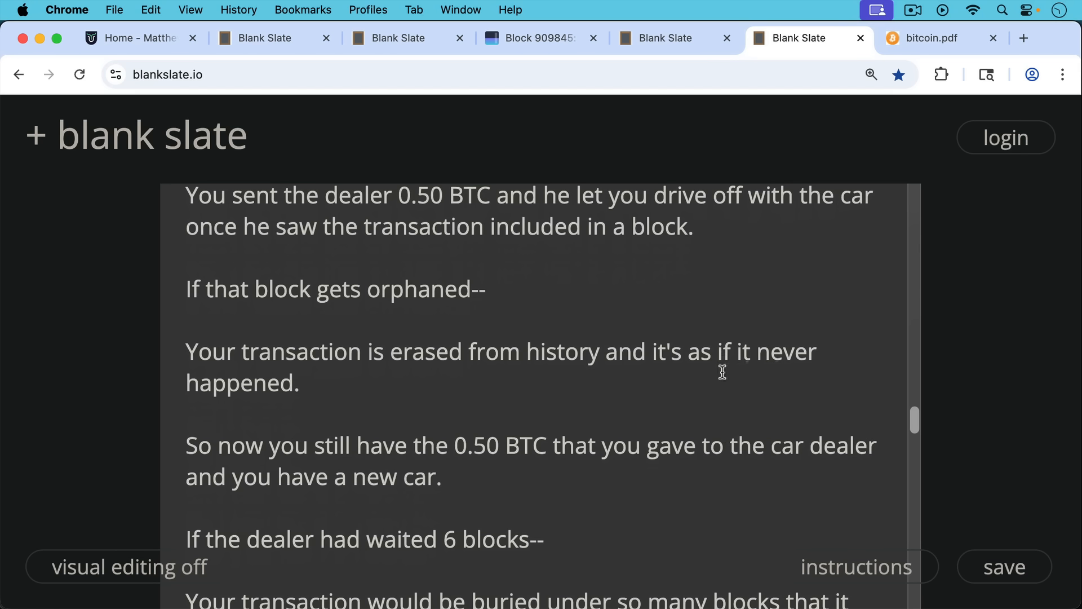
pyautogui.moveTo(725, 384)
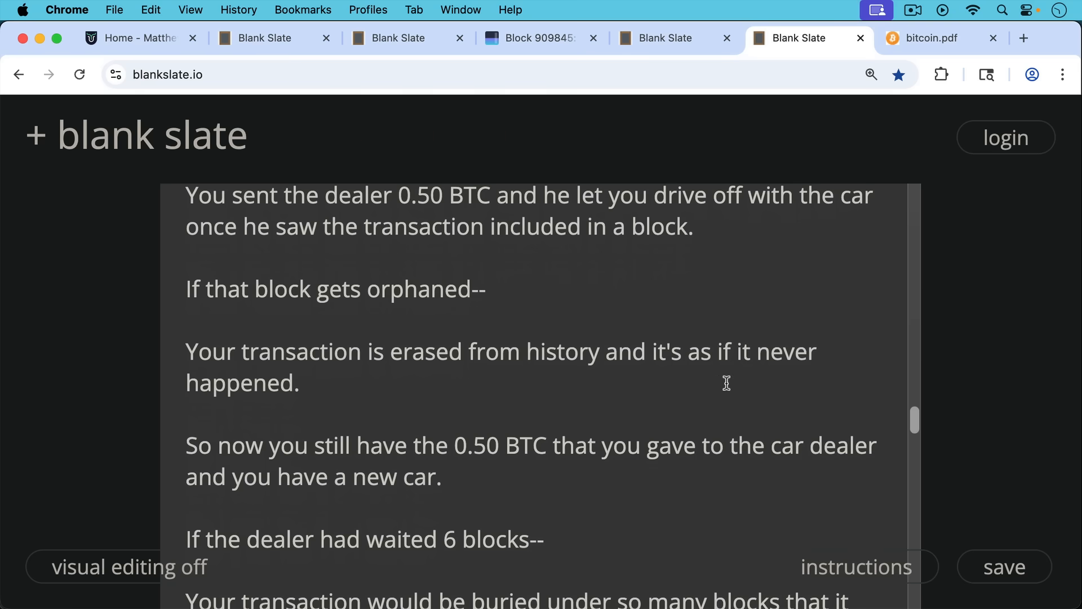
pyautogui.scroll(-3)
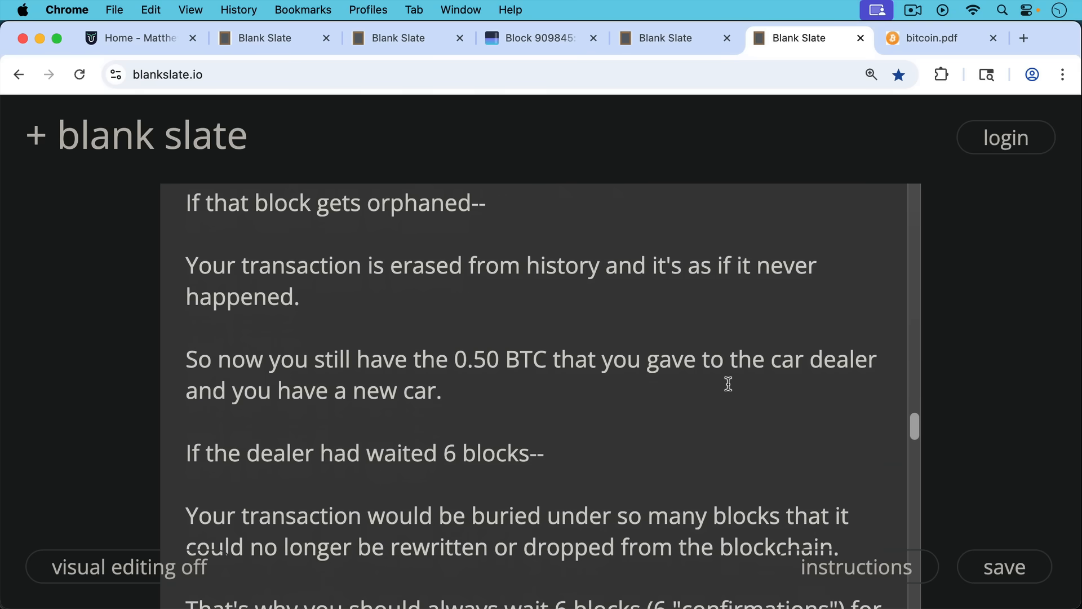
pyautogui.scroll(-3)
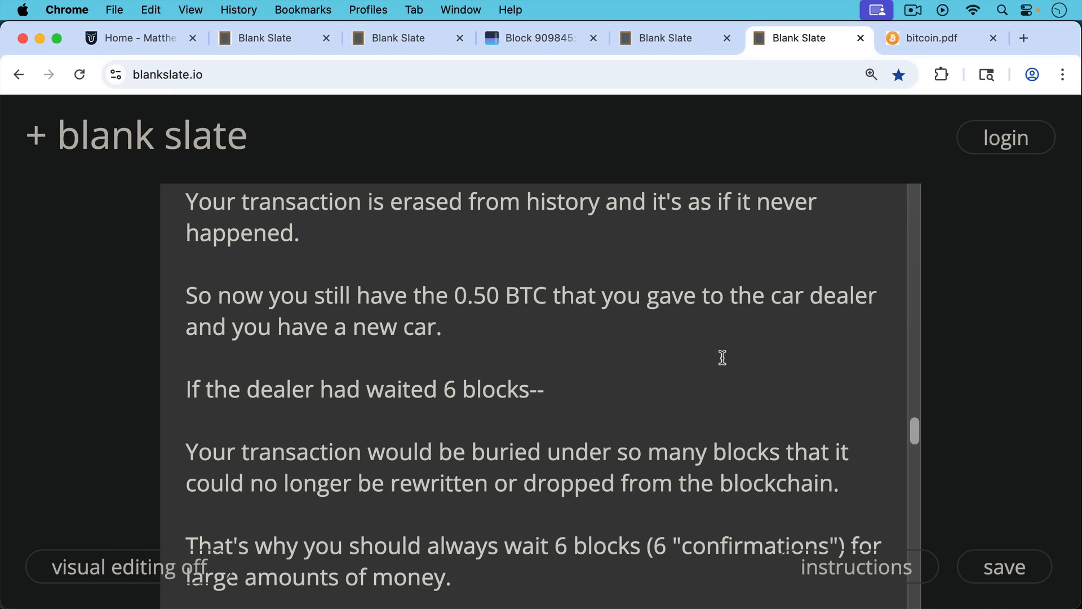
pyautogui.moveTo(718, 355)
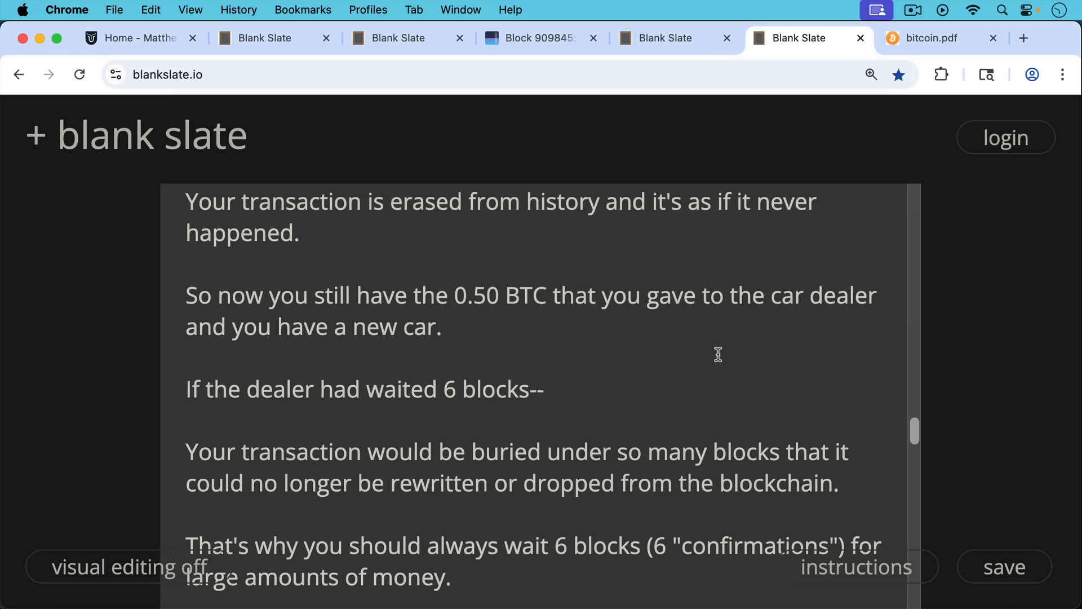
pyautogui.moveTo(722, 354)
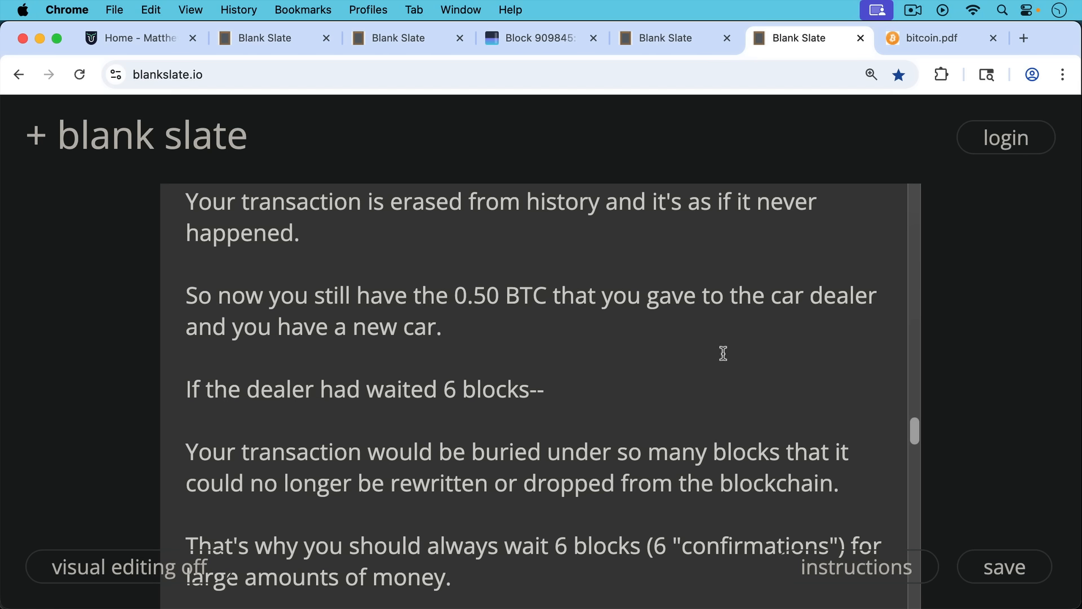
pyautogui.moveTo(718, 365)
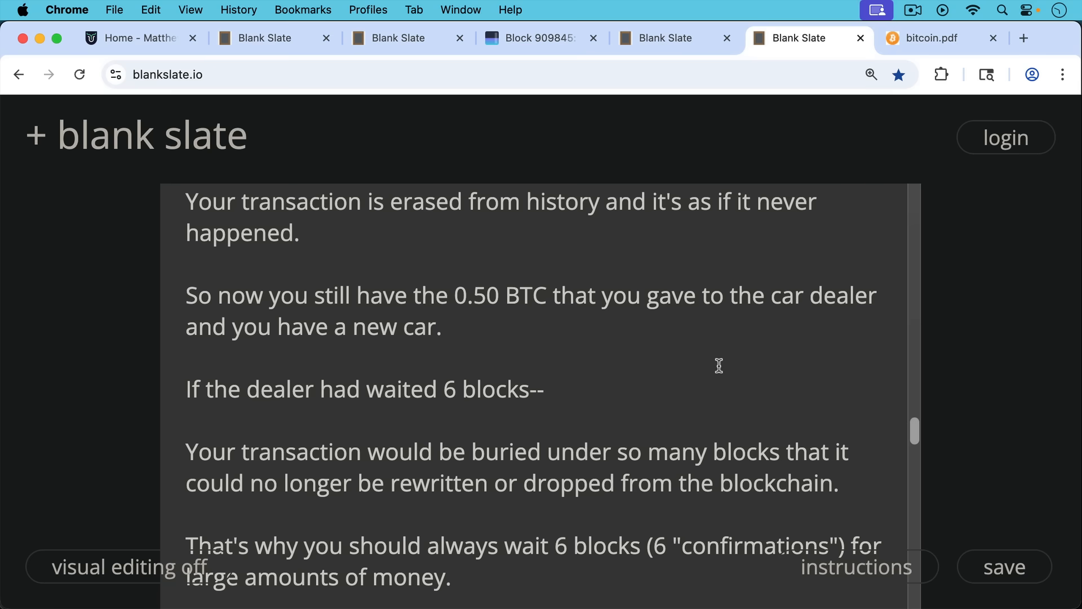
pyautogui.moveTo(716, 362)
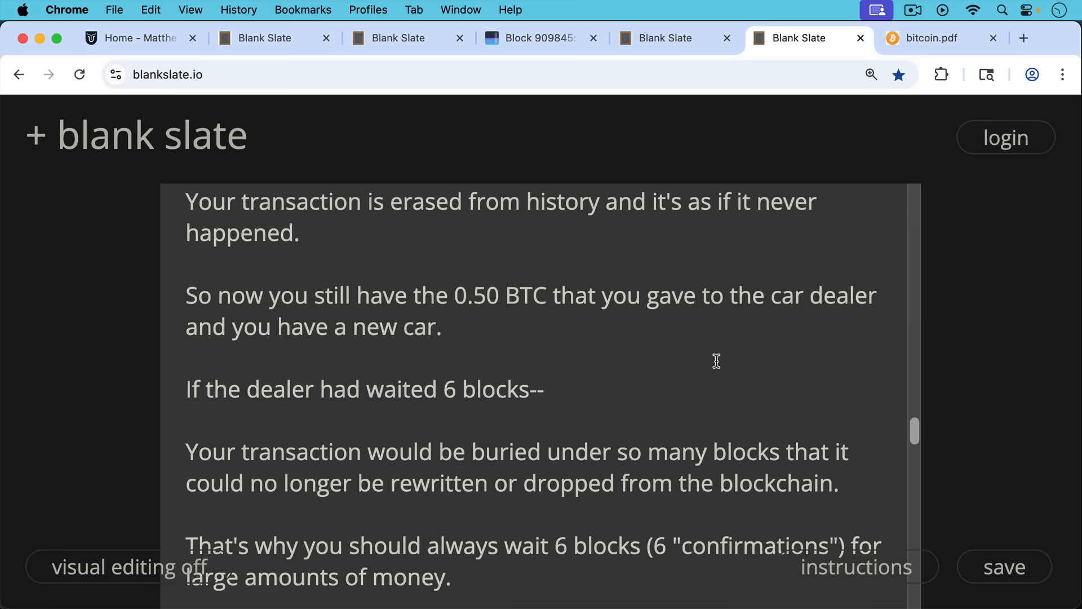
pyautogui.moveTo(719, 380)
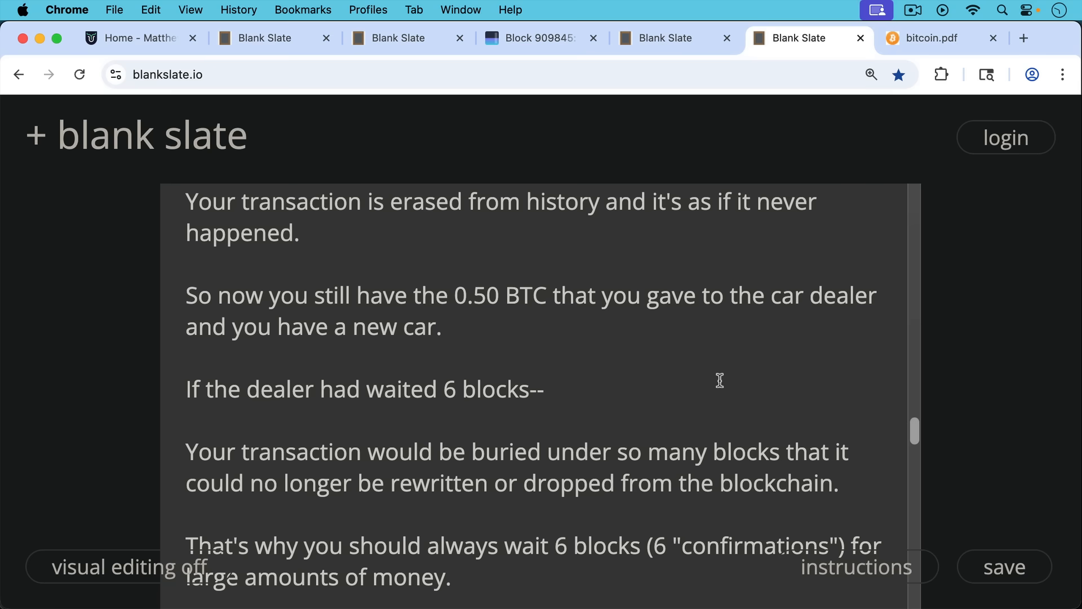
# Scroll past the 6-confirmations advice to the malicious pool re-mining and keeping the 0.50 BTC
pyautogui.scroll(-3)
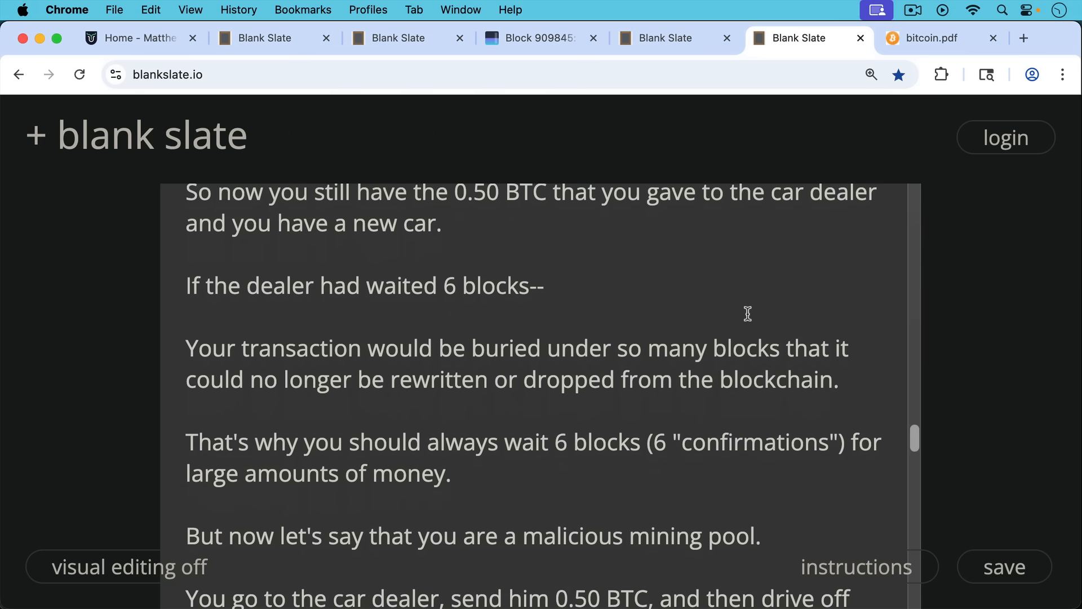
pyautogui.moveTo(733, 321)
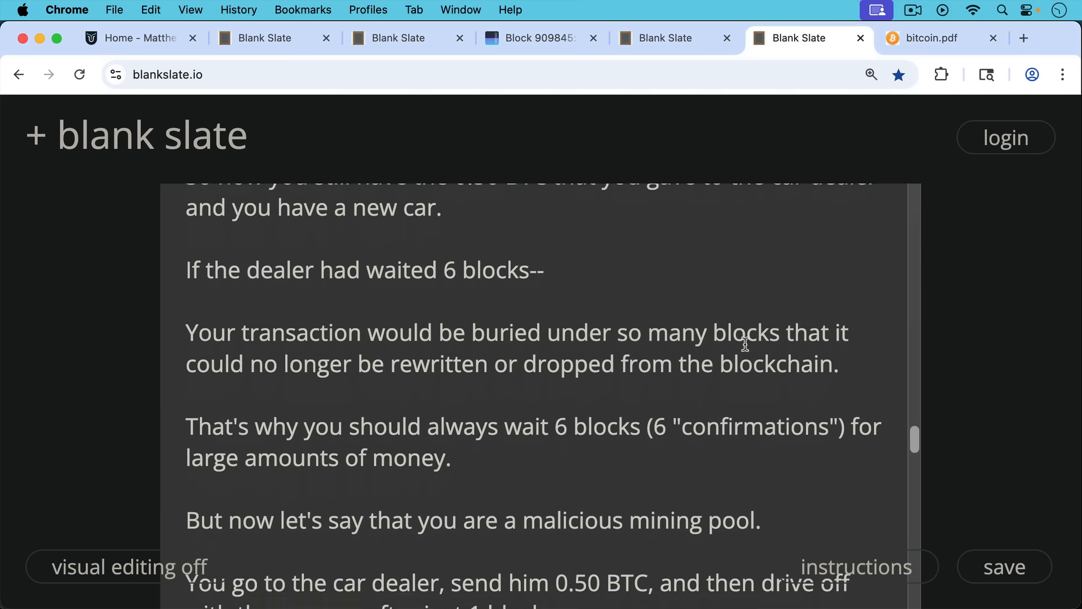
pyautogui.scroll(-3)
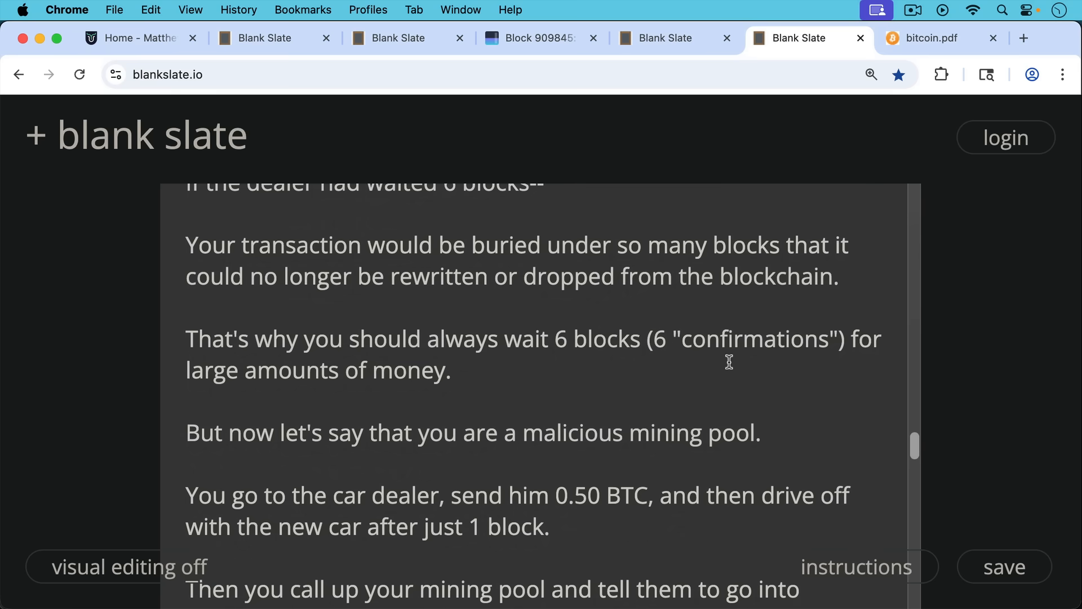
pyautogui.scroll(-3)
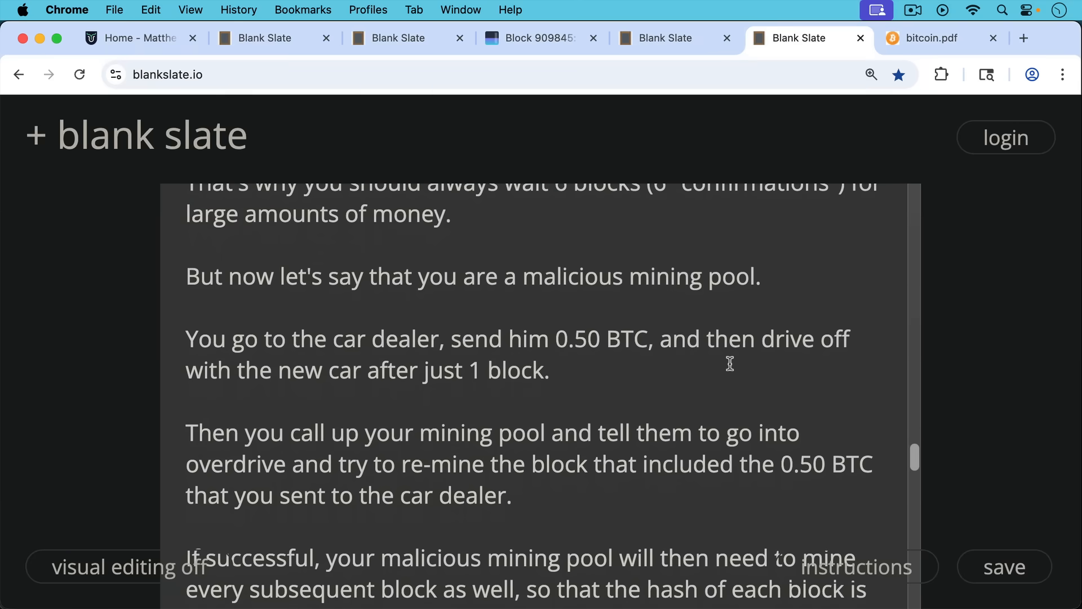
pyautogui.moveTo(727, 350)
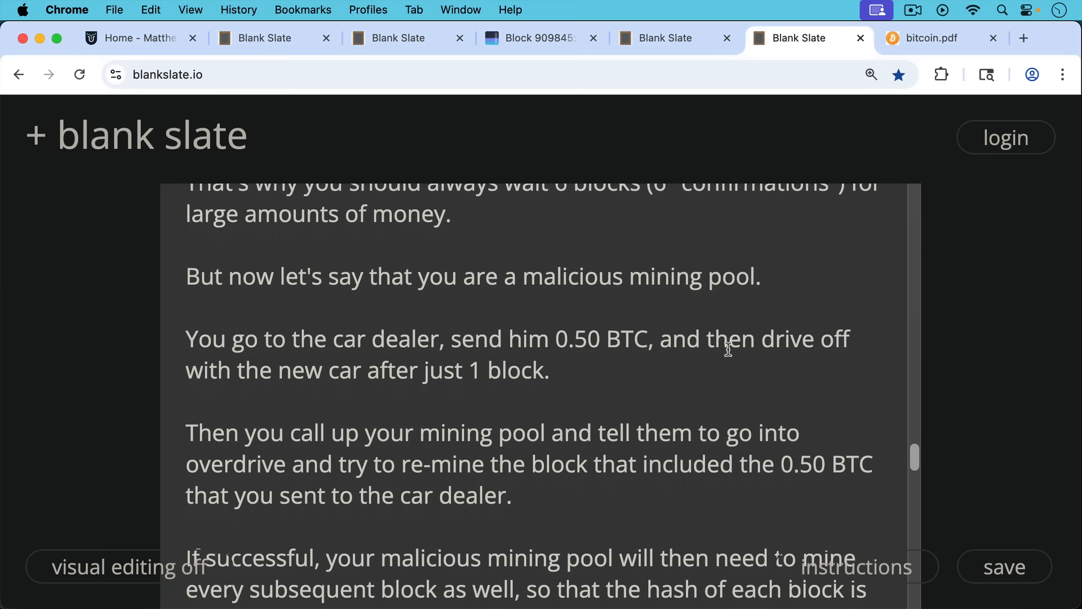
pyautogui.moveTo(727, 389)
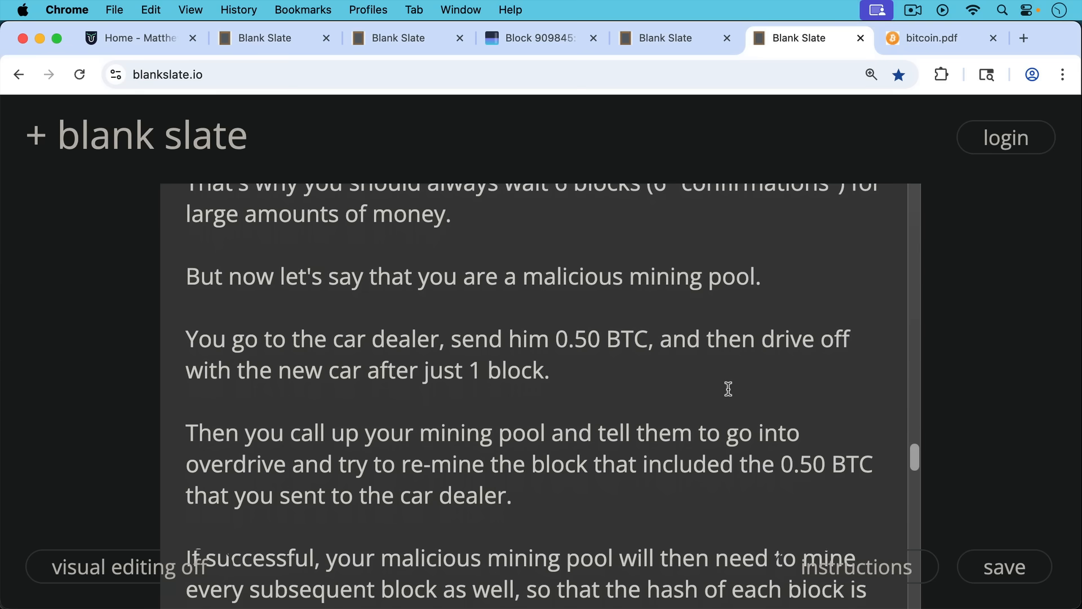
pyautogui.scroll(-3)
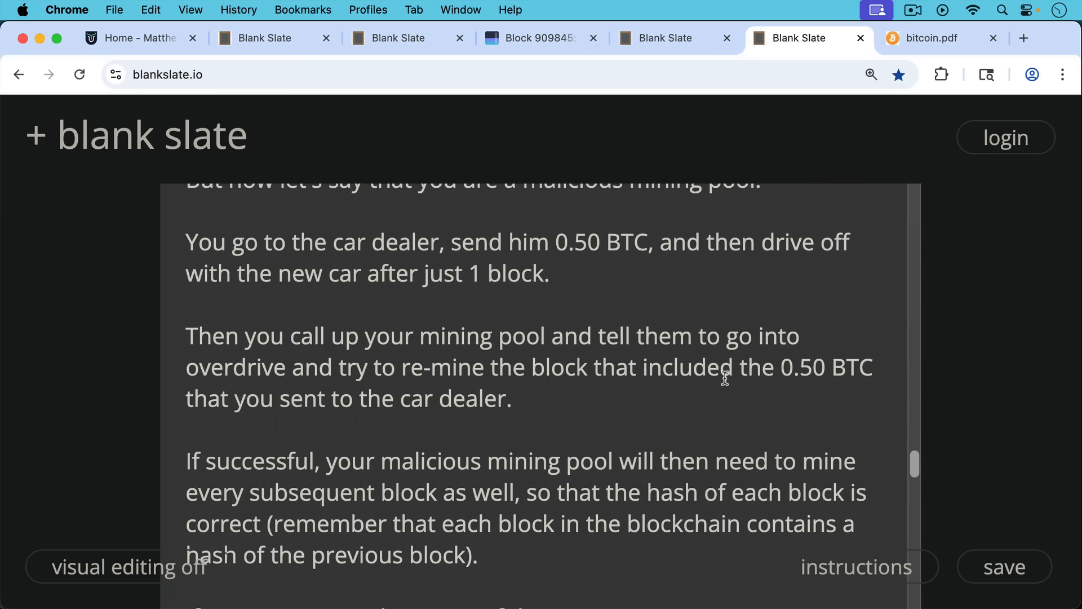
pyautogui.moveTo(721, 387)
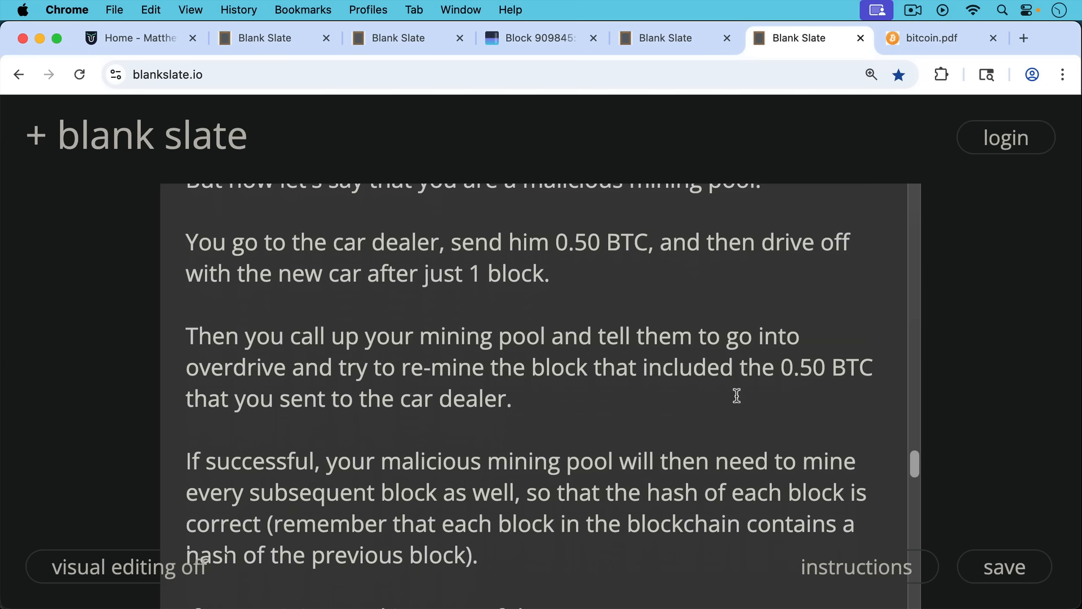
pyautogui.scroll(-3)
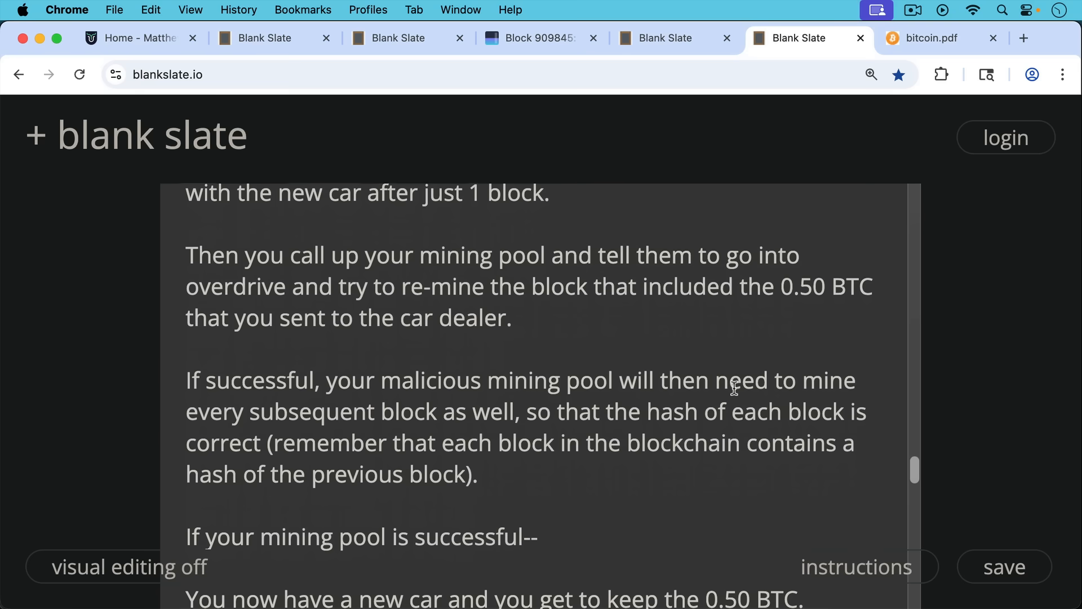
pyautogui.scroll(-3)
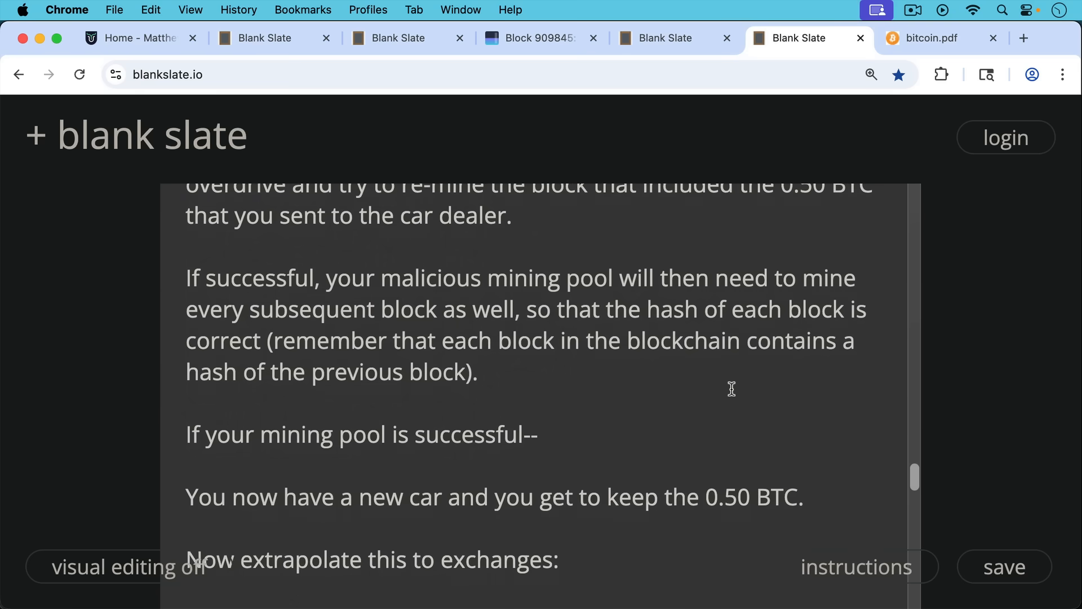
# Scroll through the Coinbase exchange example, withdrawal delays, 6-block wait and Tether freezing USDT
pyautogui.scroll(-3)
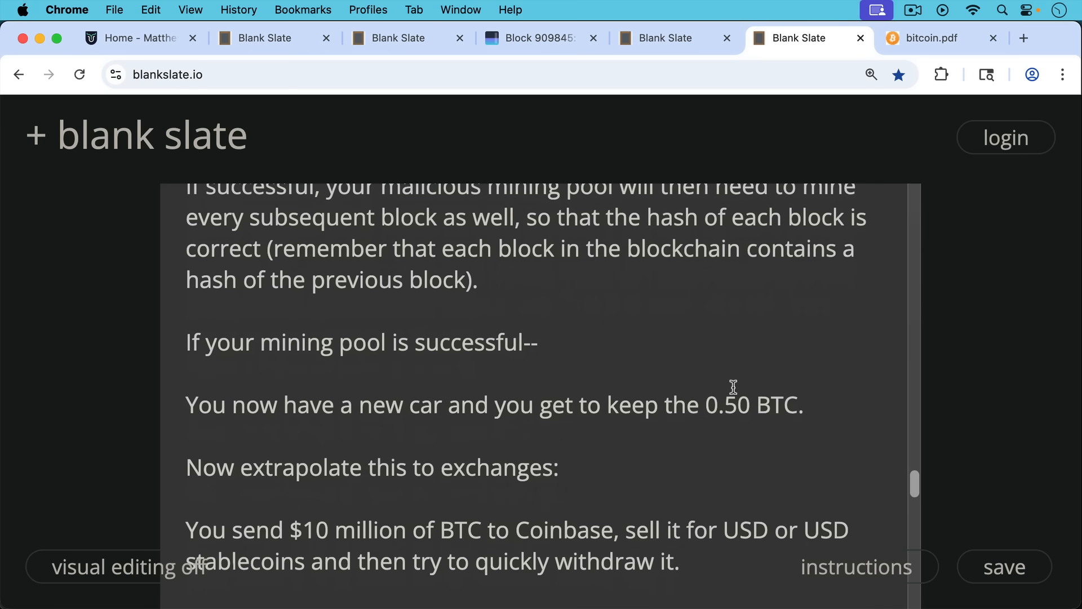
pyautogui.scroll(-3)
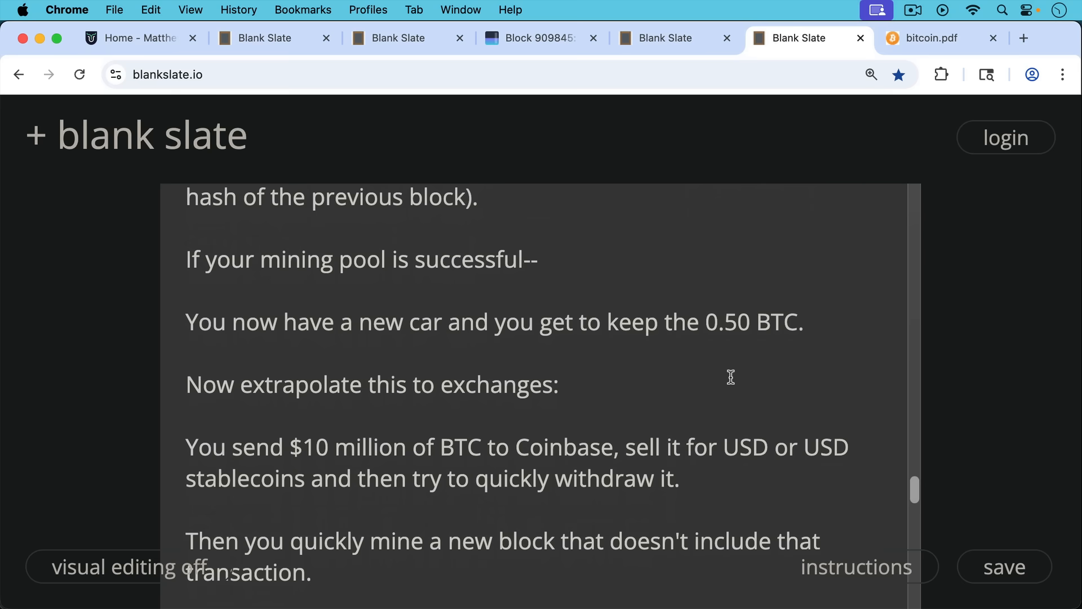
pyautogui.moveTo(725, 396)
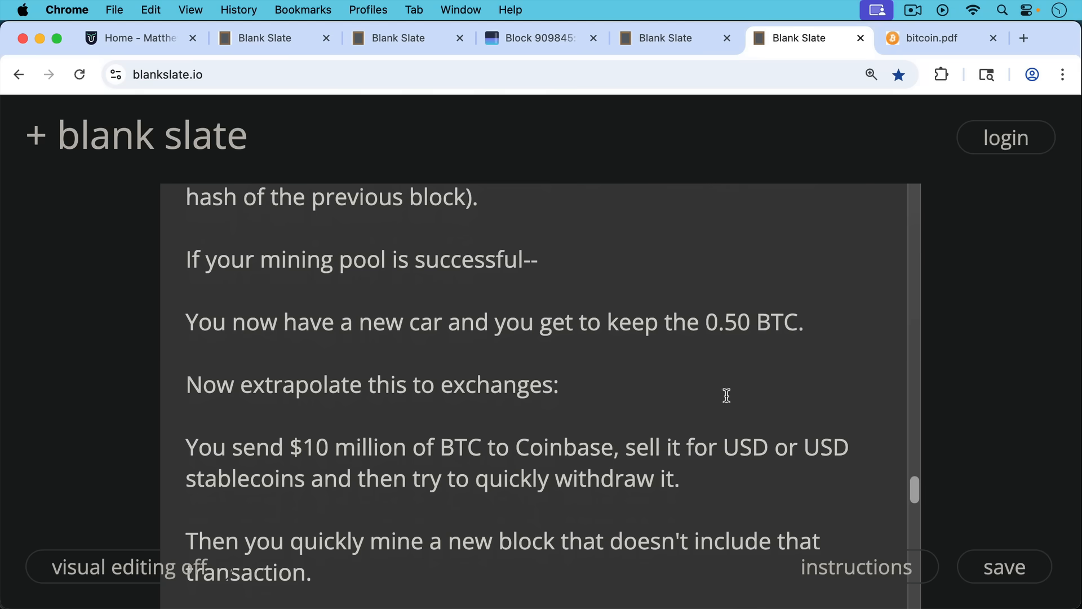
pyautogui.scroll(-3)
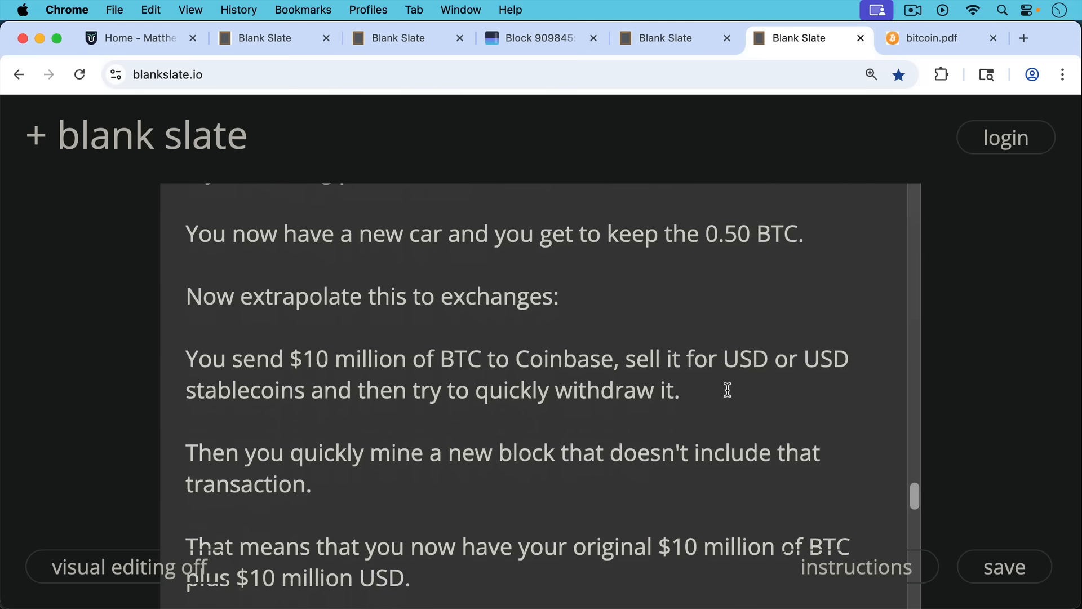
pyautogui.moveTo(729, 384)
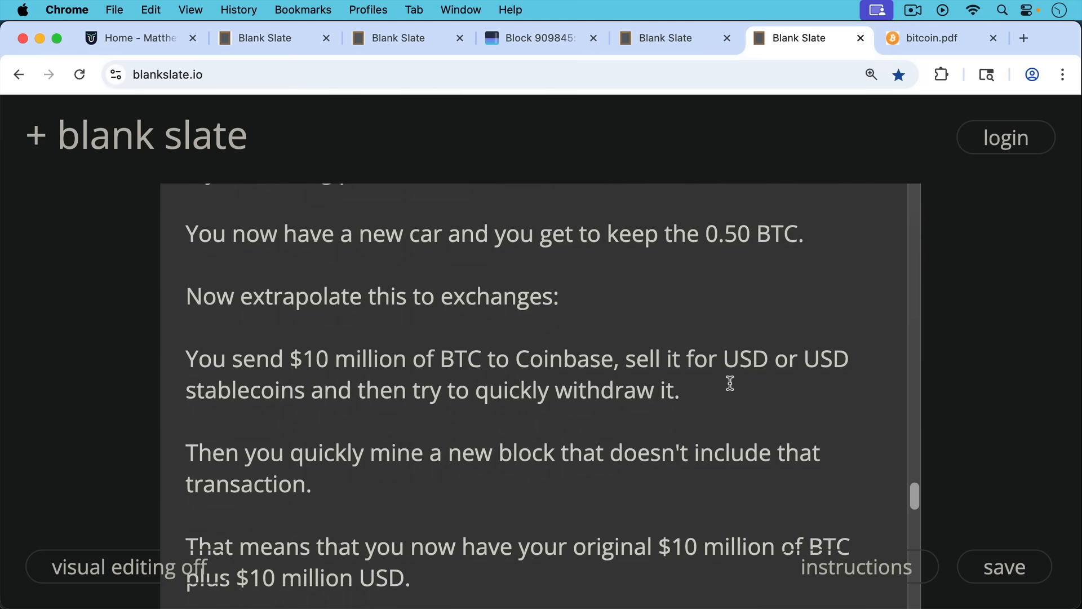
pyautogui.moveTo(726, 394)
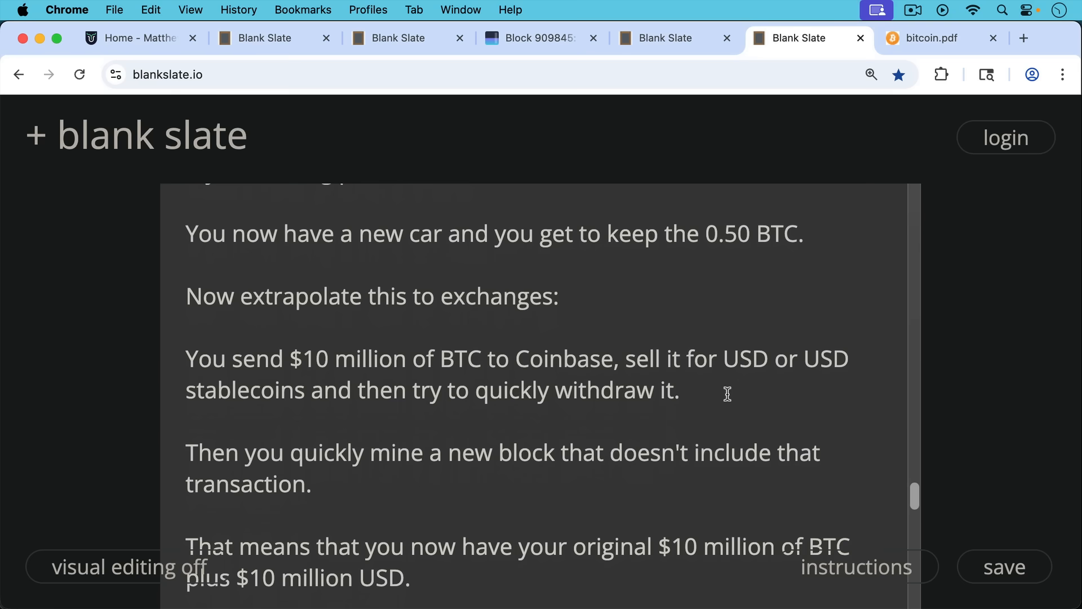
pyautogui.scroll(-3)
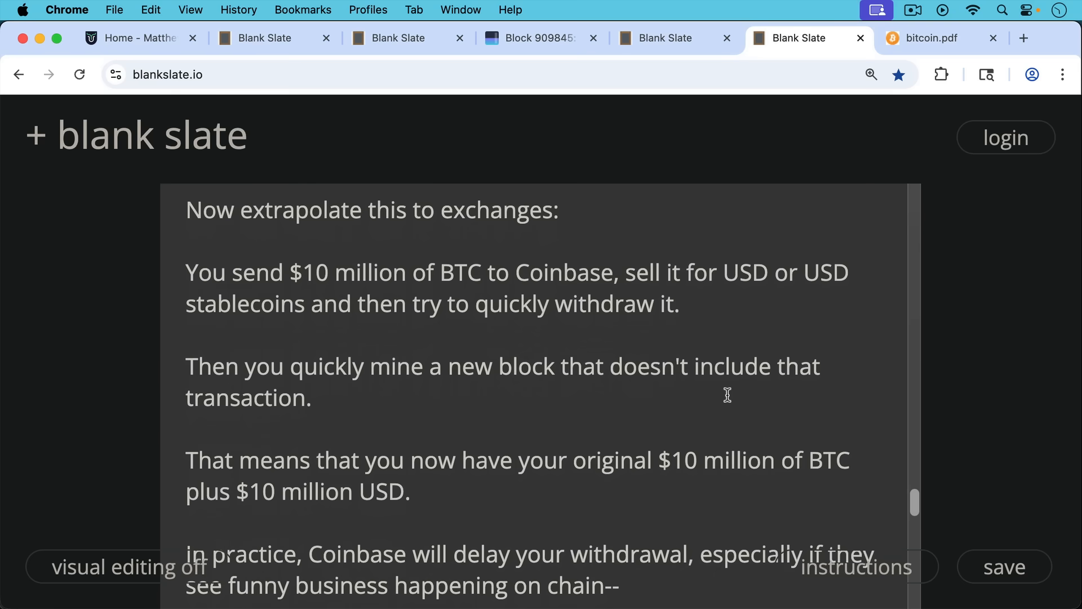
pyautogui.moveTo(726, 386)
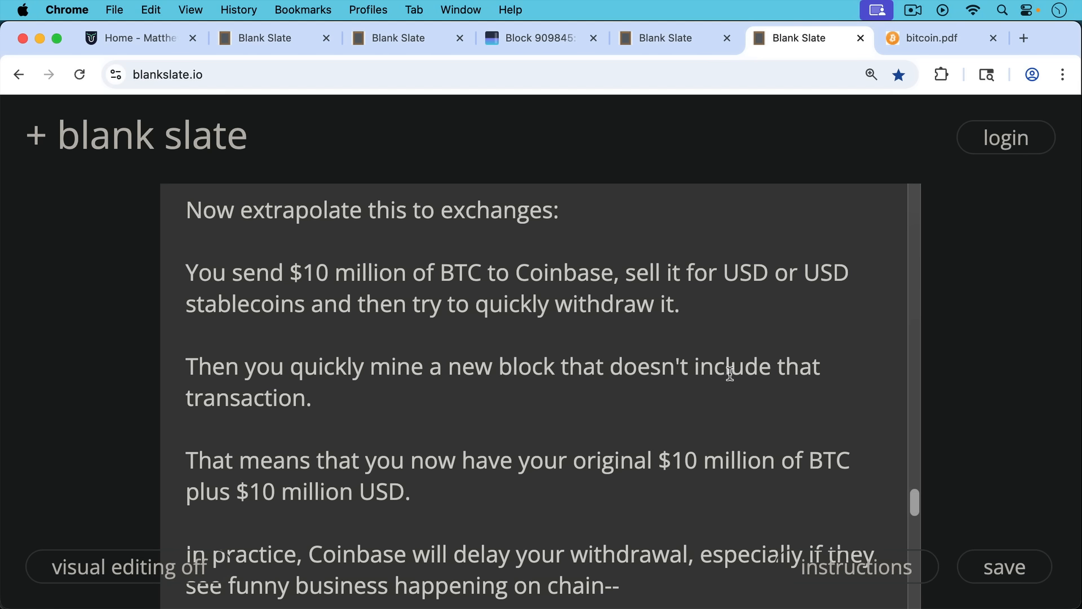
pyautogui.scroll(-3)
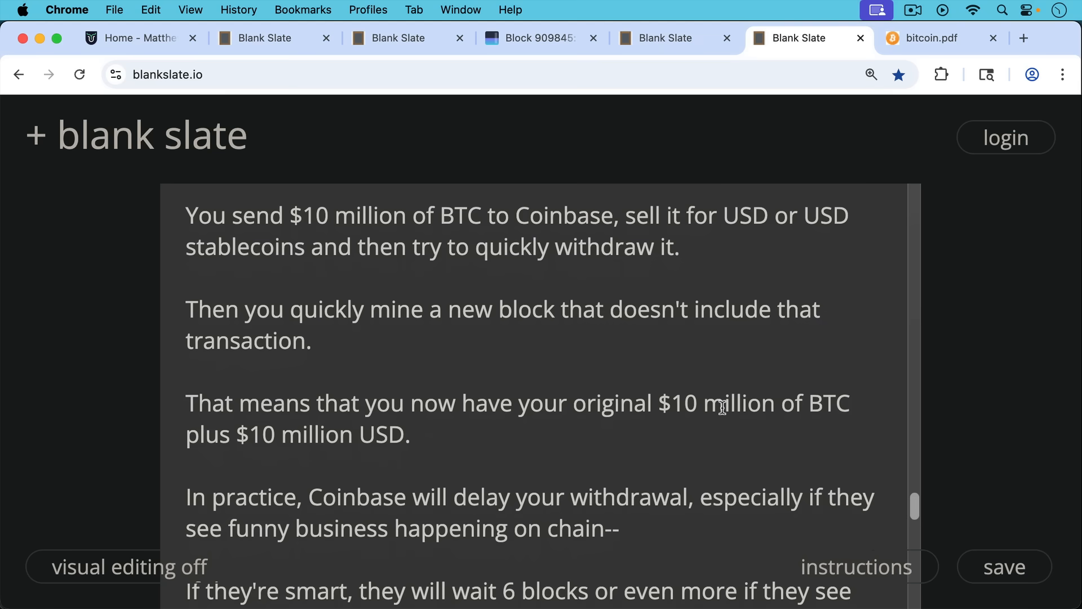
pyautogui.scroll(-3)
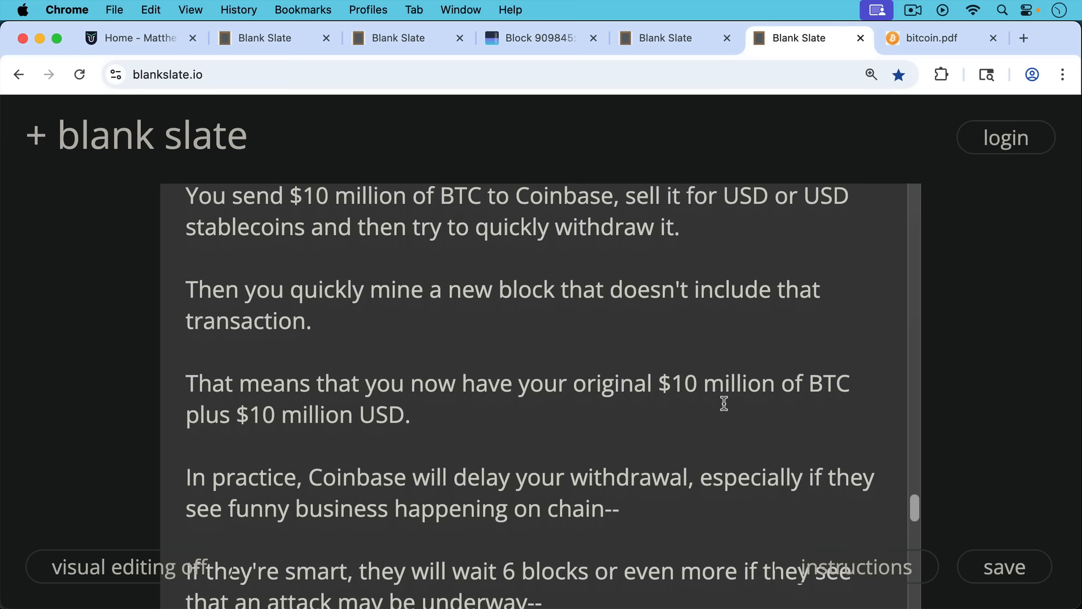
pyautogui.scroll(-3)
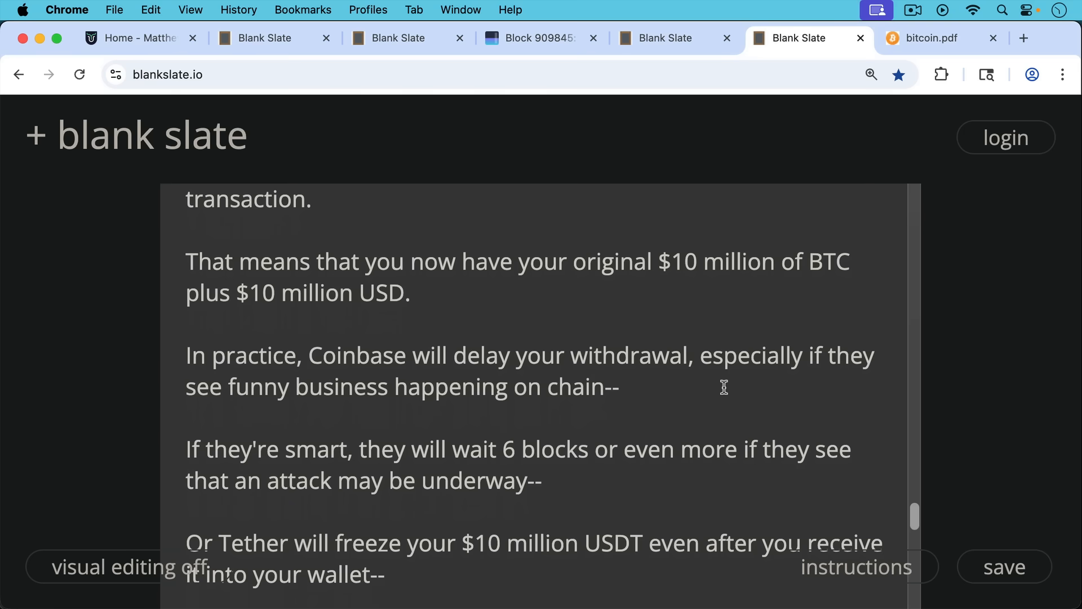
# Scroll to the 'Double-spending attack' heading and its 0.50 BTC car re-mining example
pyautogui.scroll(-3)
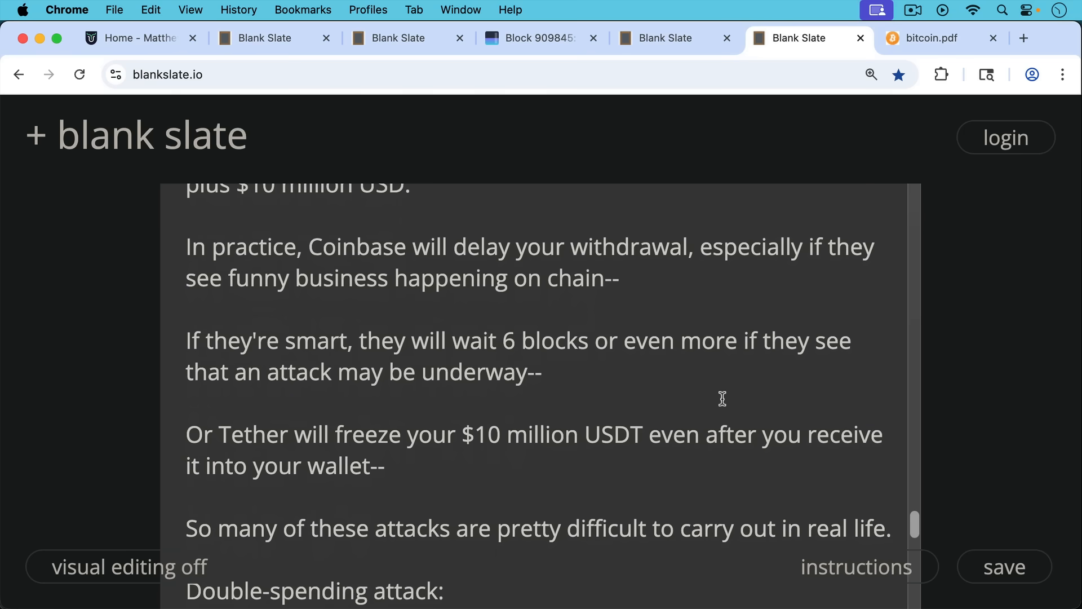
pyautogui.moveTo(721, 385)
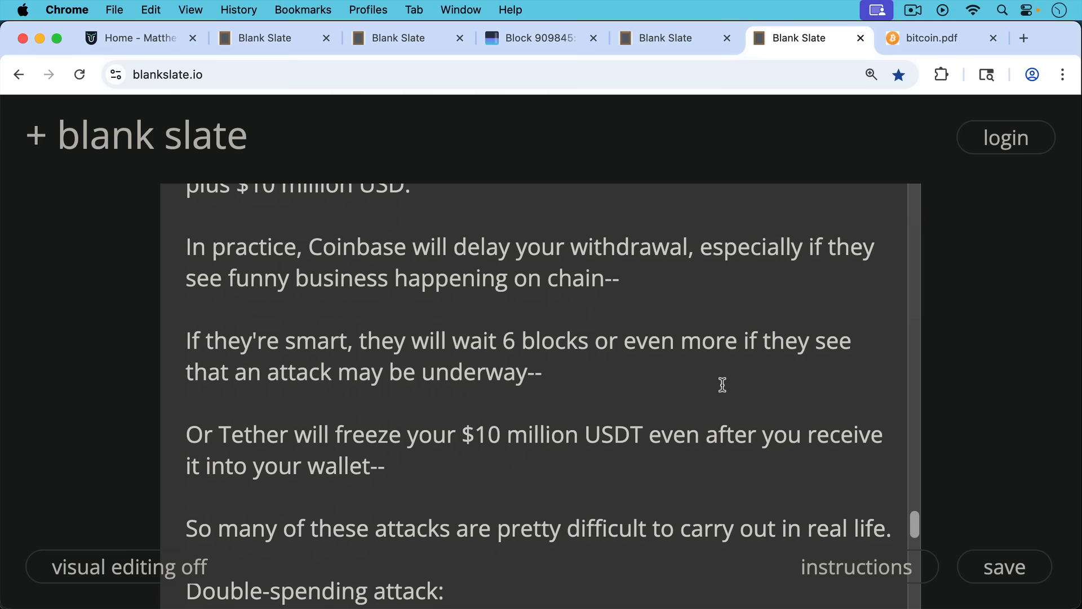
pyautogui.moveTo(724, 380)
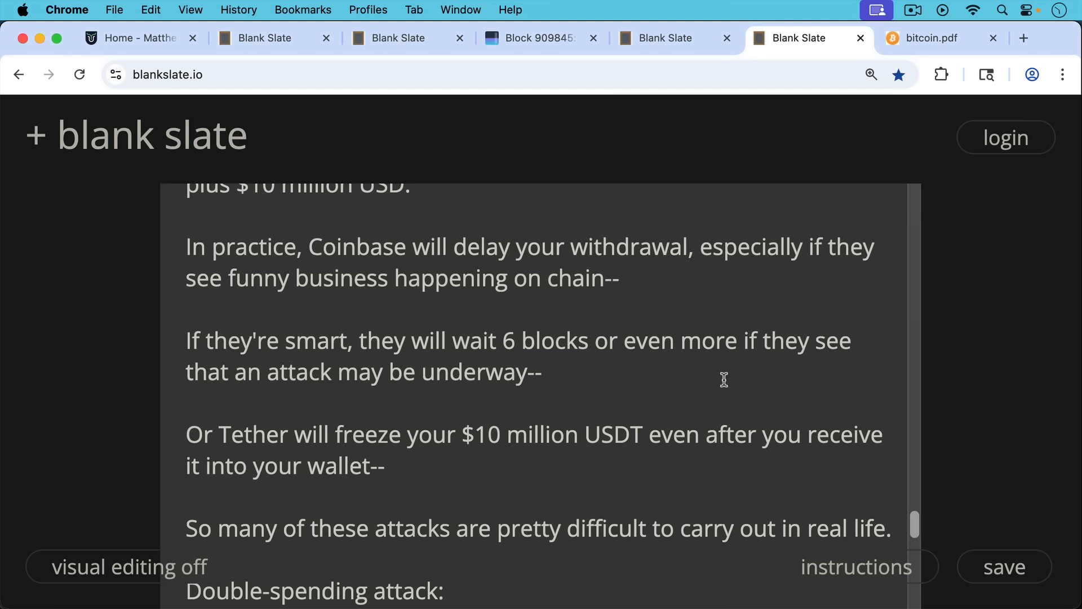
pyautogui.moveTo(723, 419)
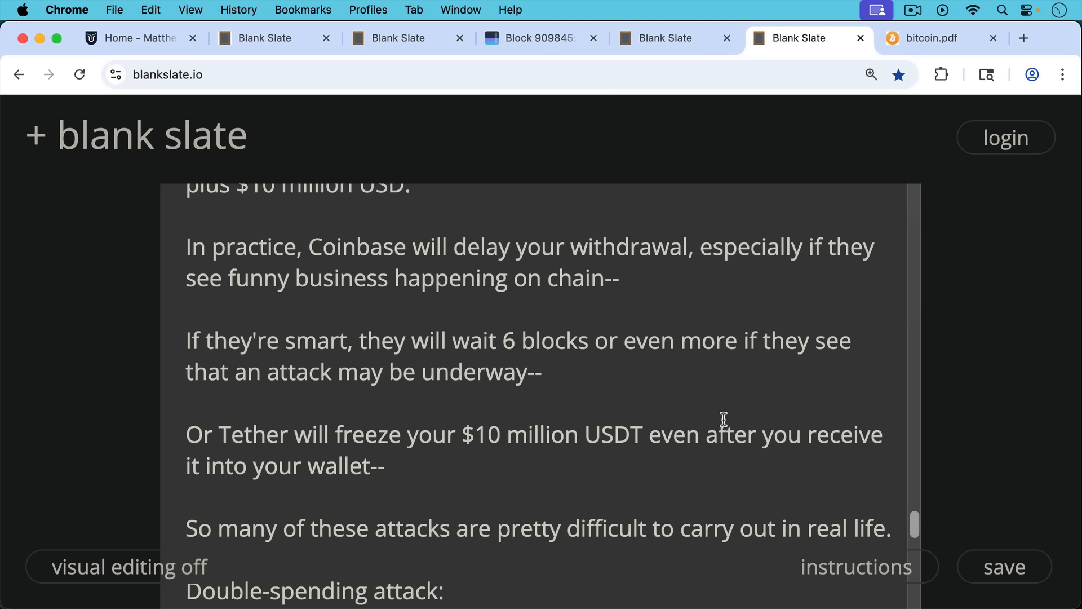
pyautogui.moveTo(702, 408)
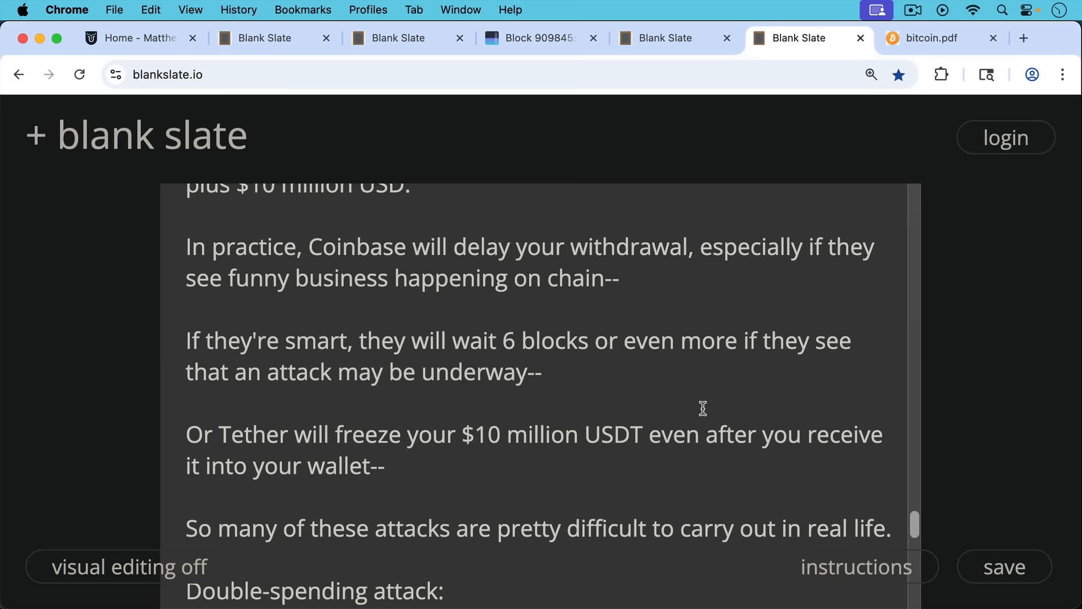
pyautogui.moveTo(723, 408)
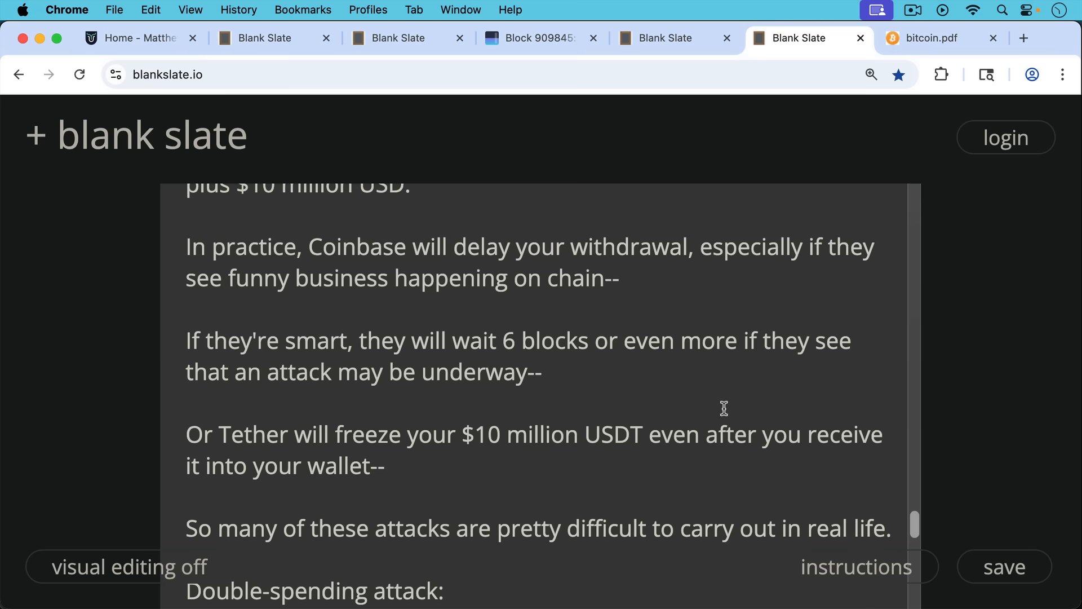
pyautogui.scroll(-3)
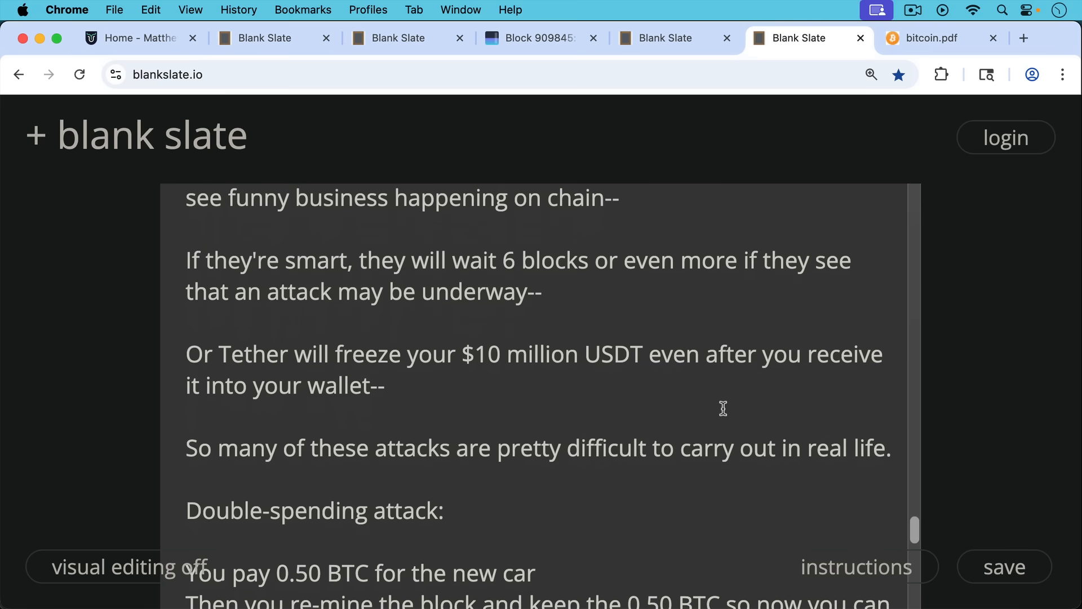
pyautogui.scroll(-3)
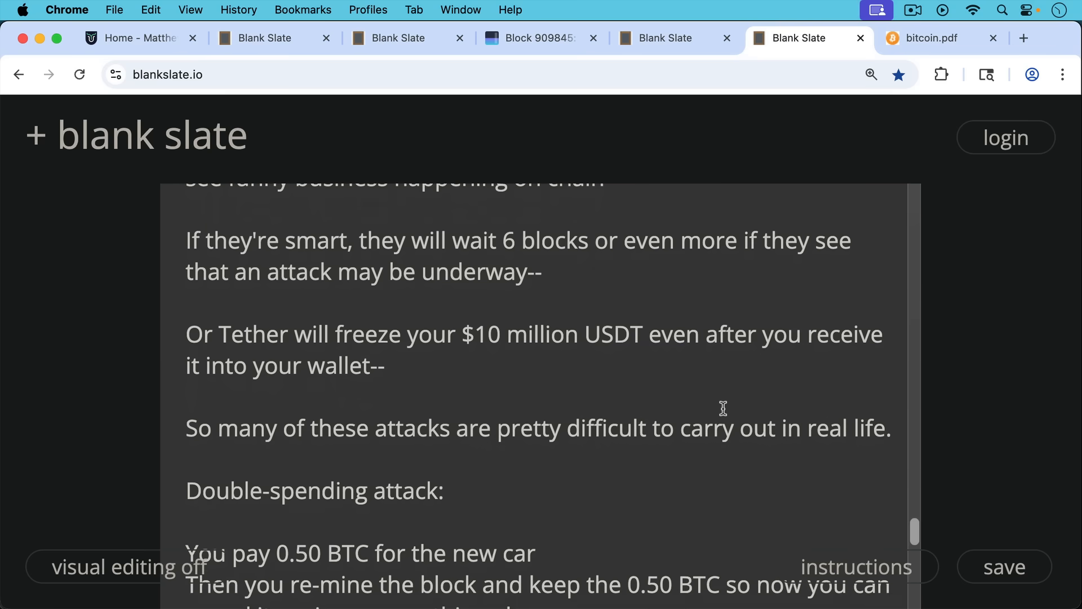
pyautogui.scroll(-3)
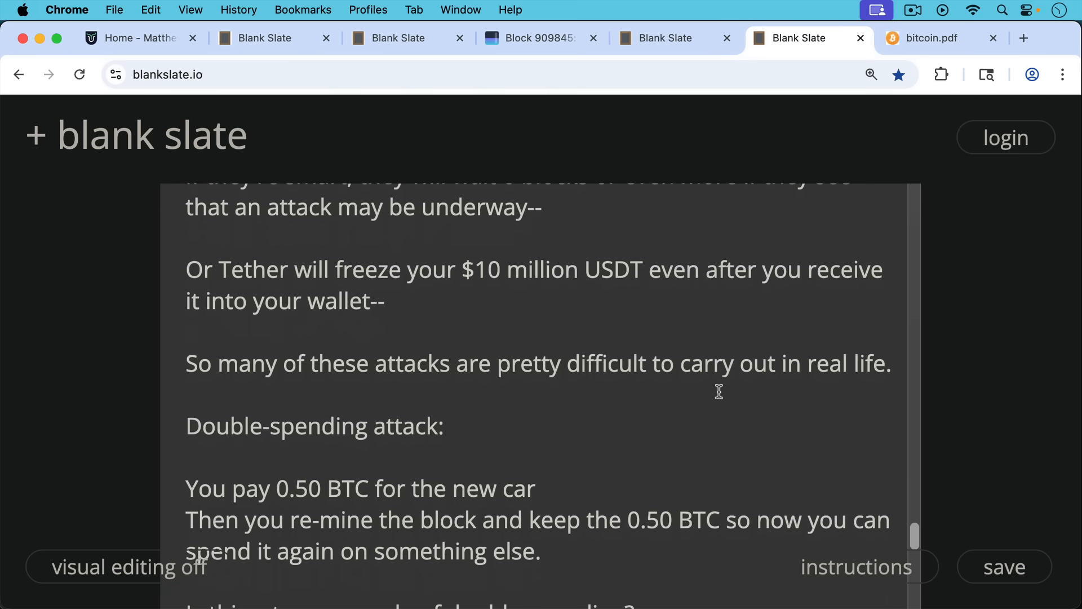
pyautogui.moveTo(729, 408)
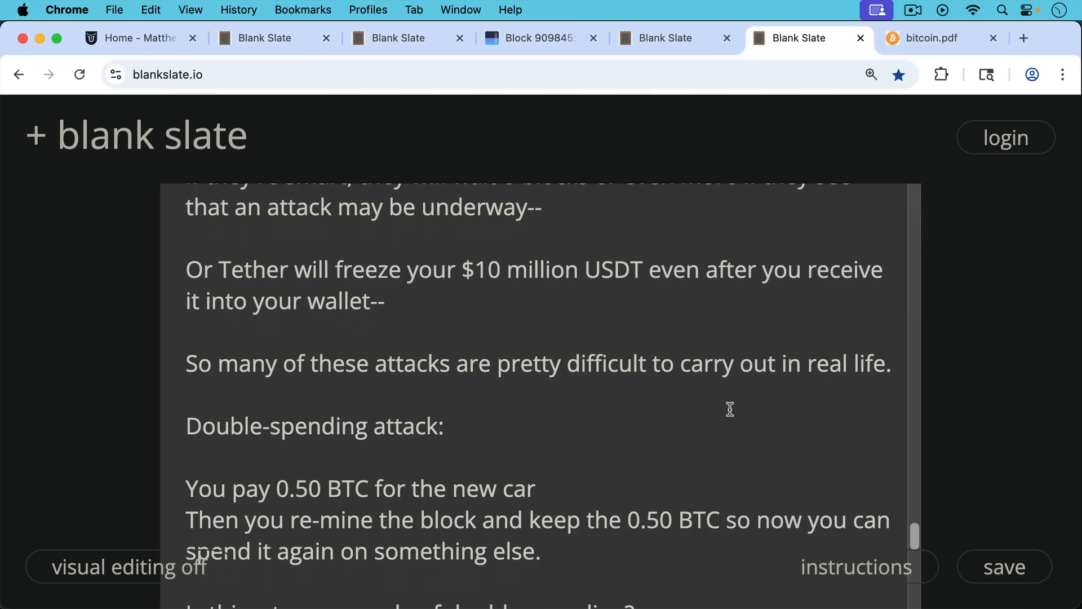
# Scroll past the orphaned-block explanation to the 'And after 6 blocks' passage on rewriting history
pyautogui.scroll(-3)
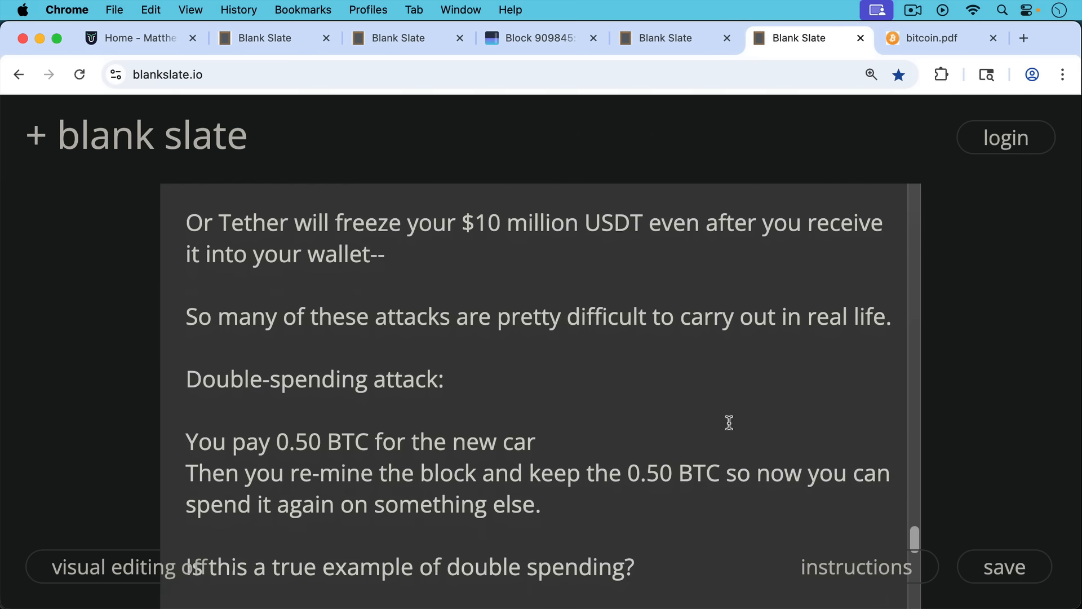
pyautogui.moveTo(724, 413)
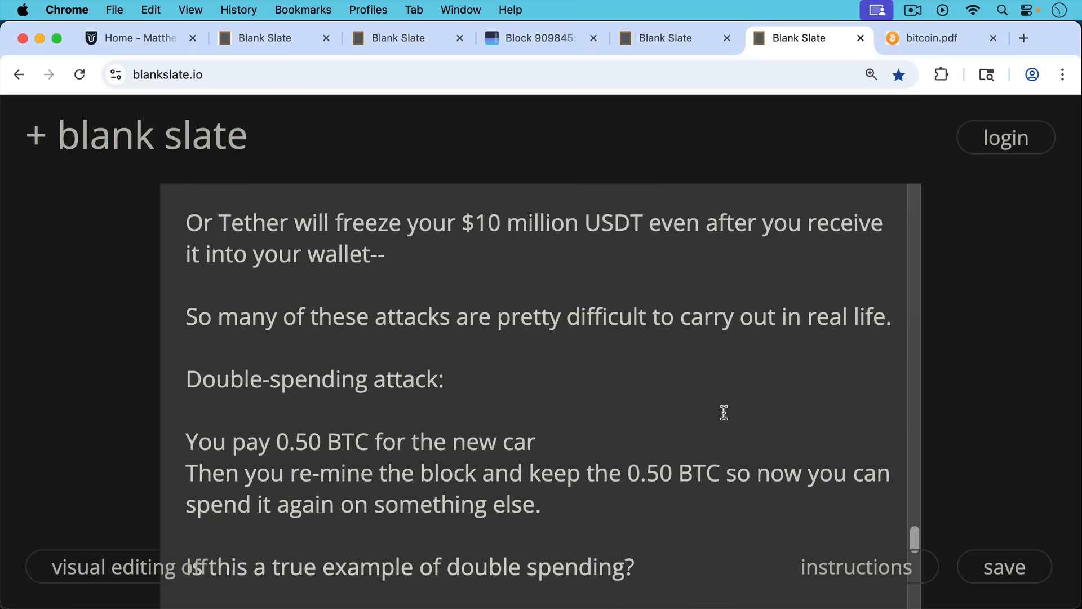
pyautogui.moveTo(720, 447)
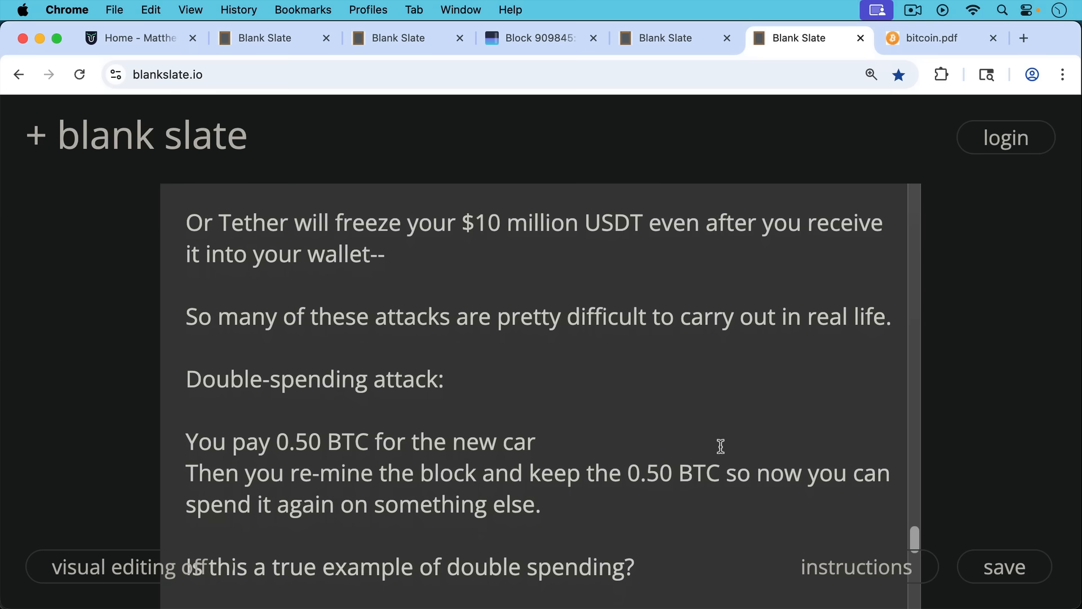
pyautogui.scroll(-3)
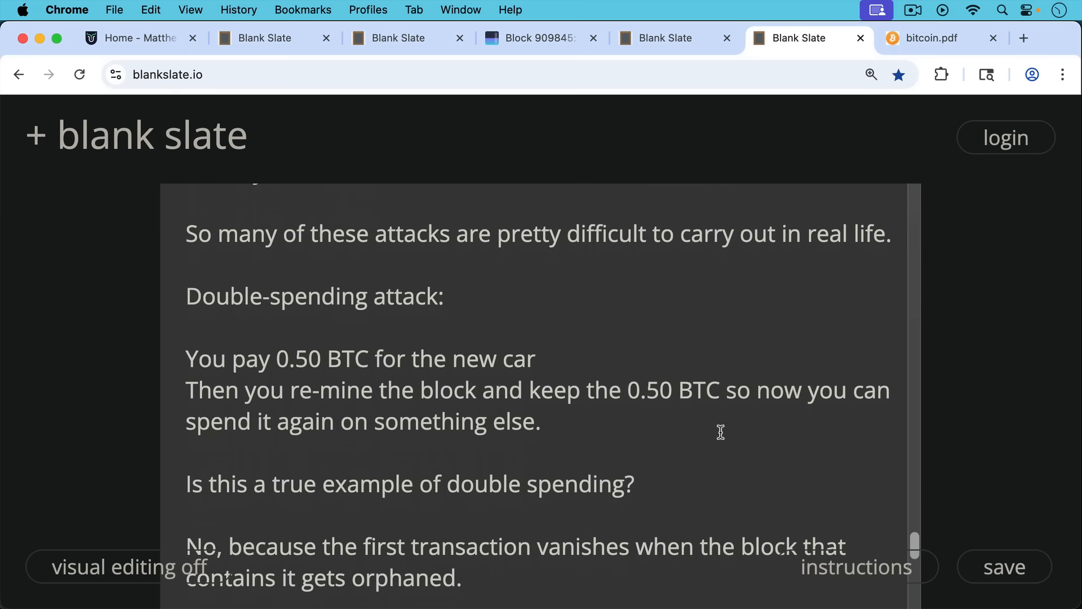
pyautogui.moveTo(740, 450)
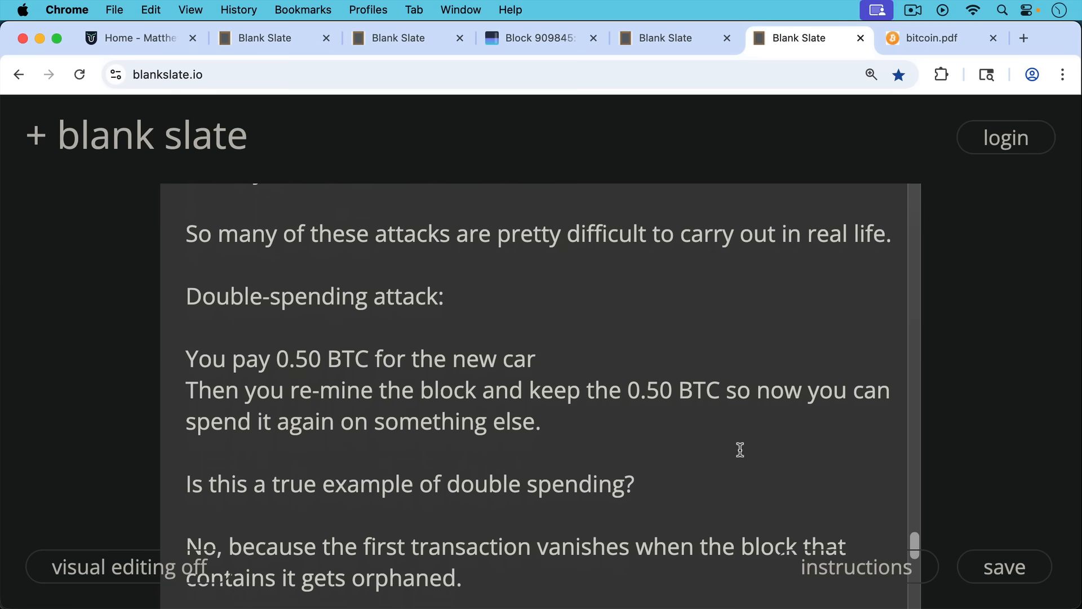
pyautogui.scroll(-3)
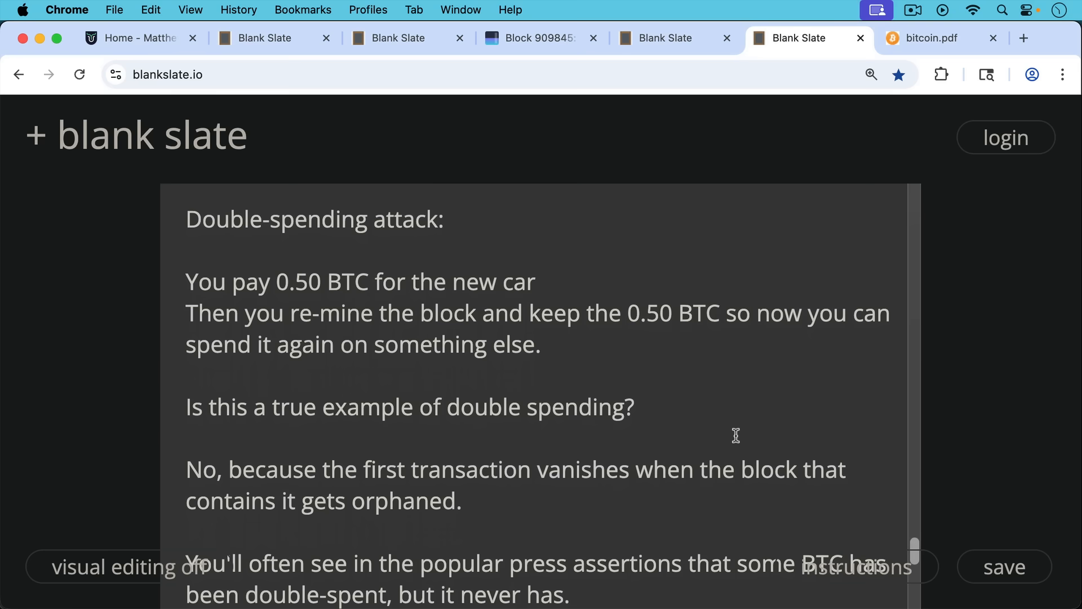
pyautogui.moveTo(735, 452)
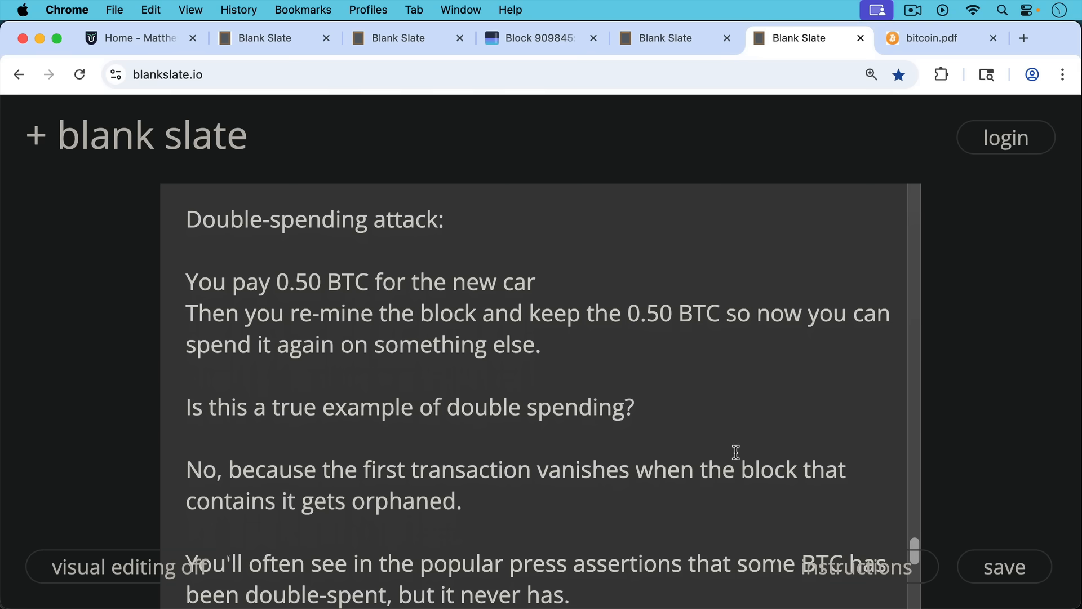
pyautogui.scroll(-3)
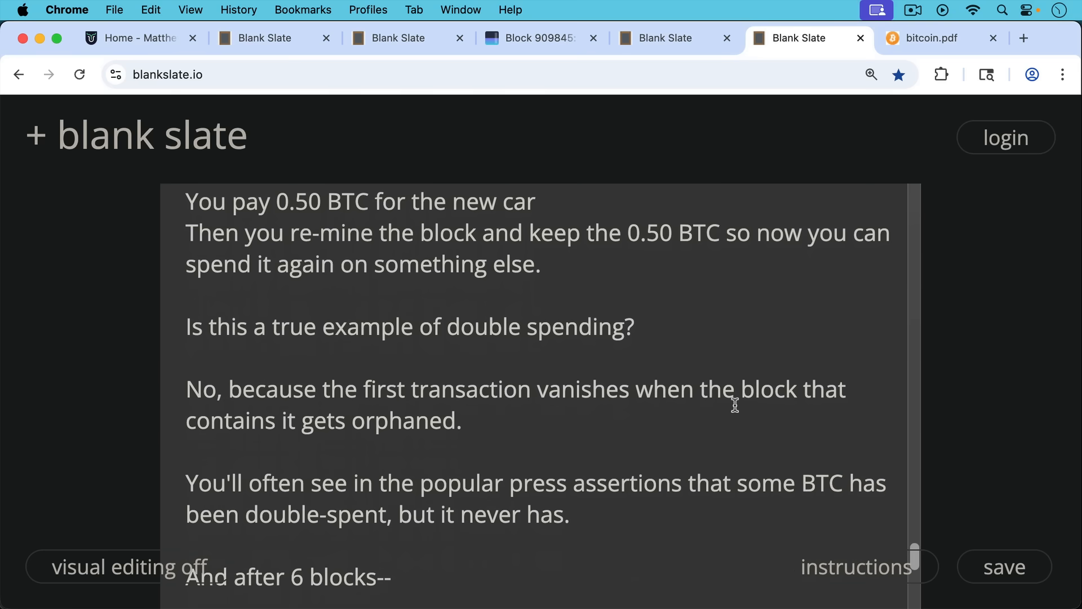
pyautogui.moveTo(730, 426)
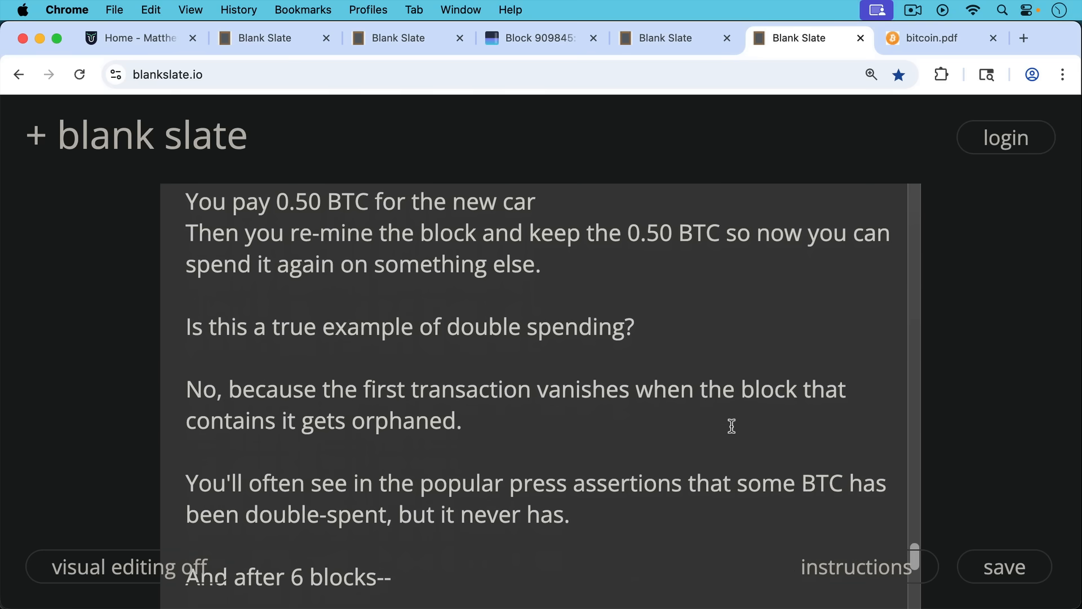
pyautogui.scroll(-3)
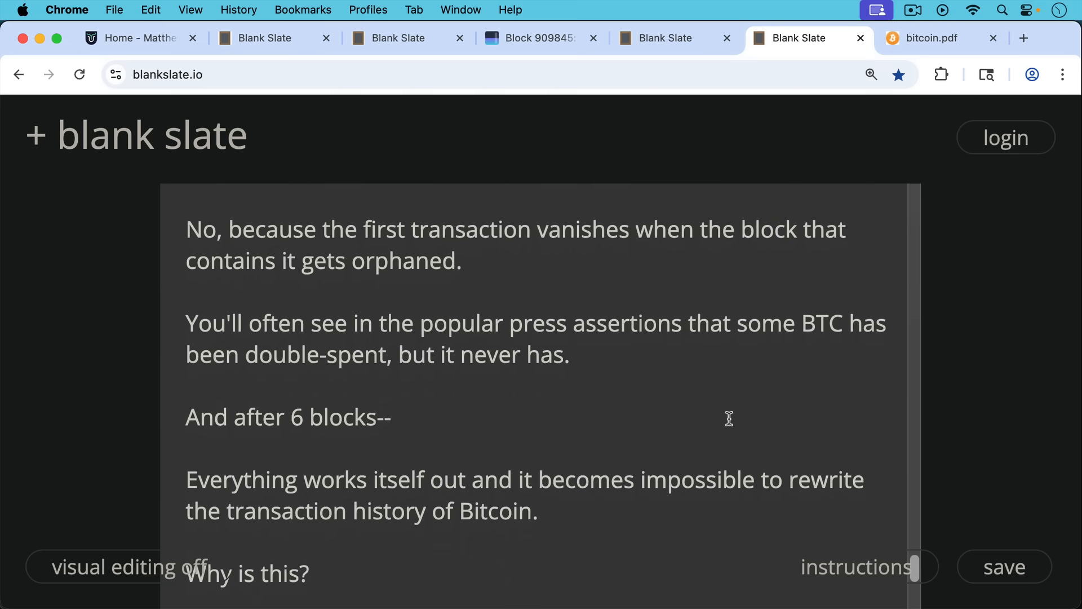
pyautogui.moveTo(732, 420)
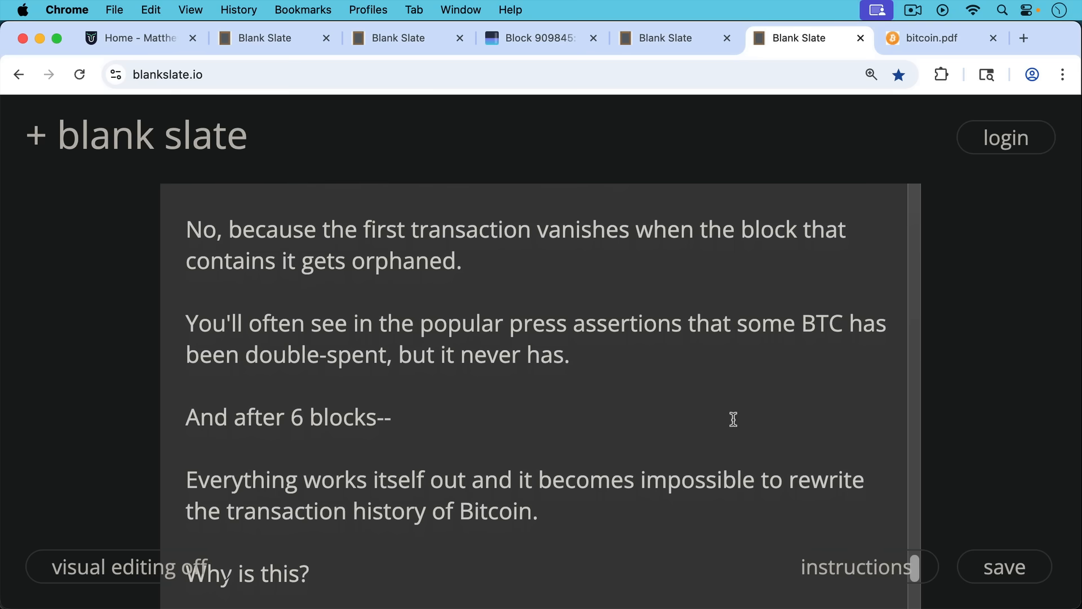
# Scroll to the final line: the attacker must re-mine 6 blocks while others mine one
pyautogui.scroll(-3)
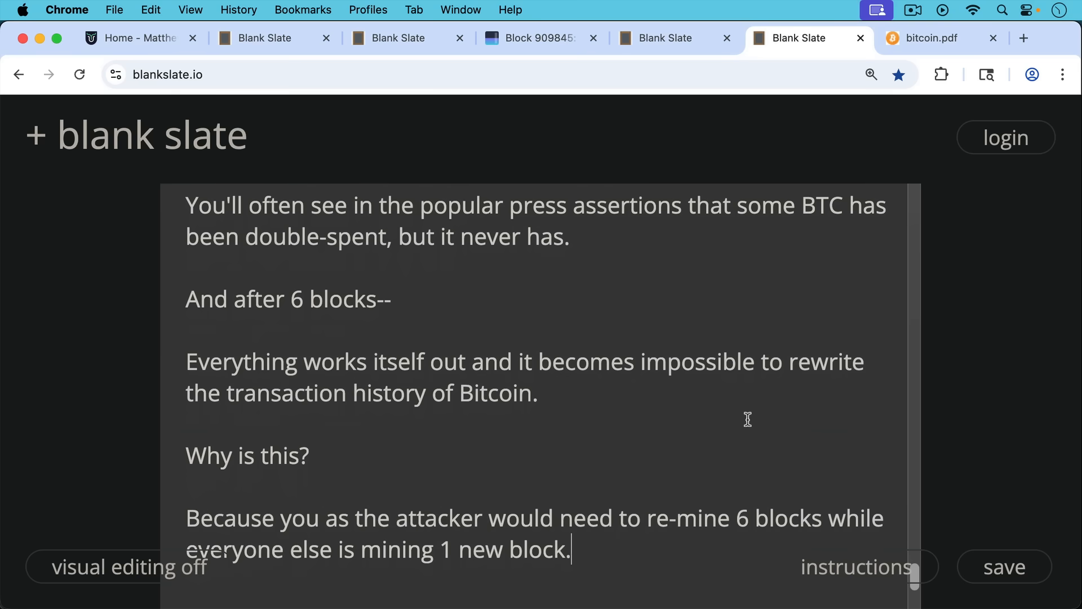
pyautogui.moveTo(745, 378)
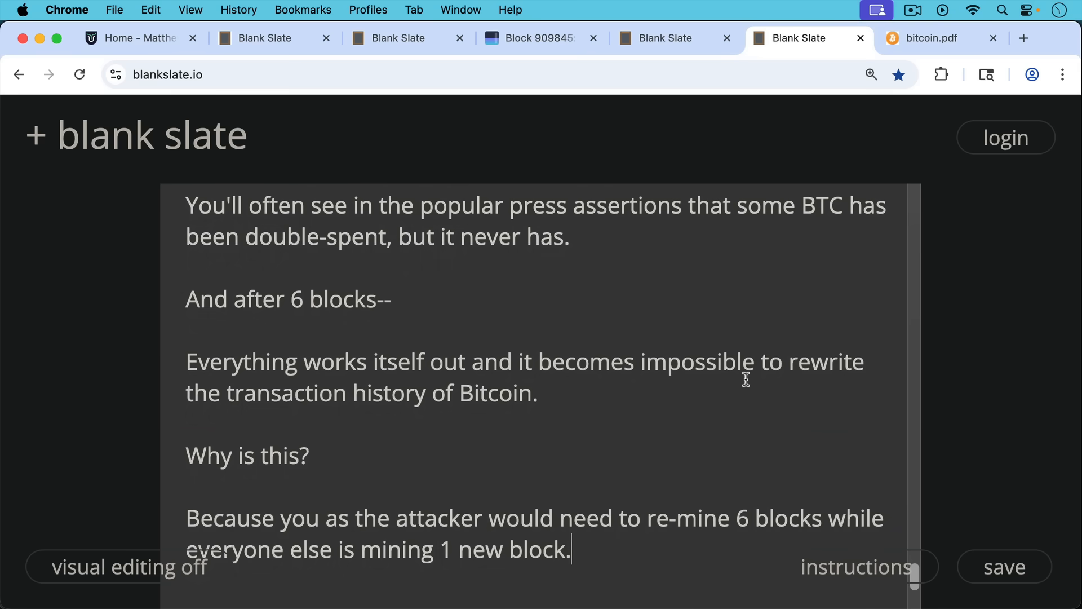
pyautogui.moveTo(736, 410)
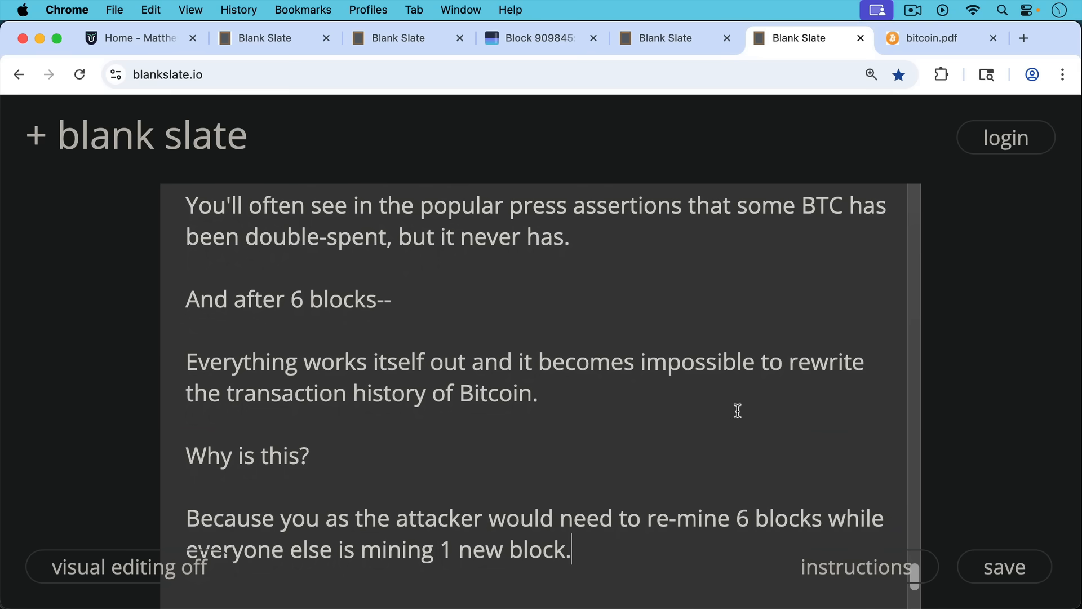
pyautogui.scroll(-3)
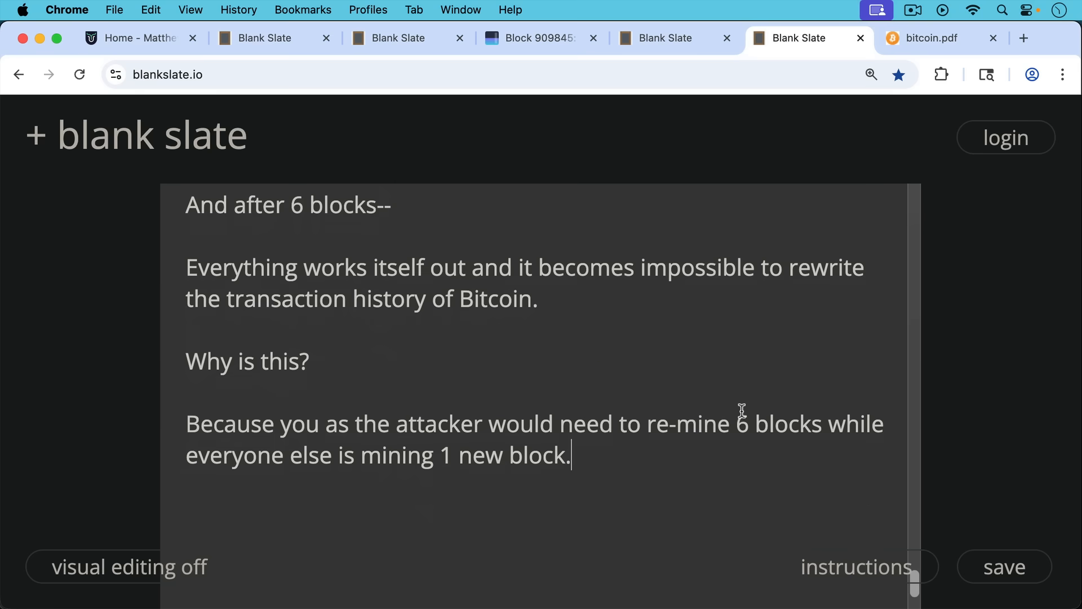
pyautogui.moveTo(774, 330)
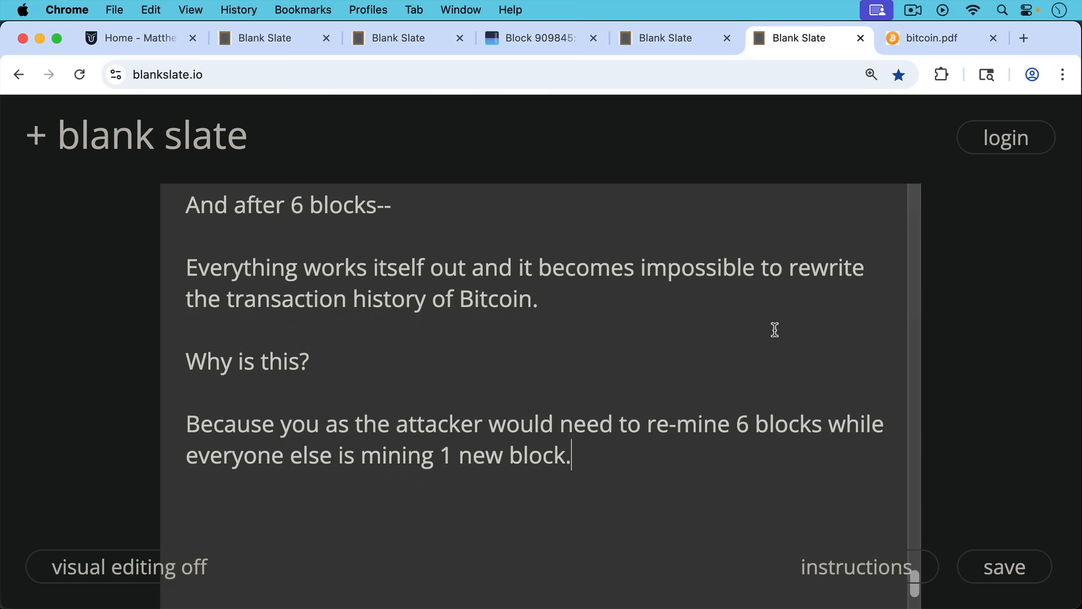
pyautogui.moveTo(777, 311)
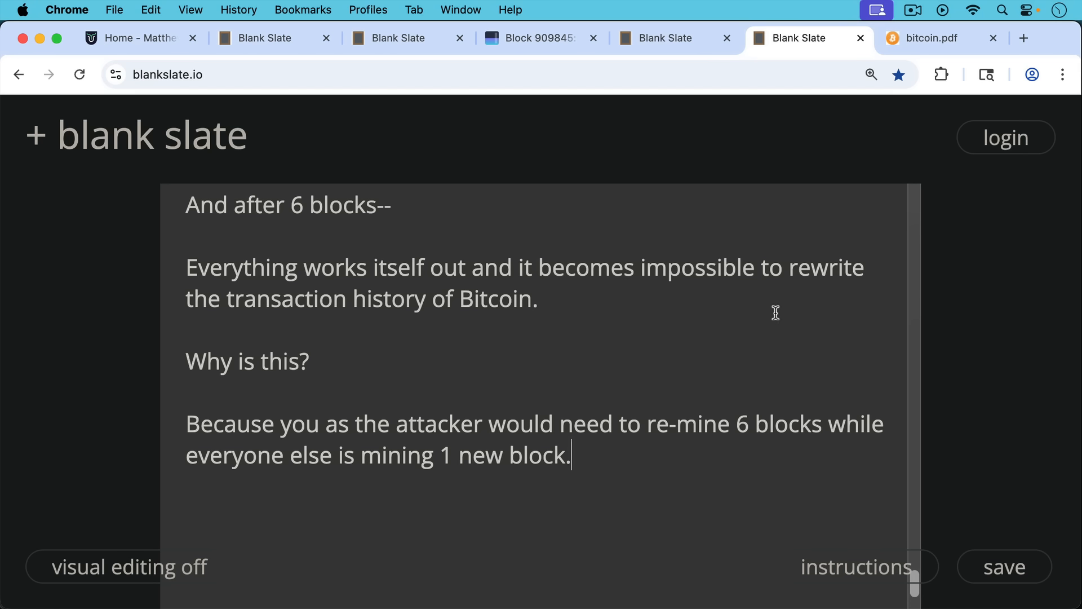
pyautogui.moveTo(768, 315)
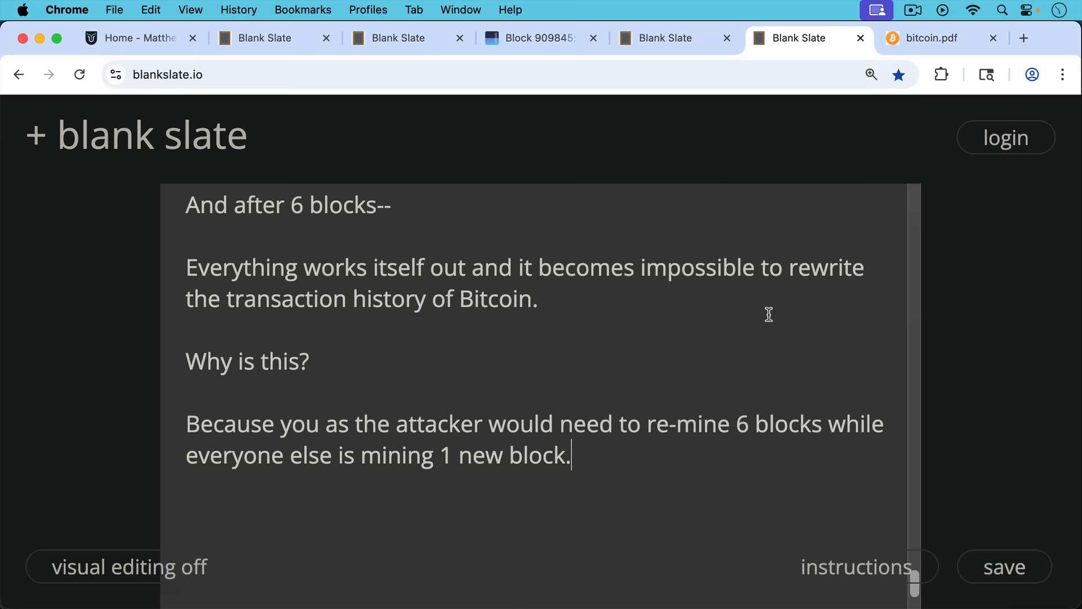
pyautogui.moveTo(857, 202)
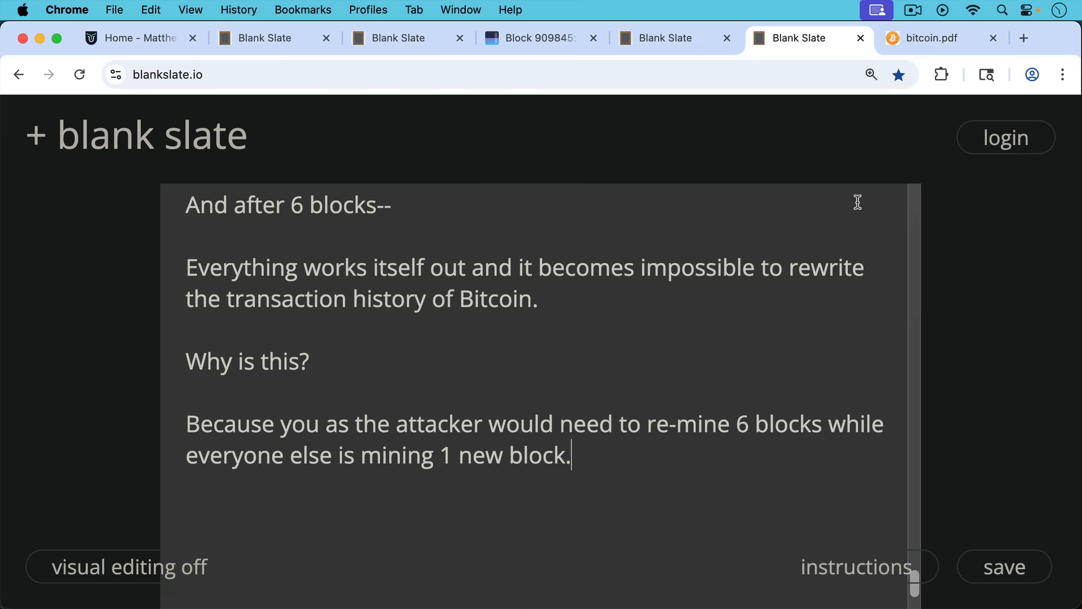
# Switch to the bitcoin.pdf tab showing page 6, section 11 Calculations
pyautogui.click(933, 39)
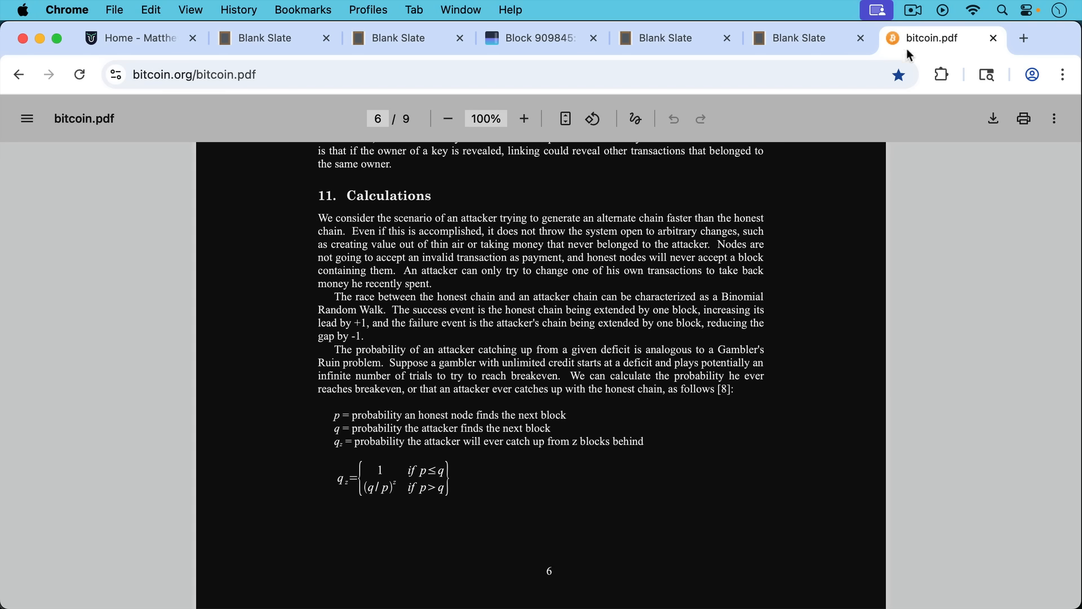
pyautogui.moveTo(698, 218)
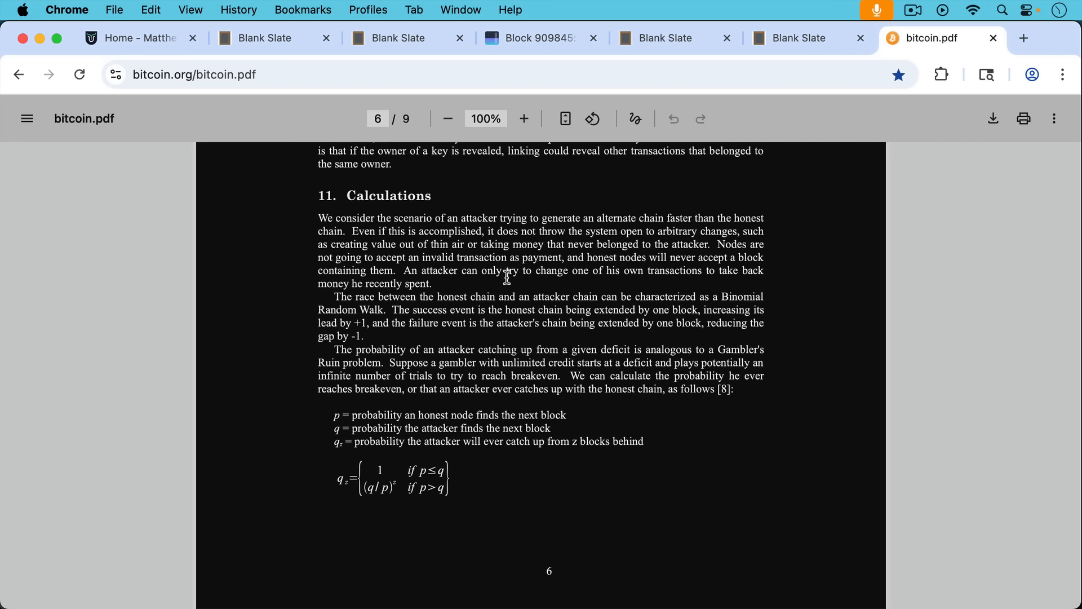
pyautogui.moveTo(502, 247)
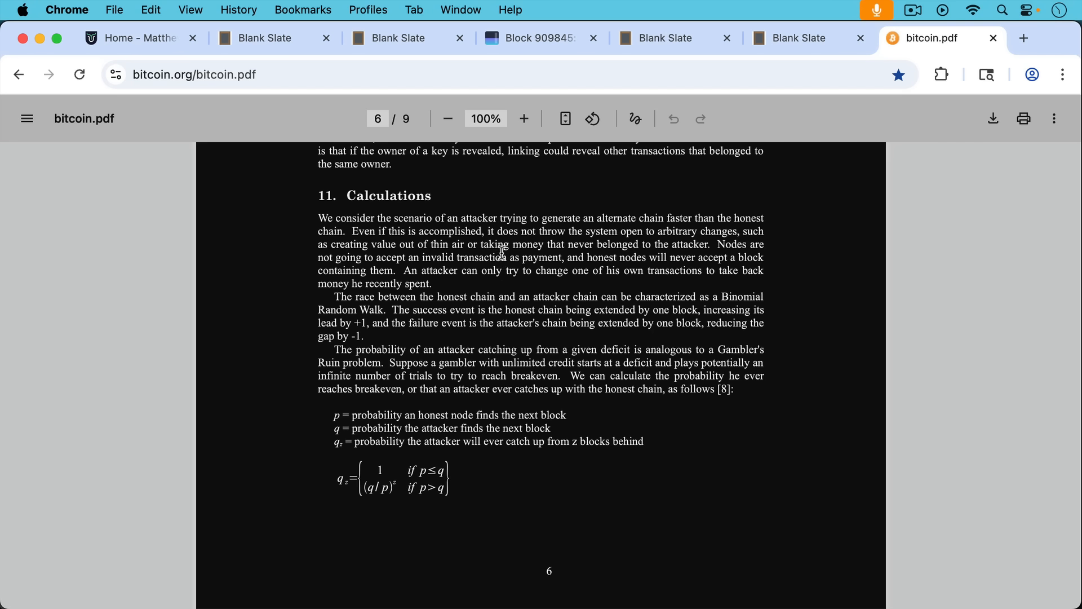
pyautogui.moveTo(495, 237)
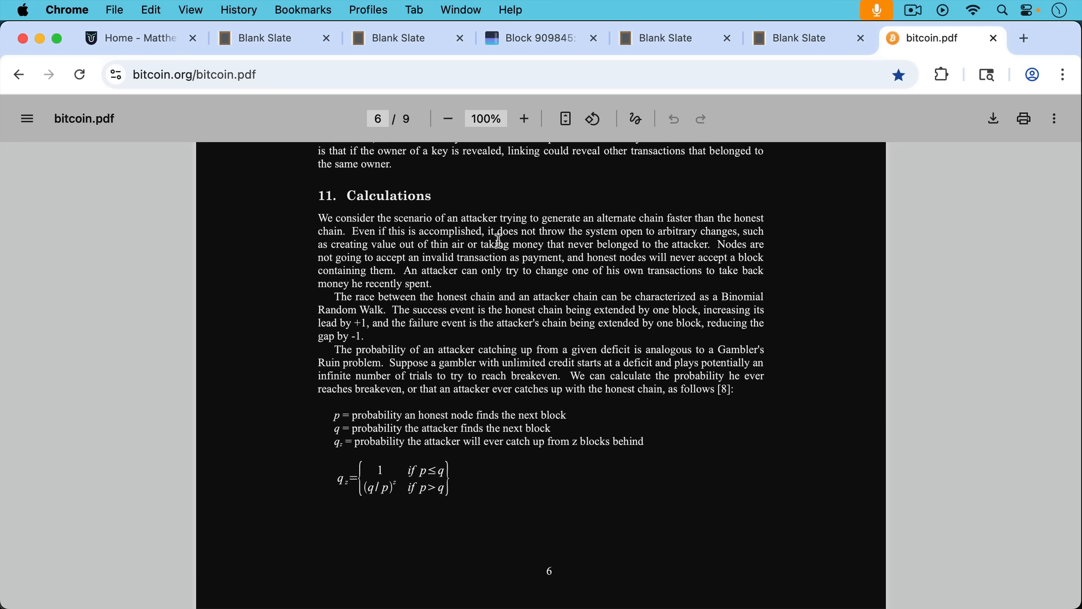
pyautogui.moveTo(565, 268)
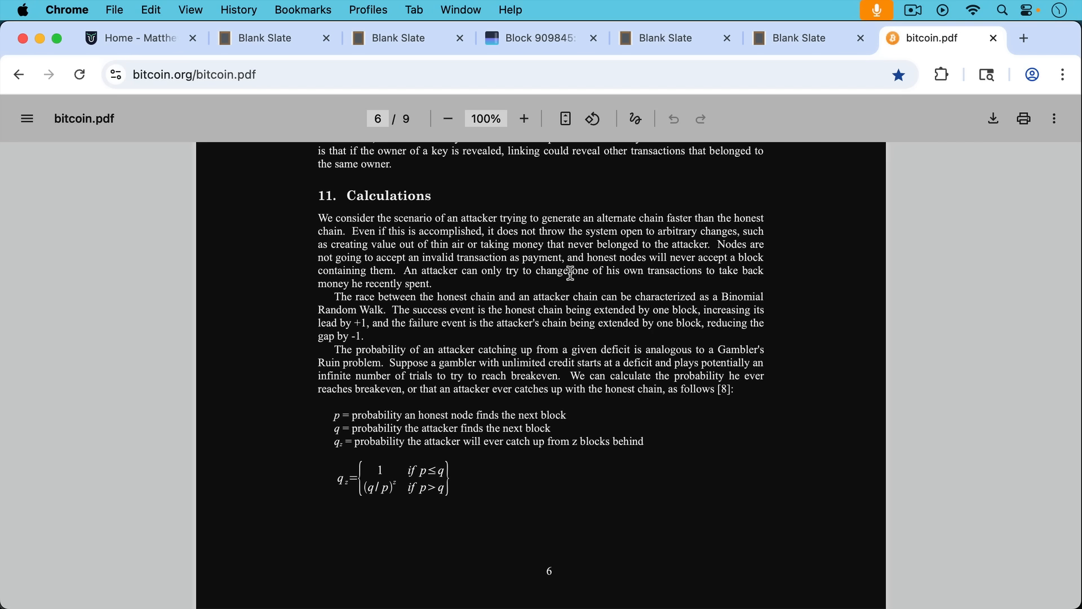
pyautogui.moveTo(574, 243)
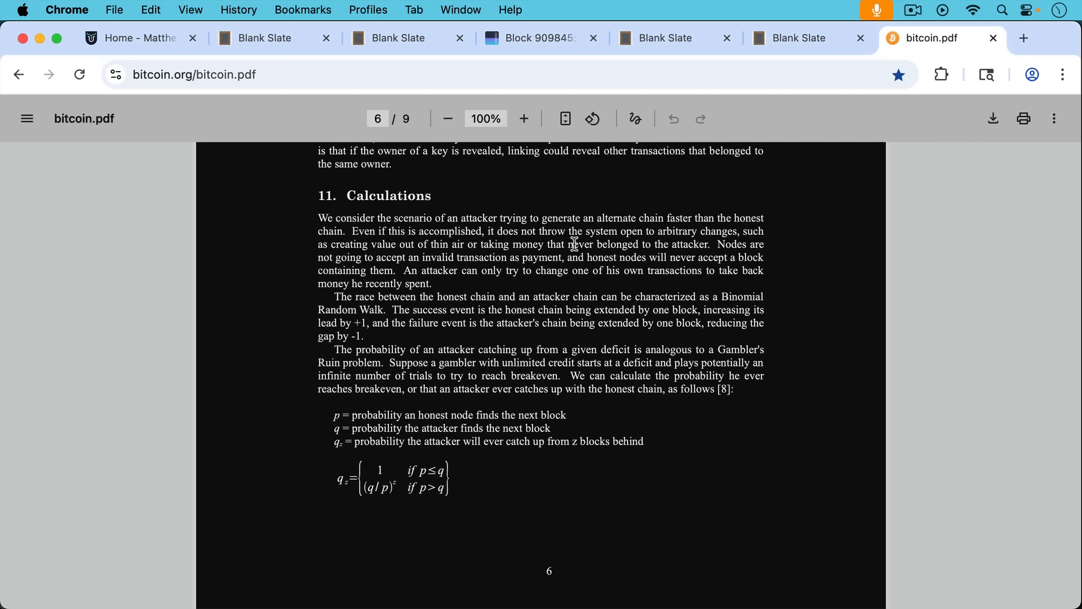